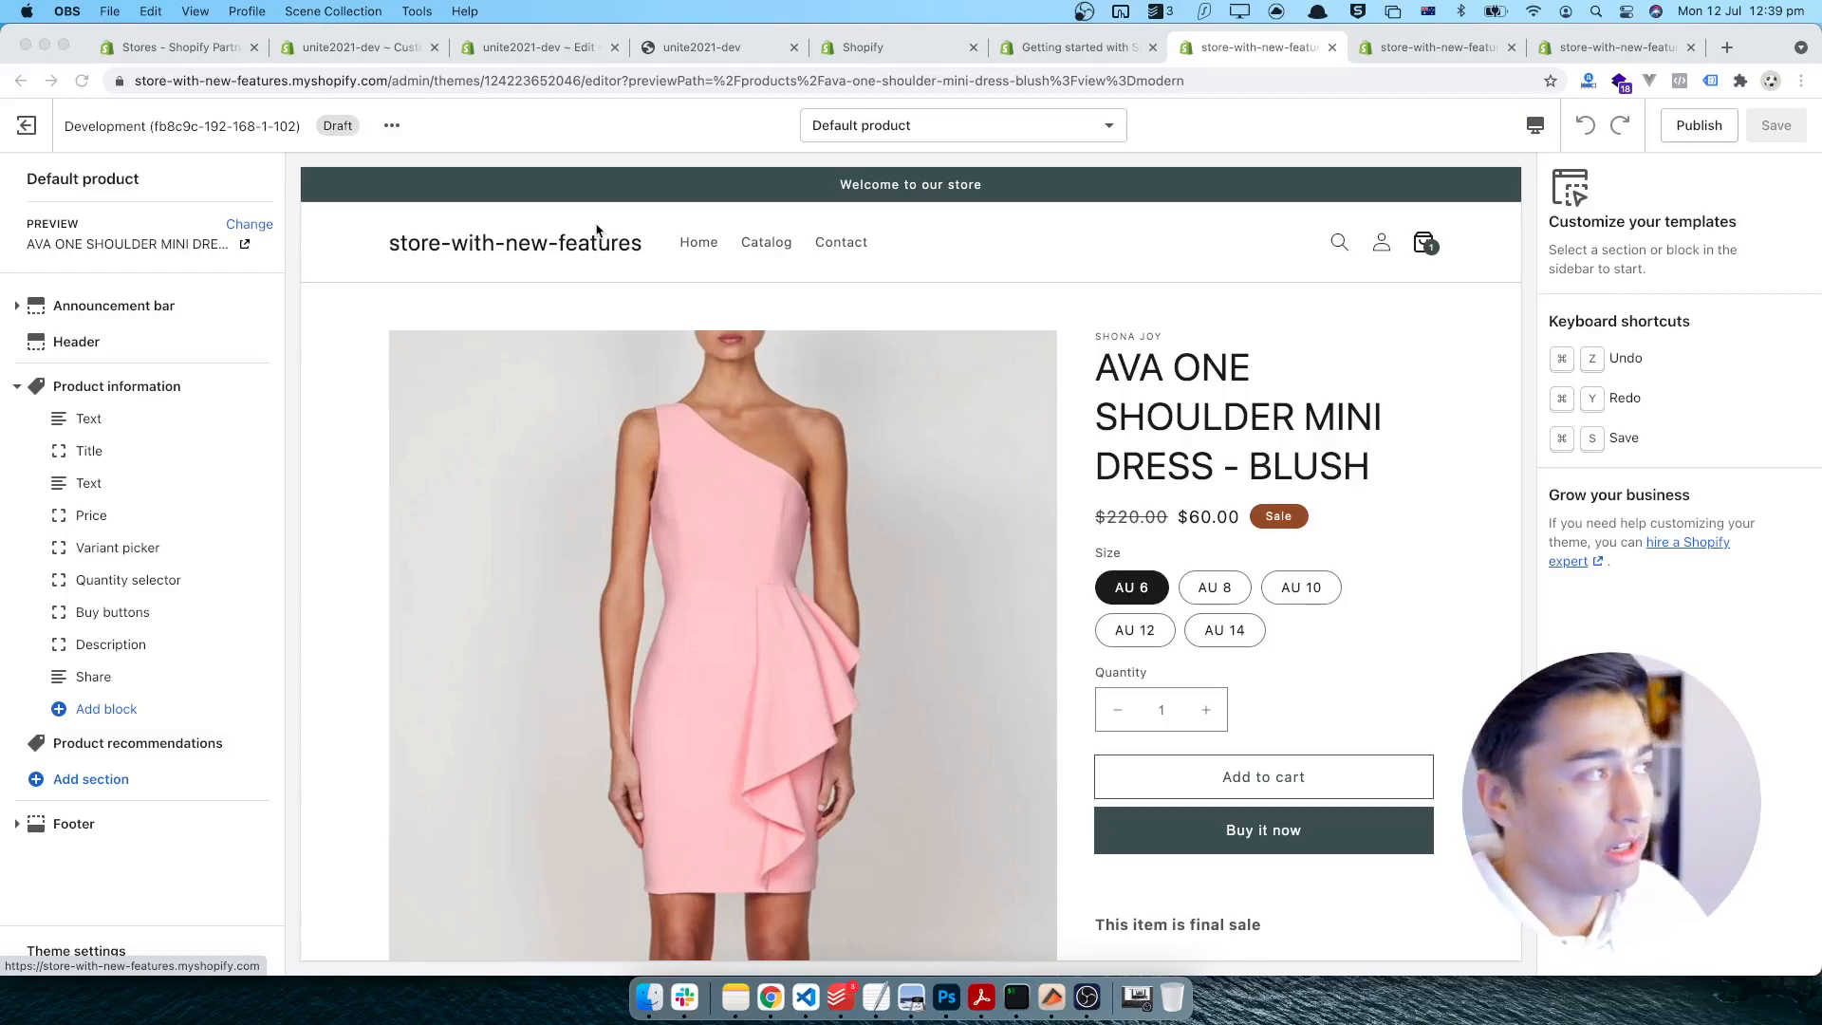
mouse_move(1026, 237)
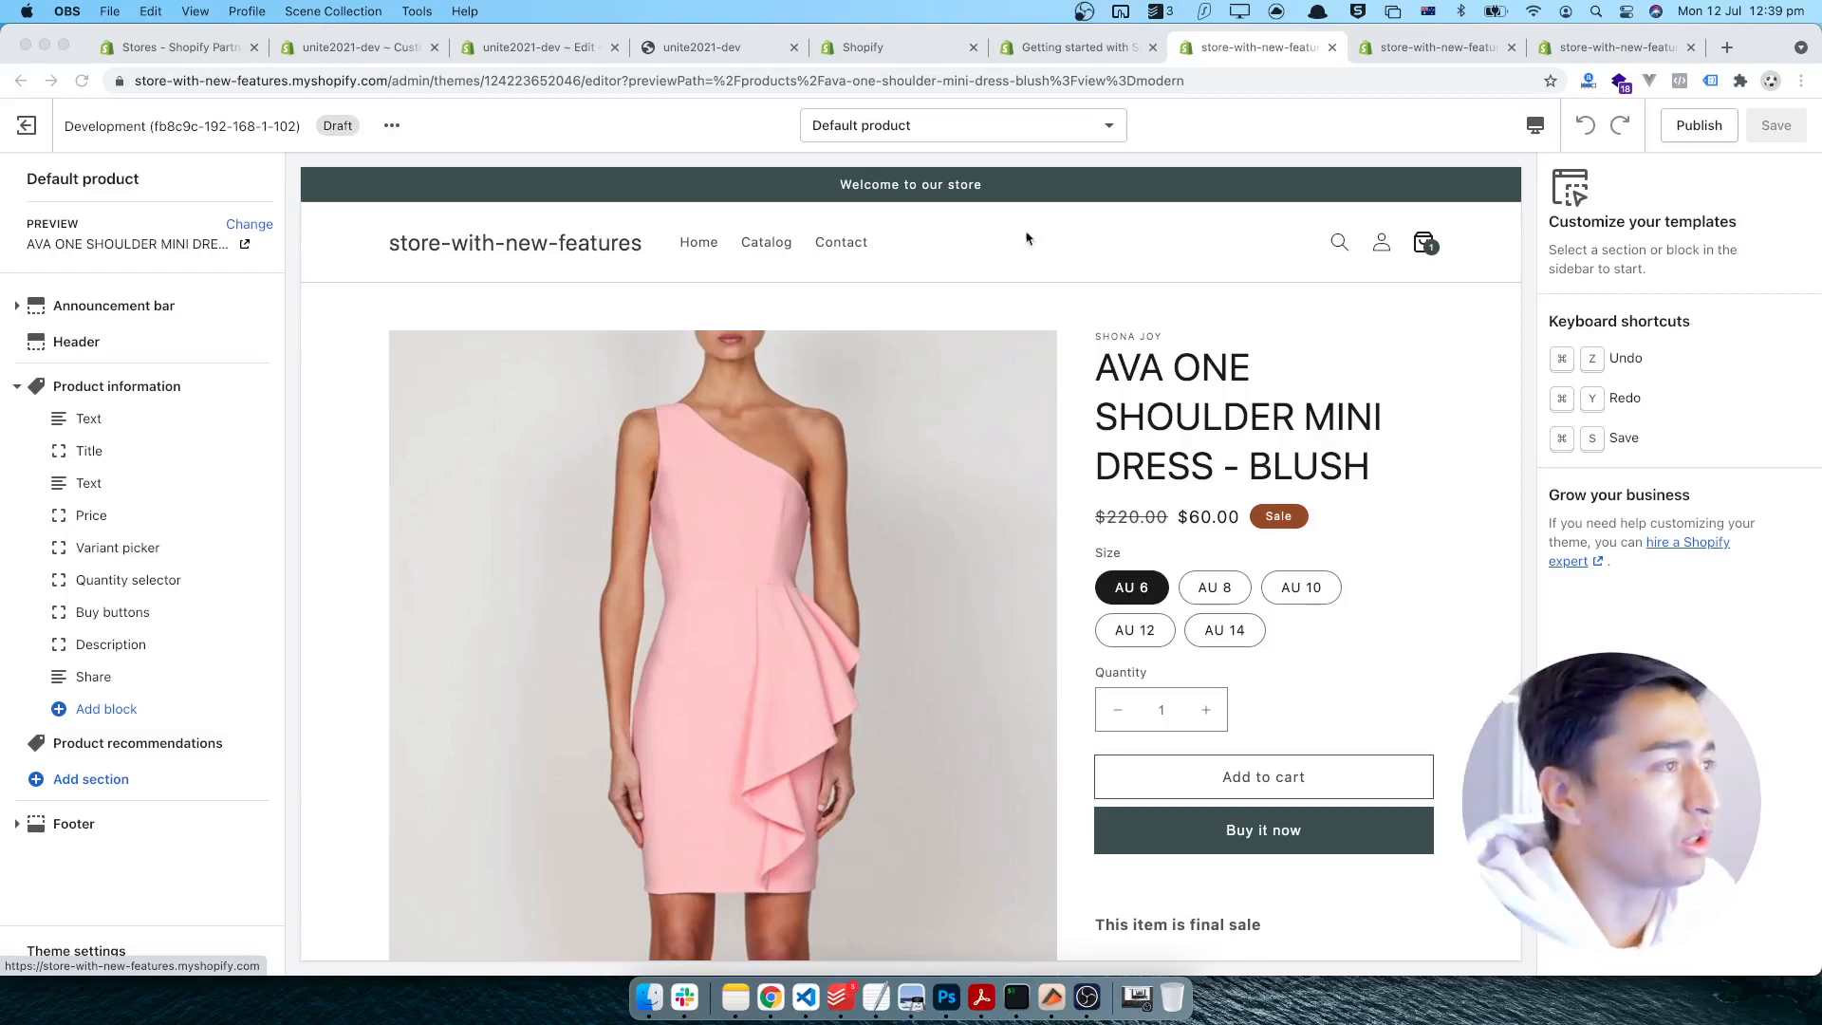
mouse_move(1333, 452)
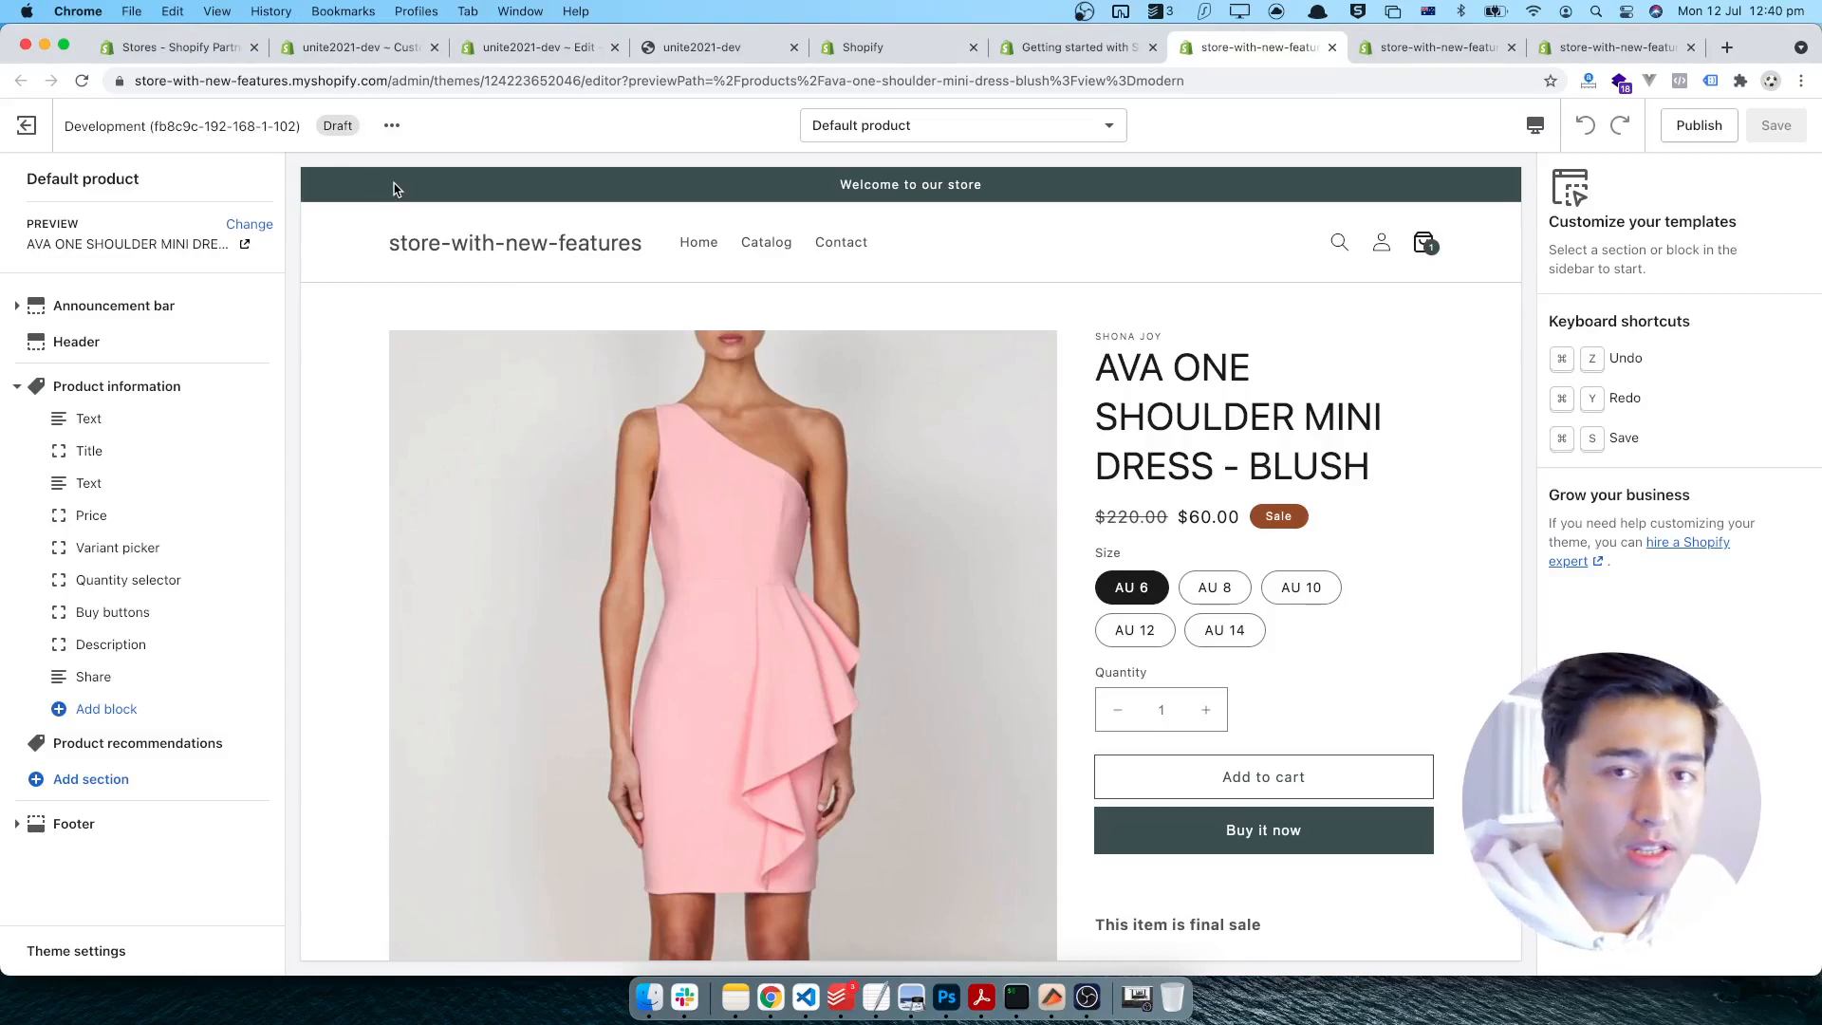
mouse_move(646, 260)
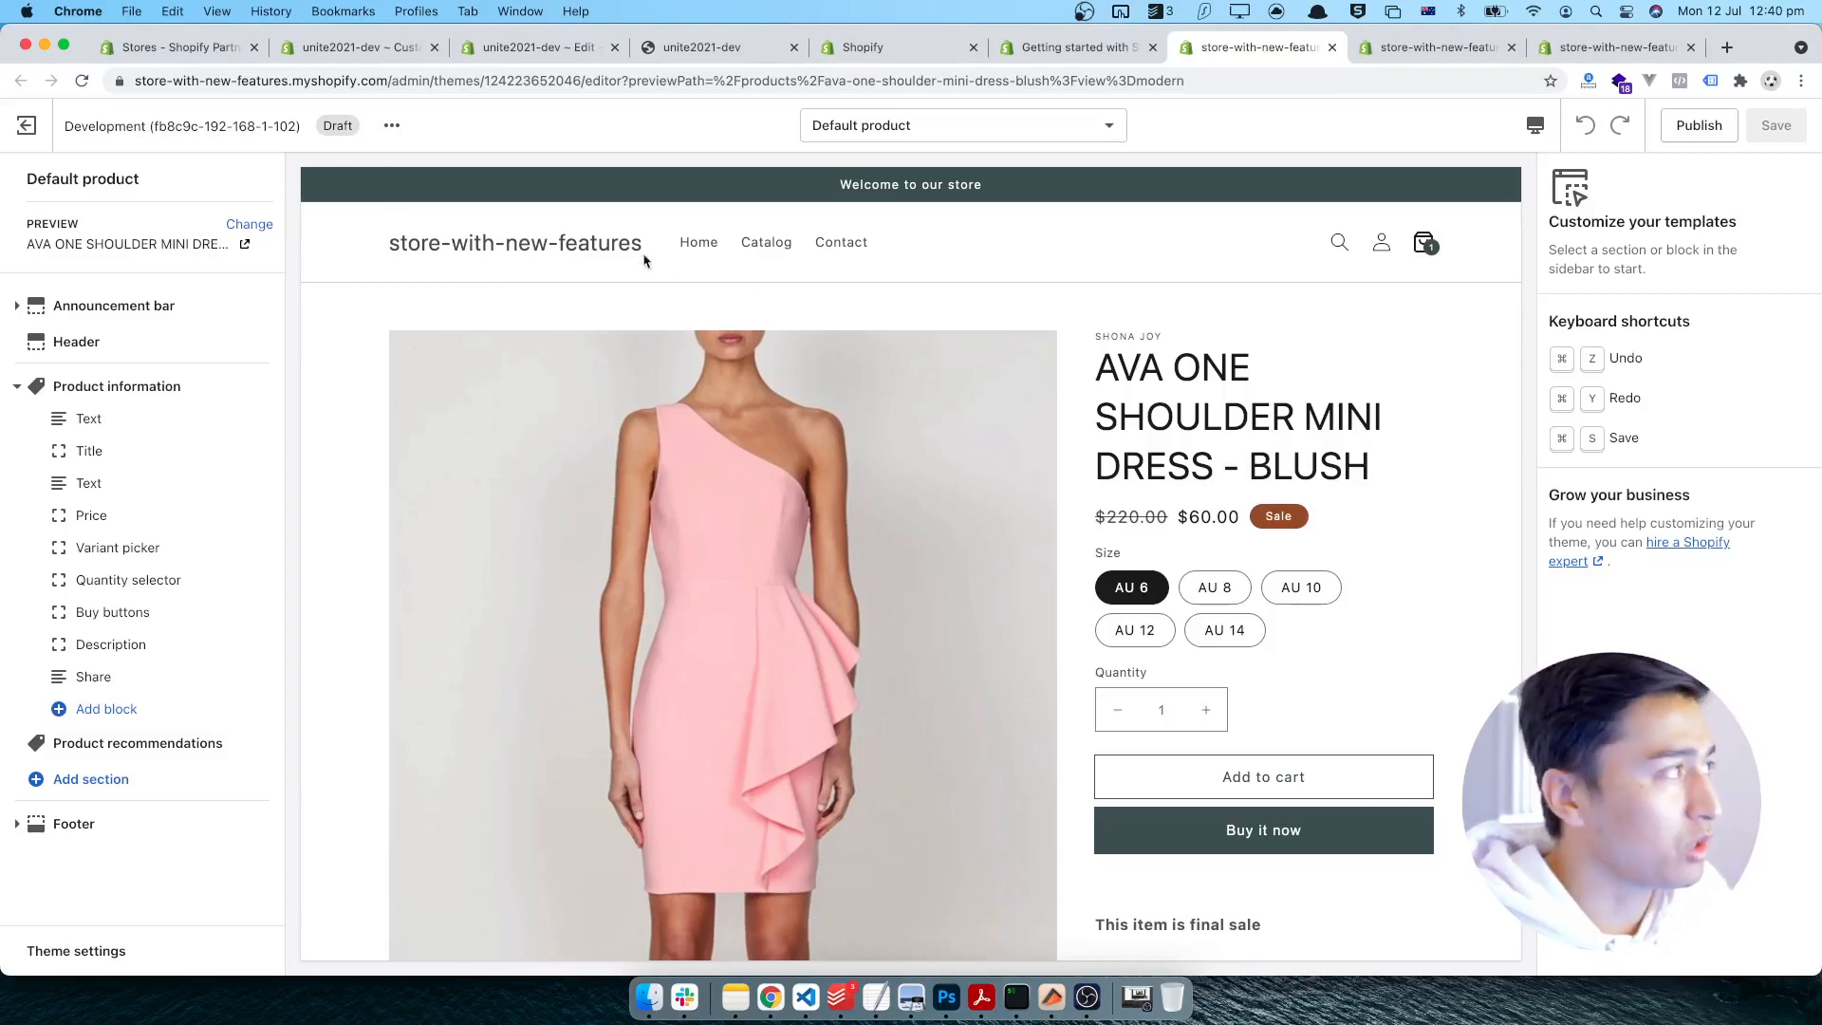
mouse_move(479, 137)
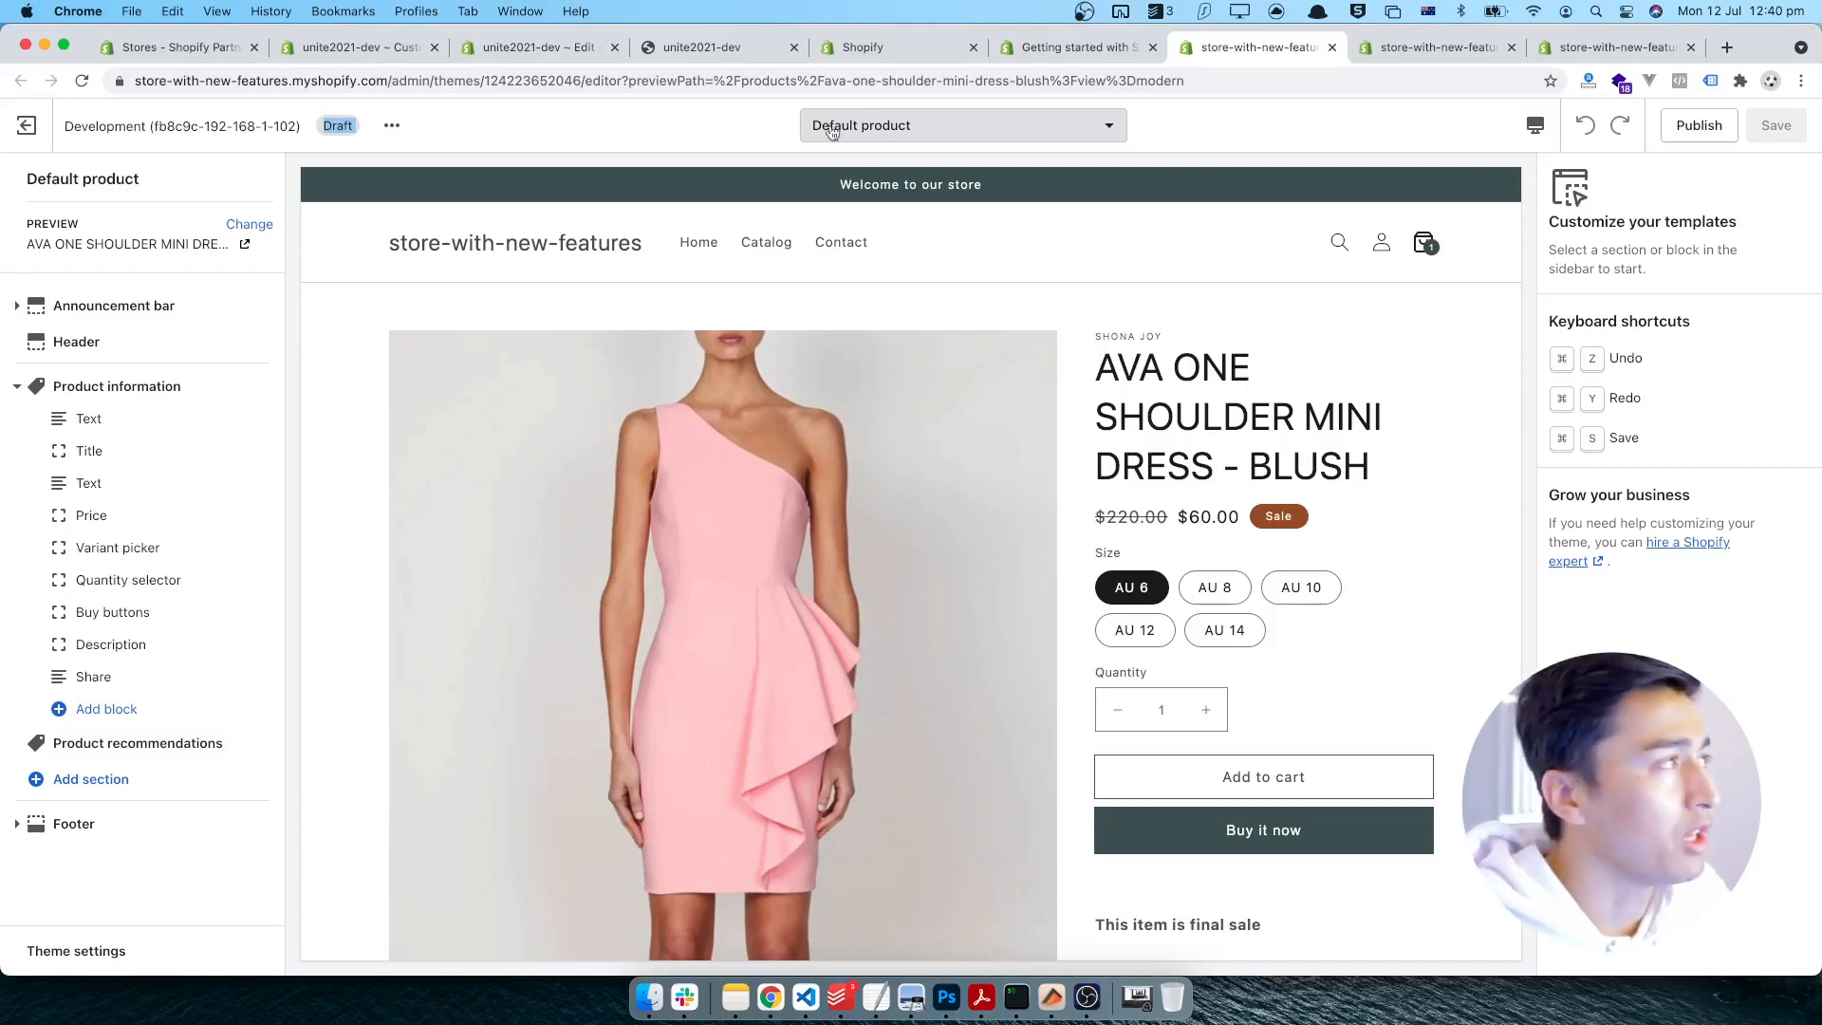
- Launch the theme customizer for the live Dawn theme from its code page
left_click(536, 45)
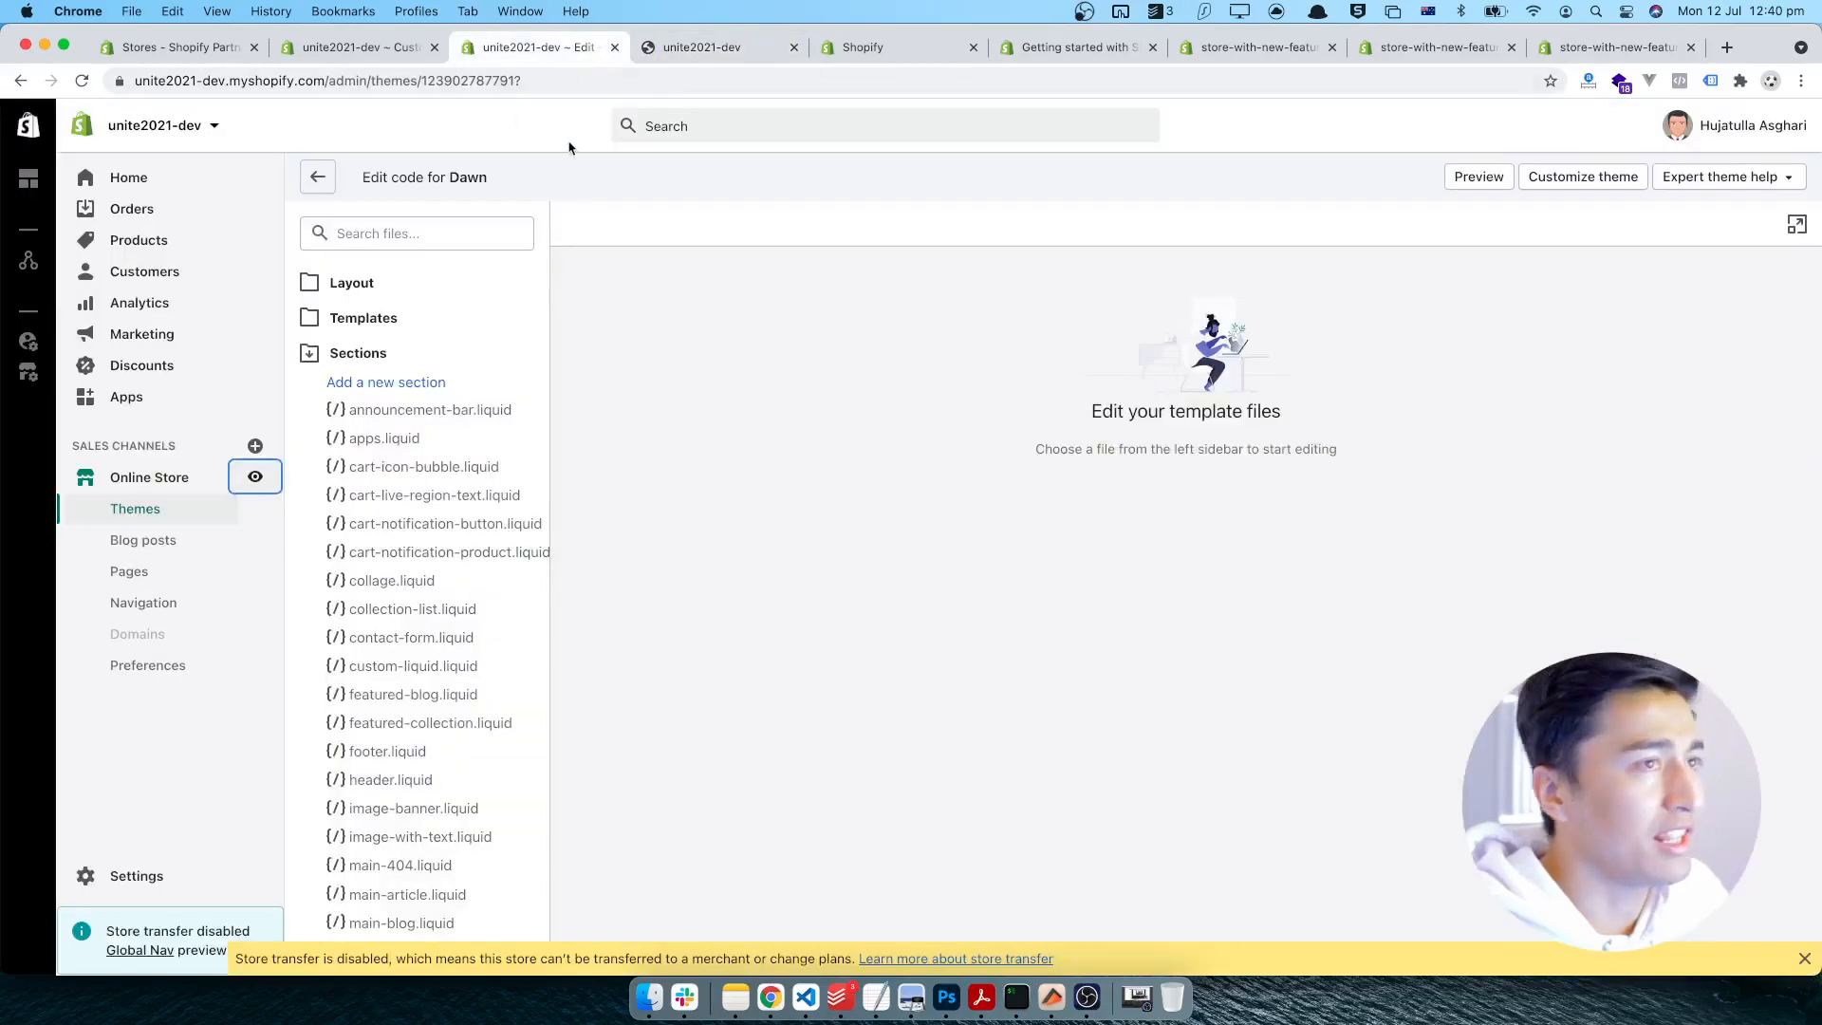
mouse_move(1492, 196)
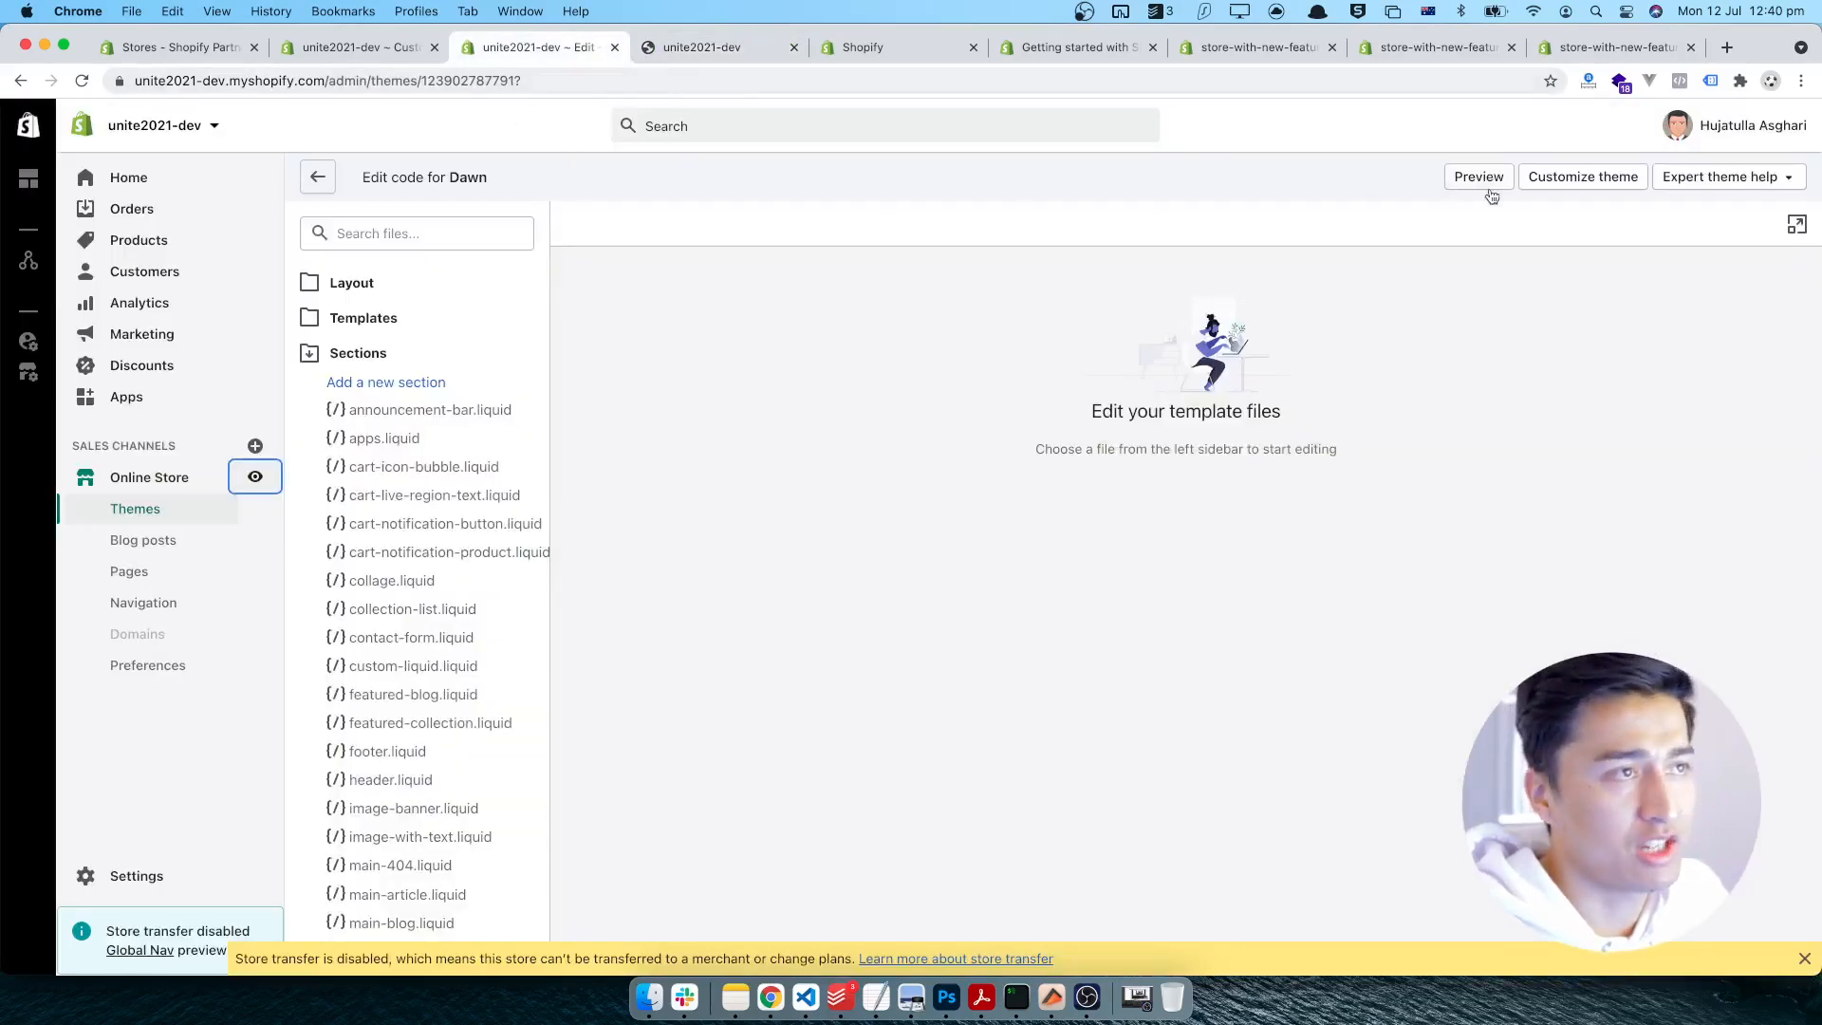
left_click(1583, 177)
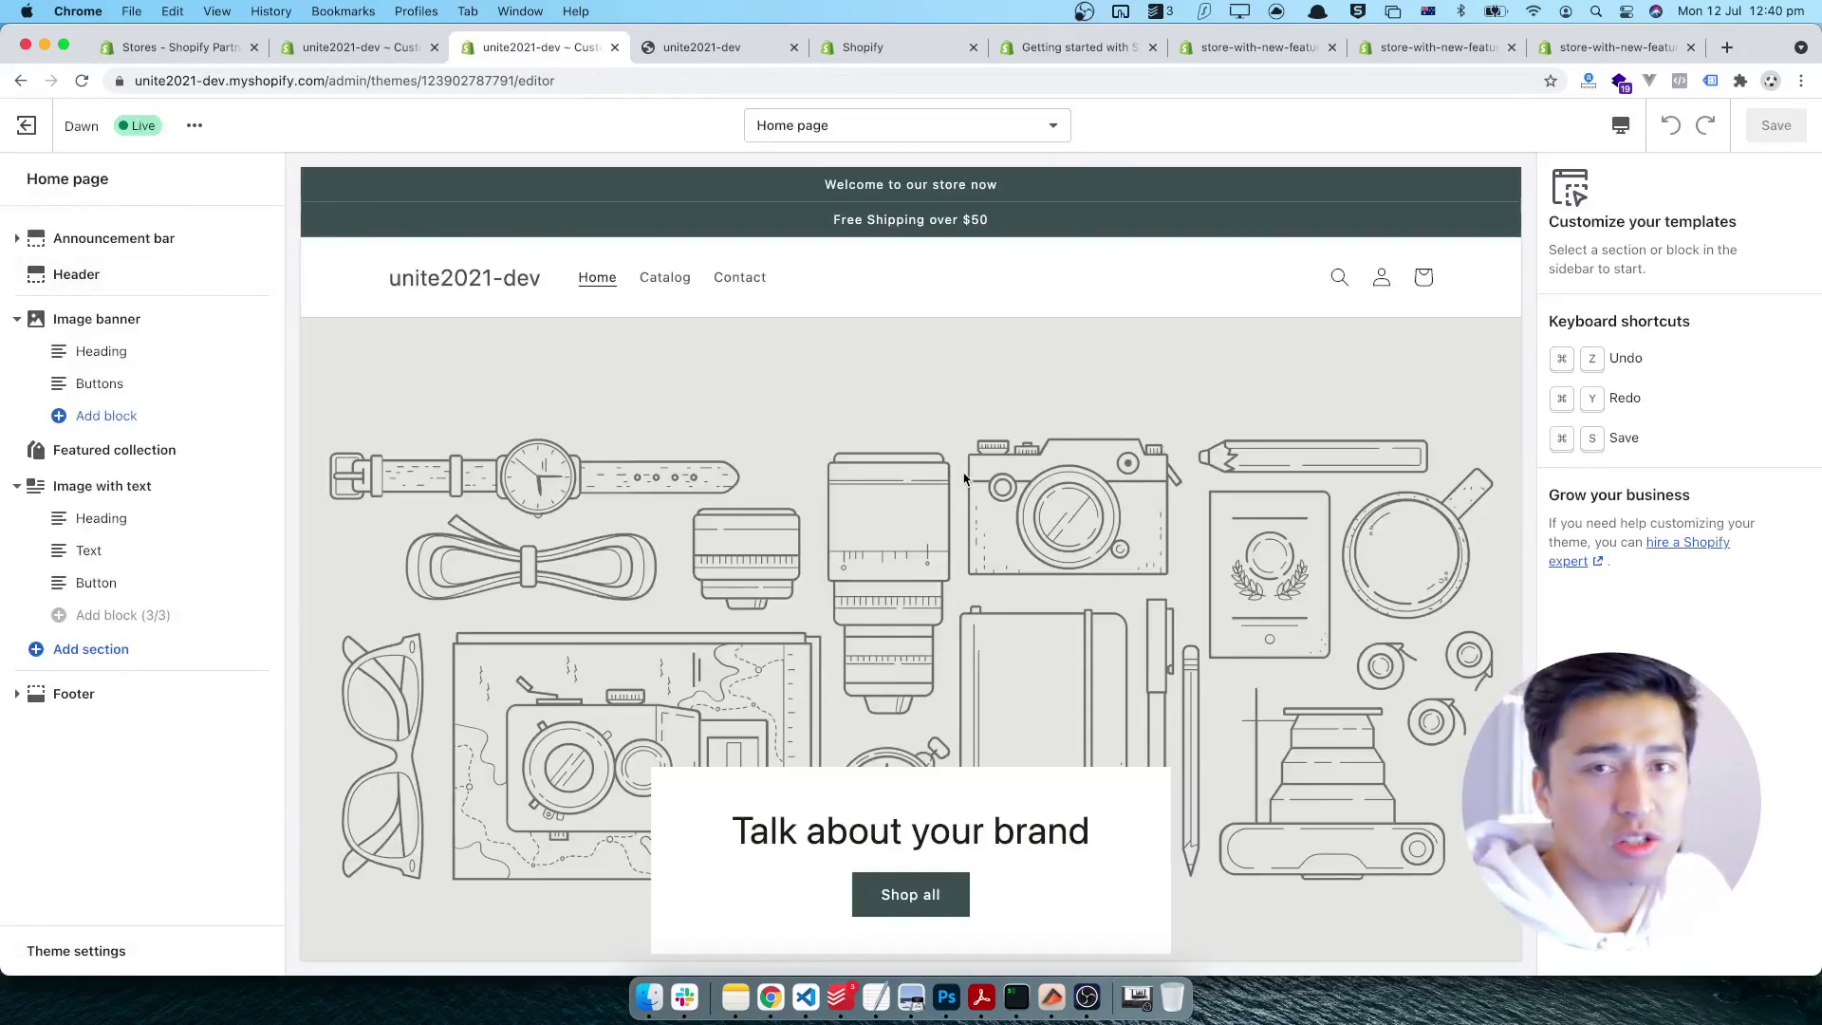
mouse_move(1322, 344)
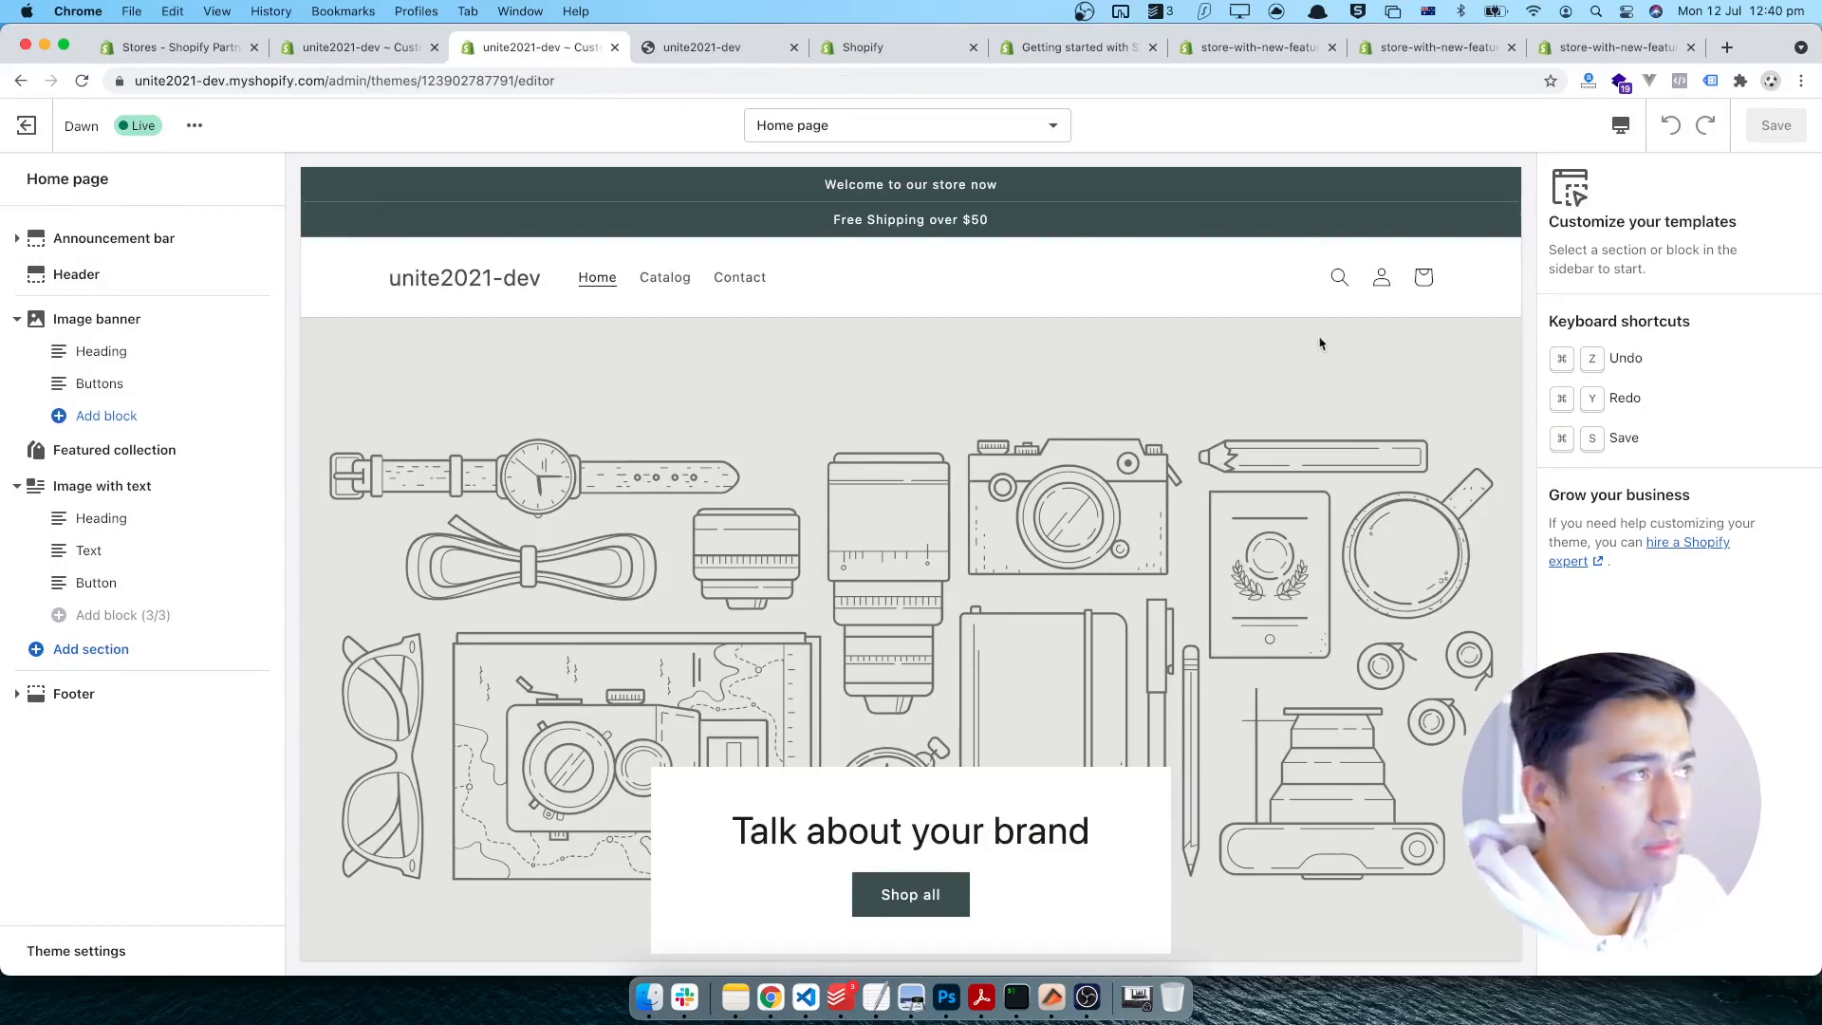
- Create a product template named 'Classic' based on Default product
left_click(907, 125)
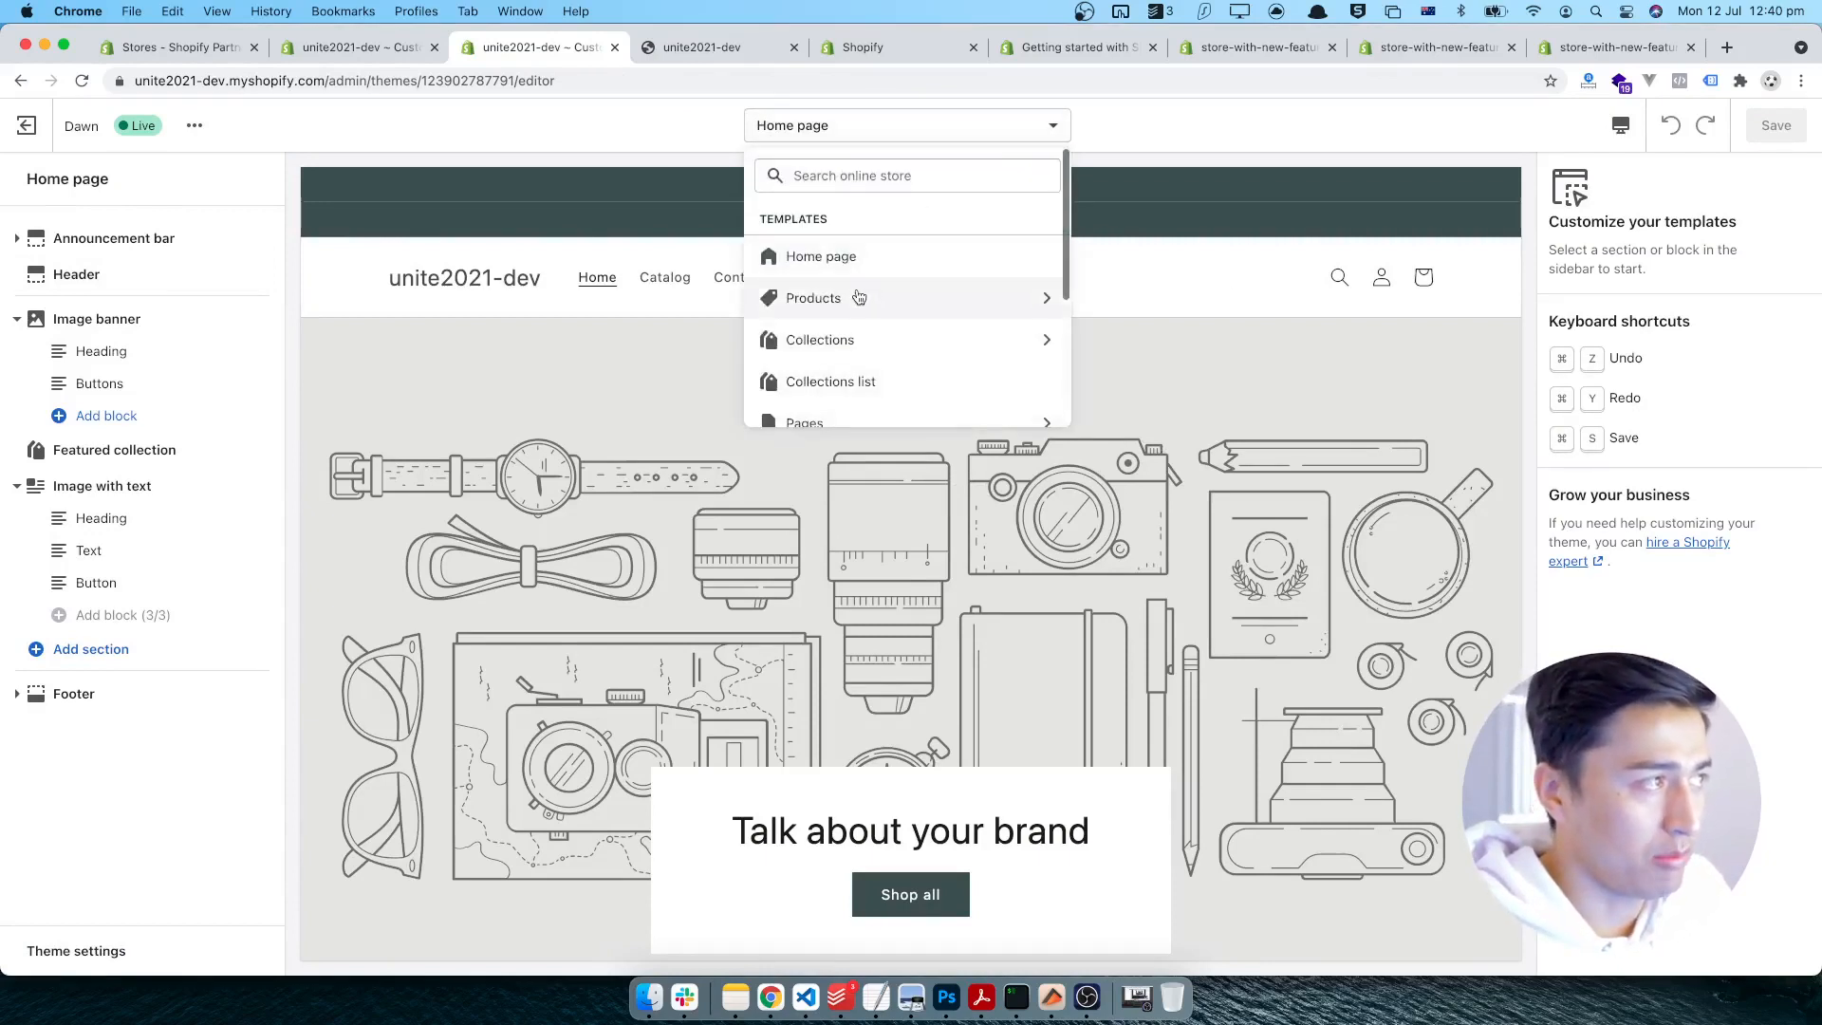
left_click(812, 298)
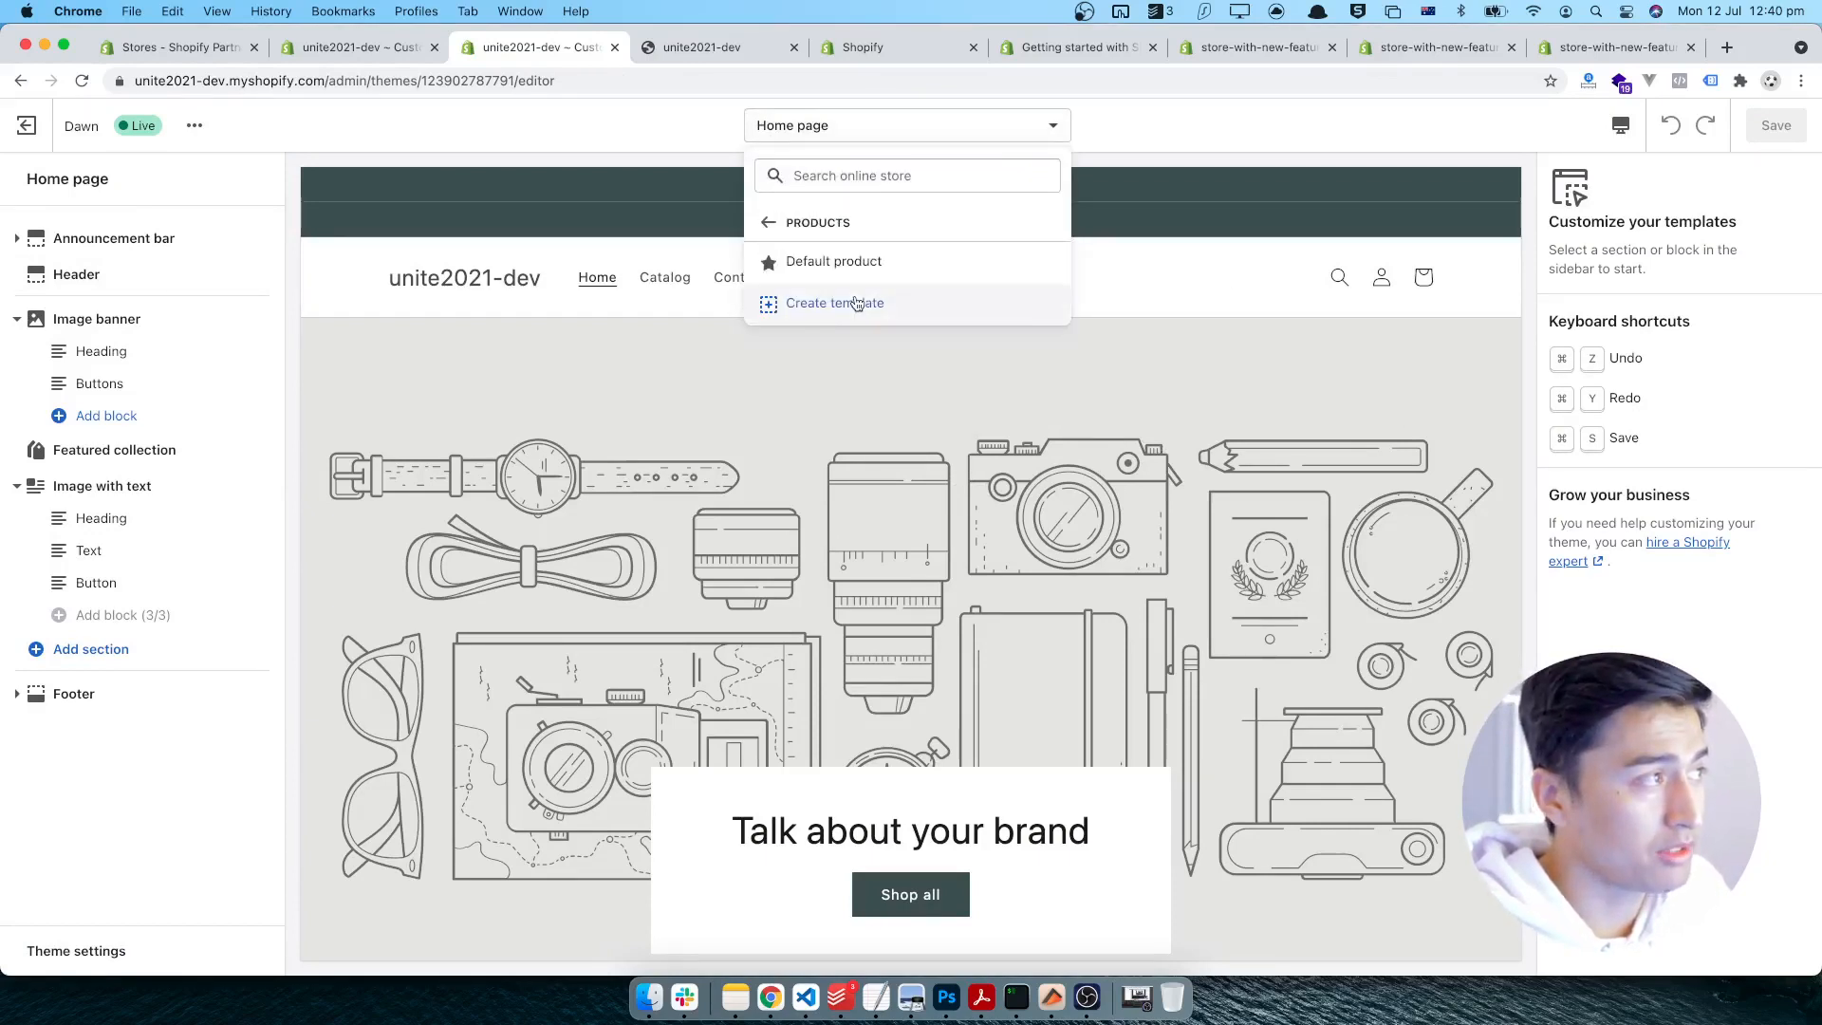
left_click(835, 302)
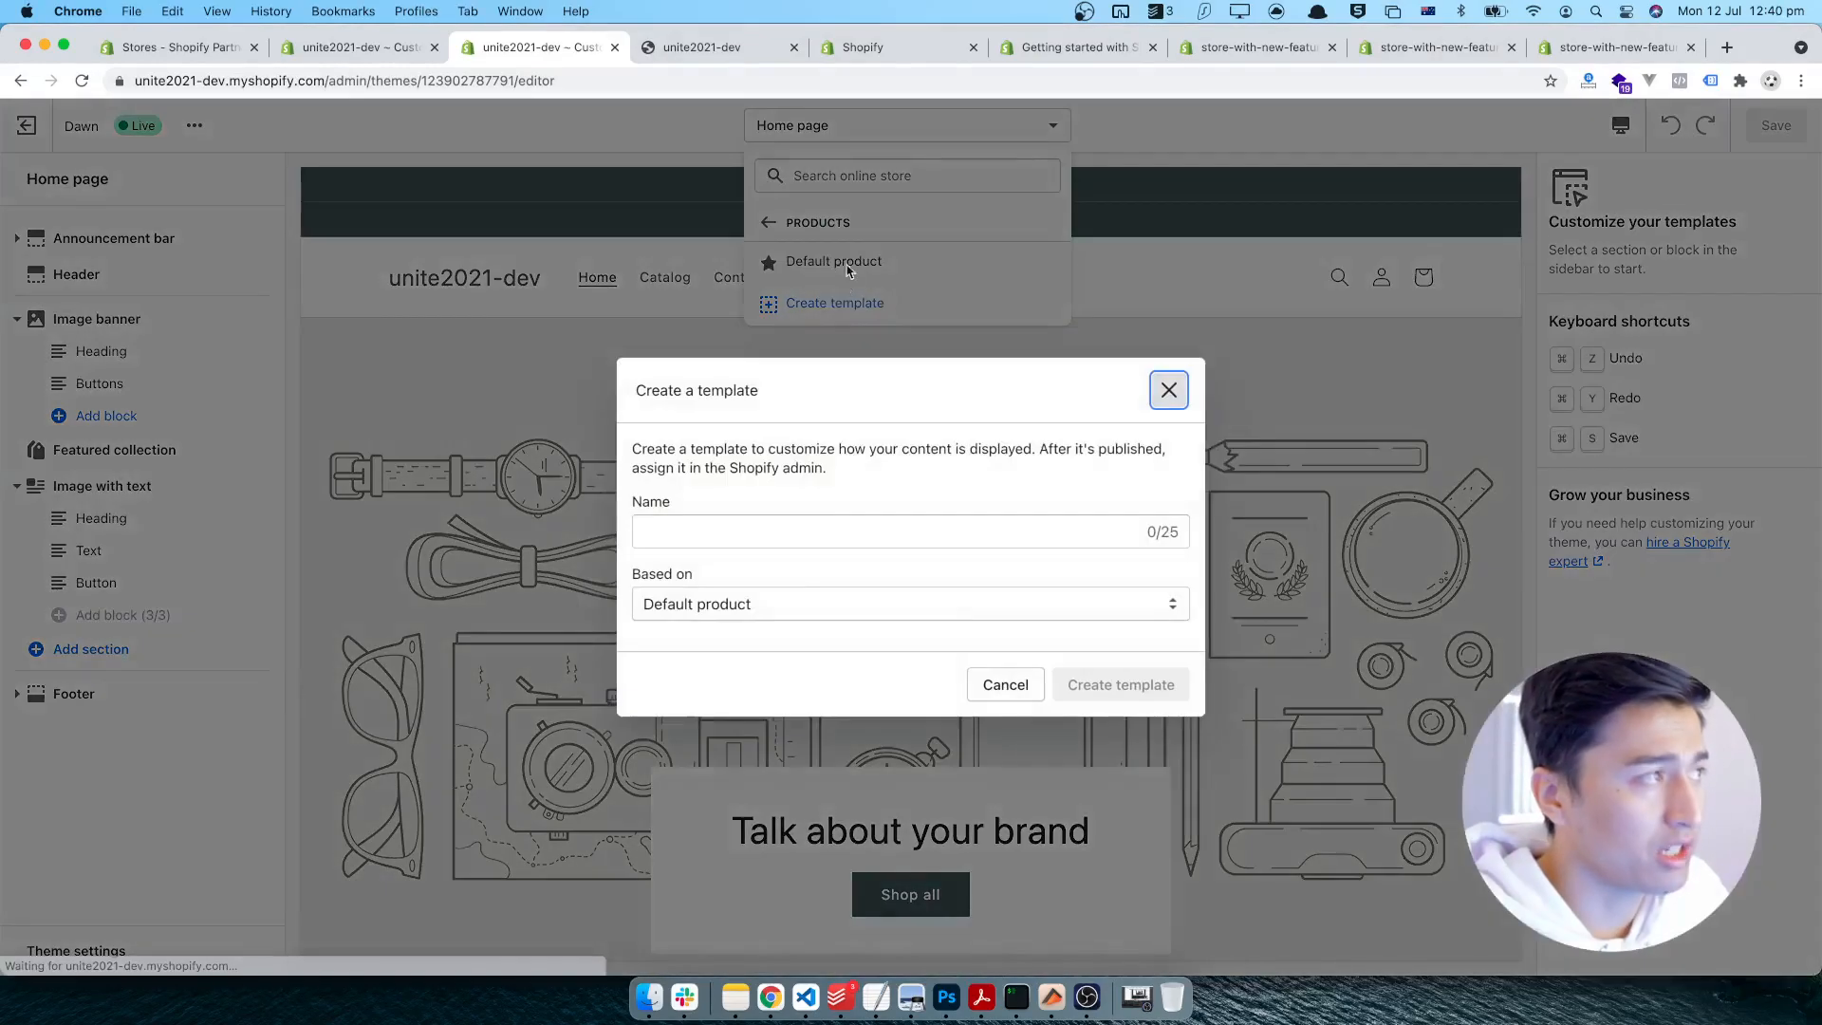
left_click(775, 532)
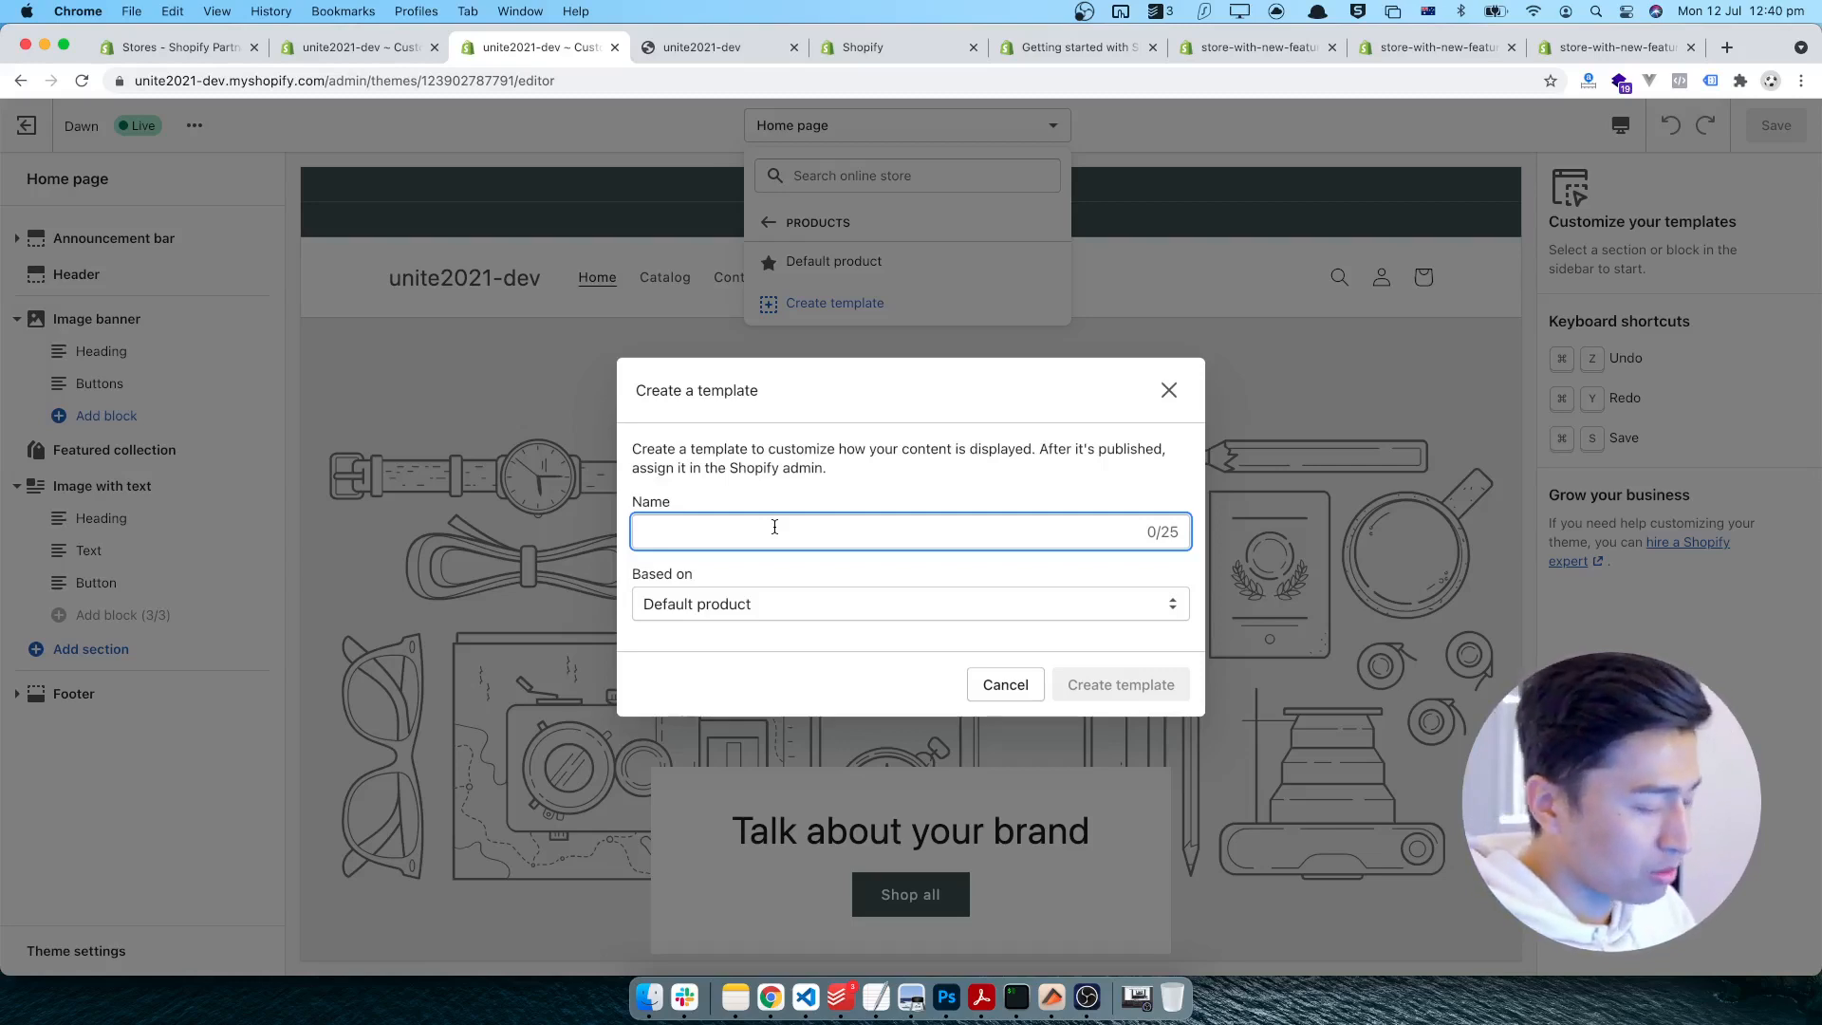
type("Classic")
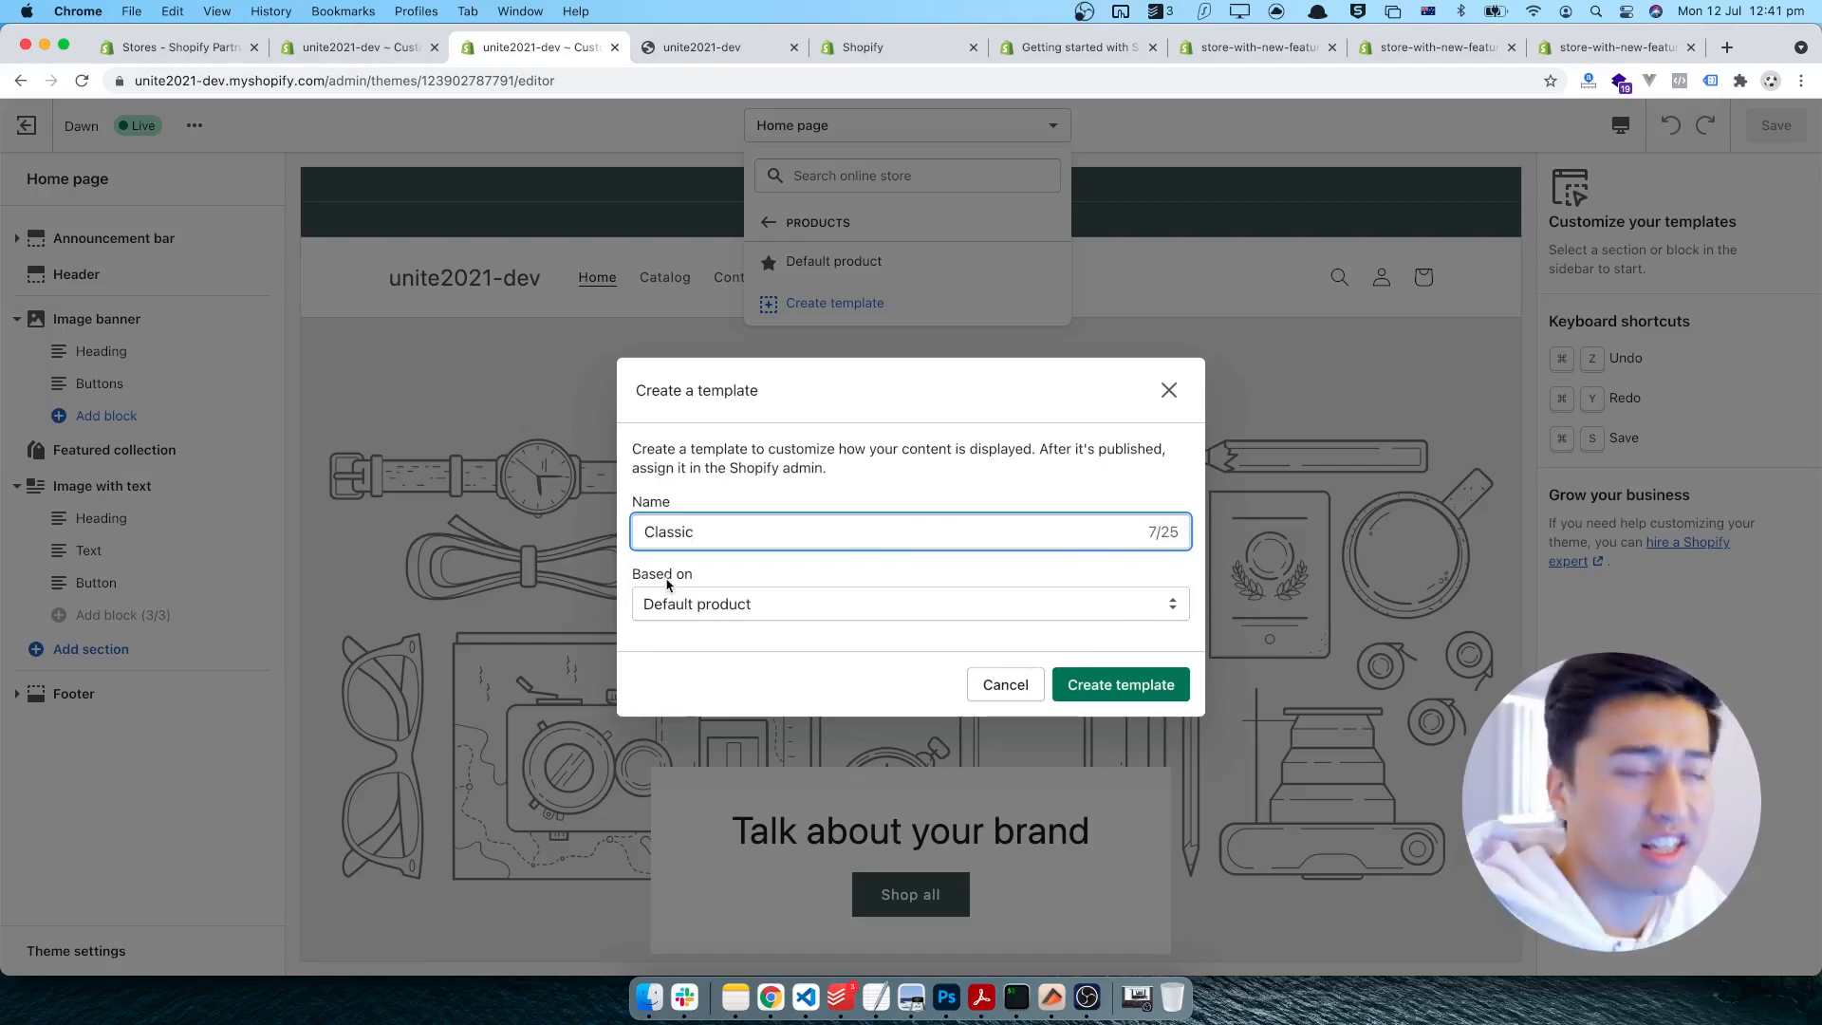
left_click(911, 603)
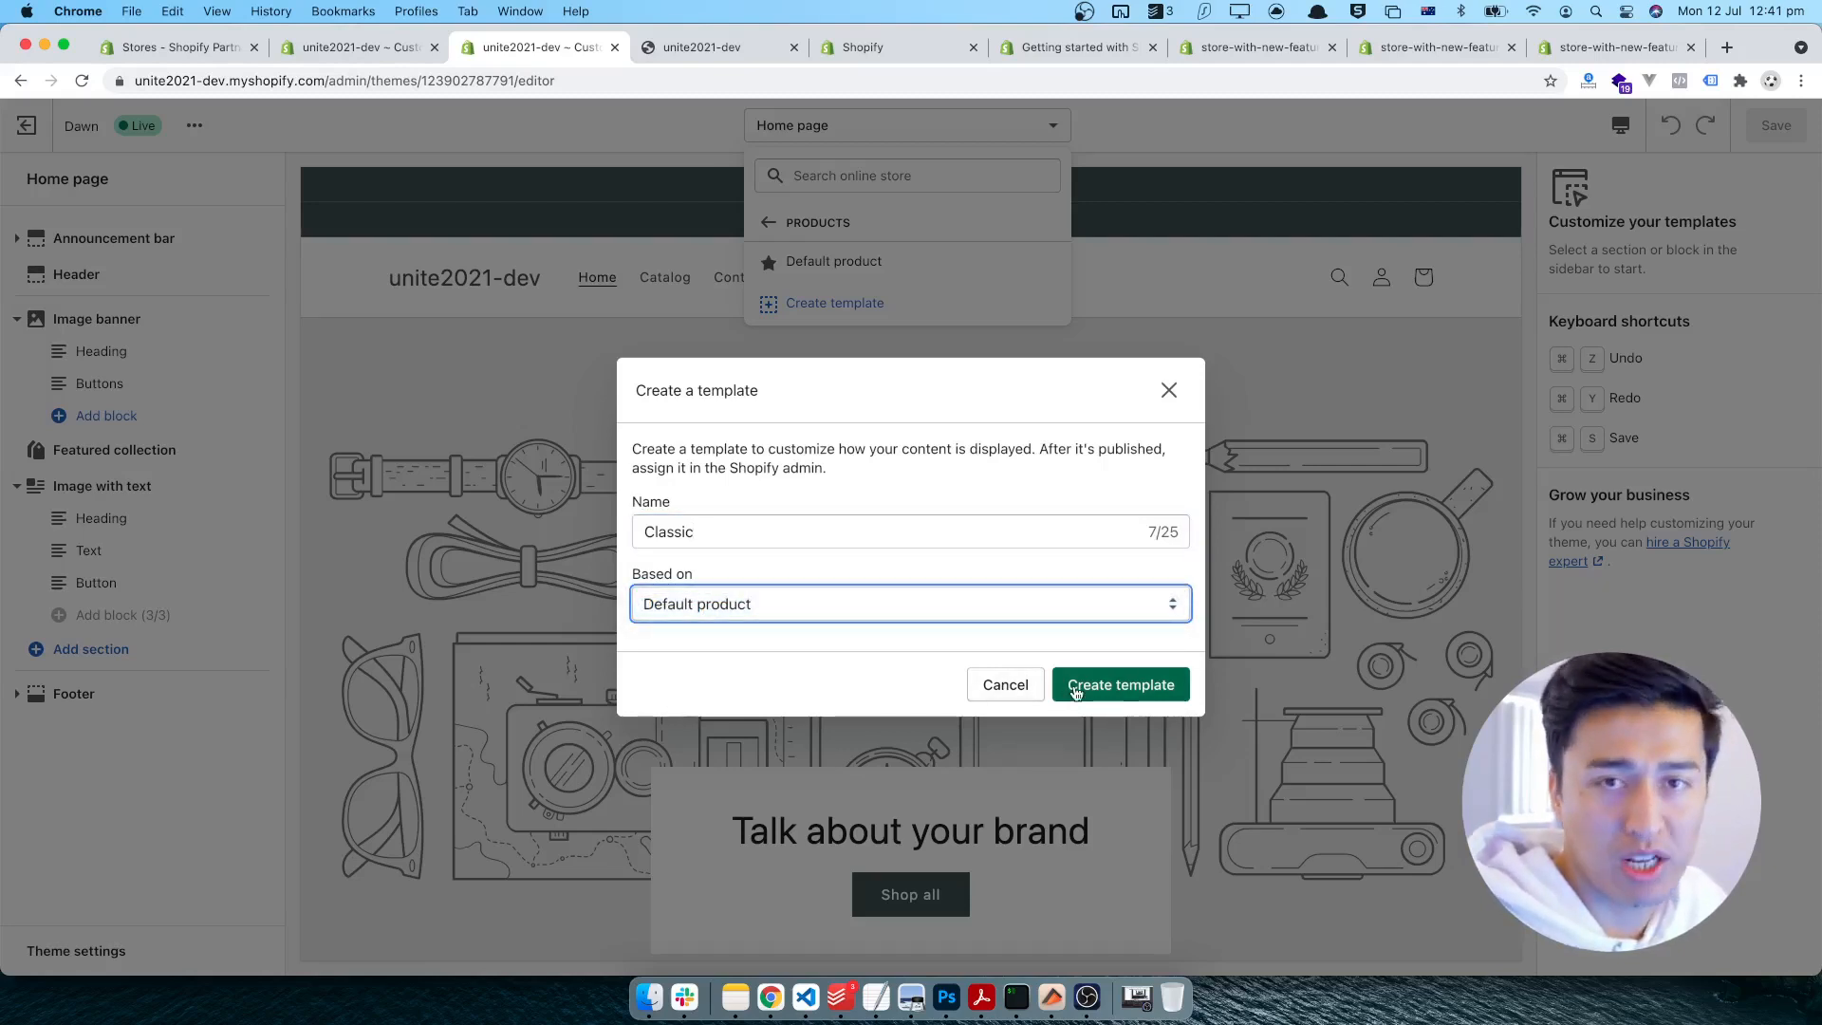
left_click(1120, 683)
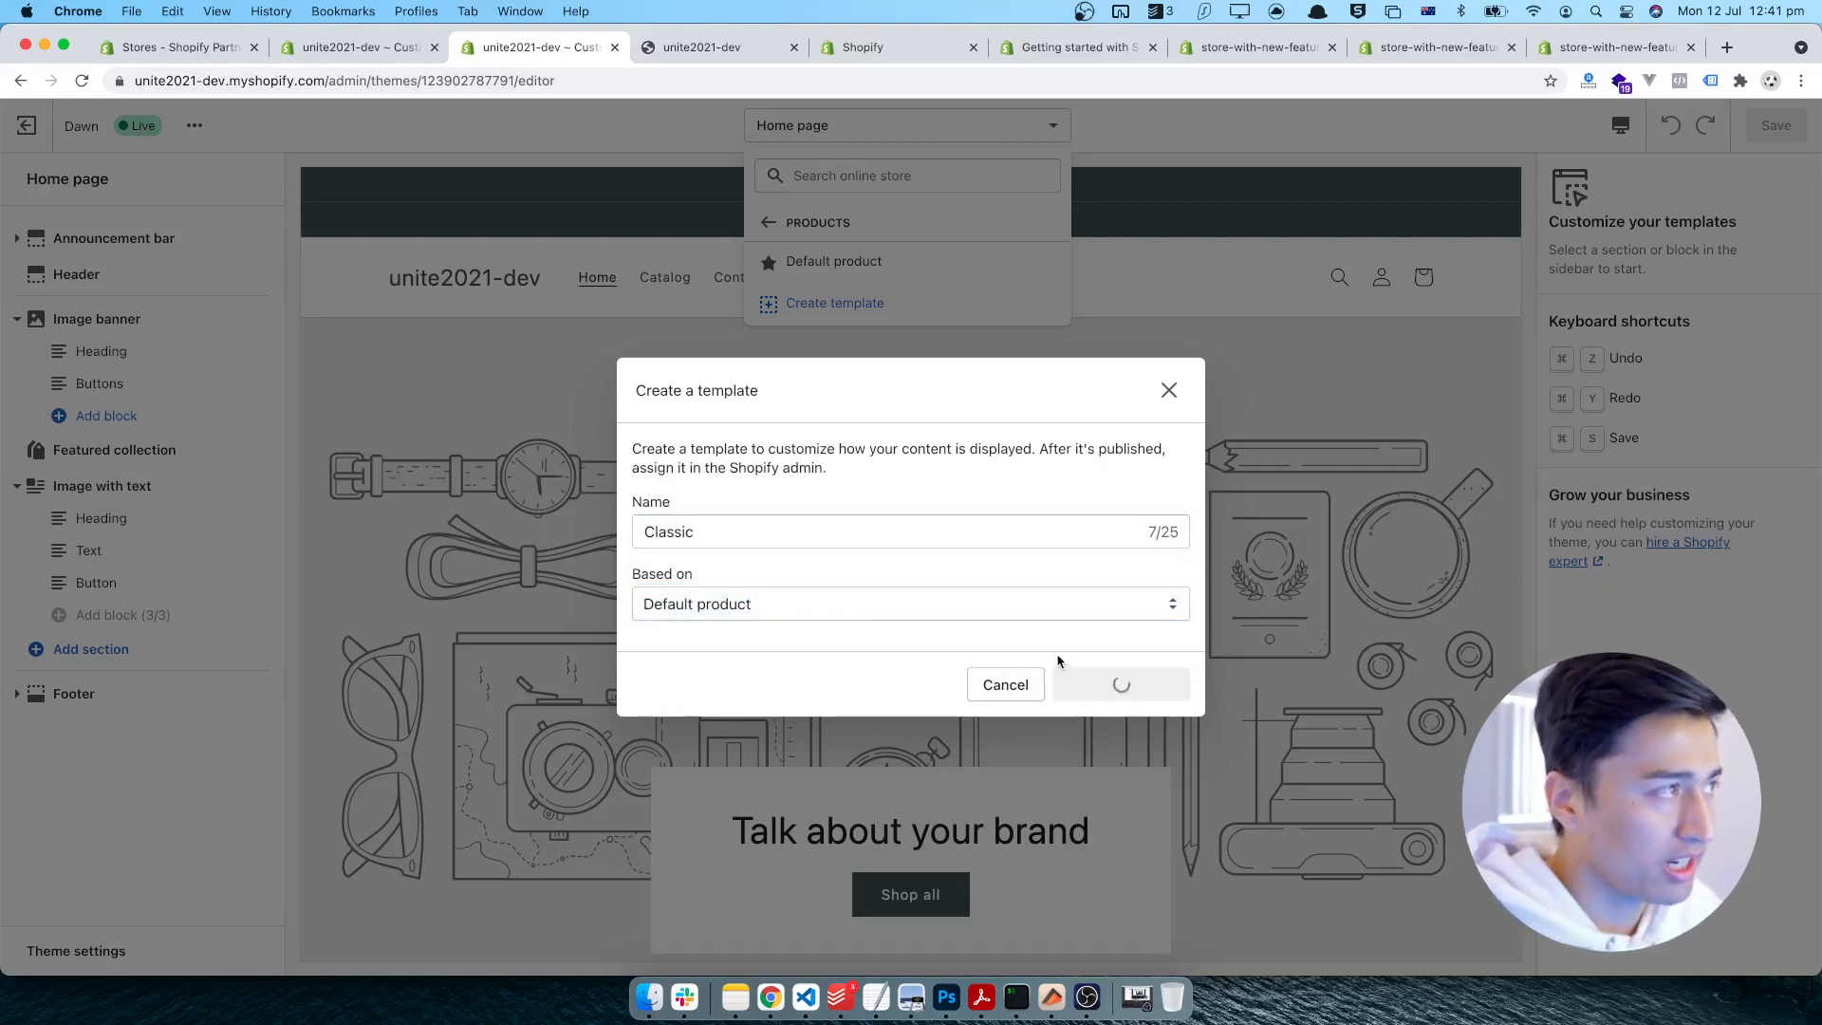
left_click(1120, 683)
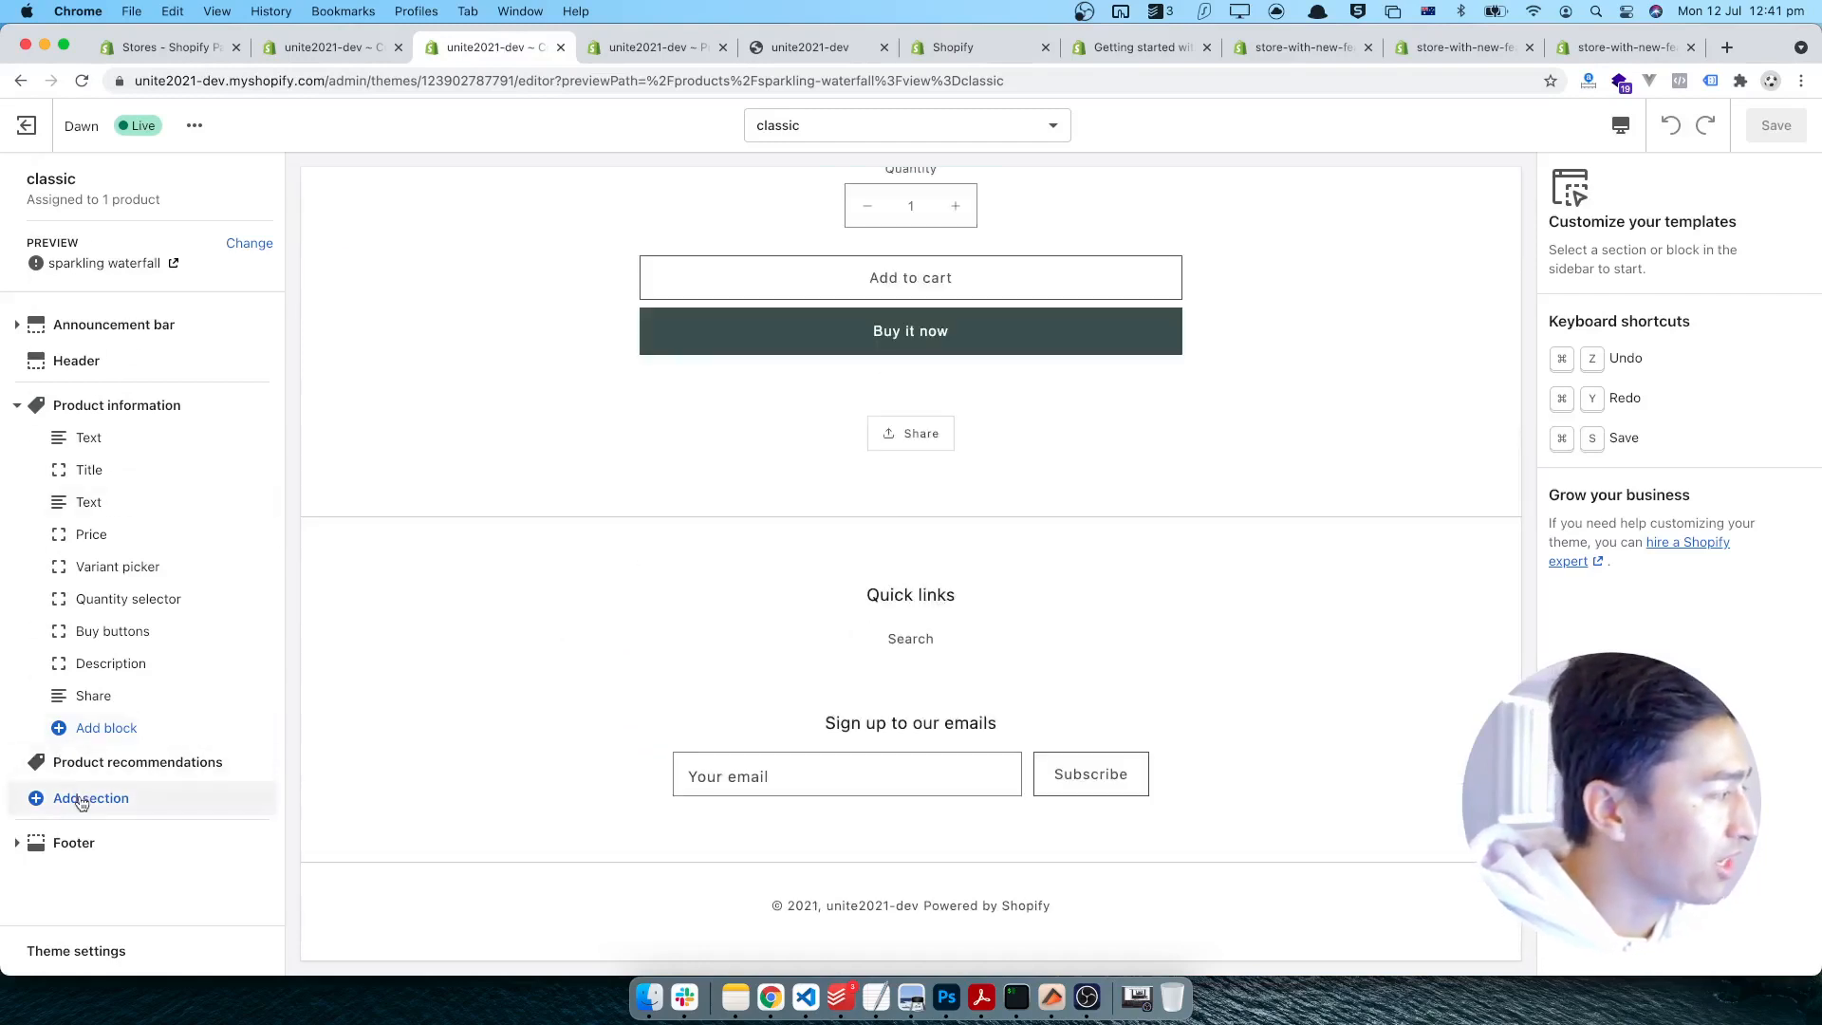
- Add an Image with text section using the clothing-rack photo and start editing its heading
left_click(91, 797)
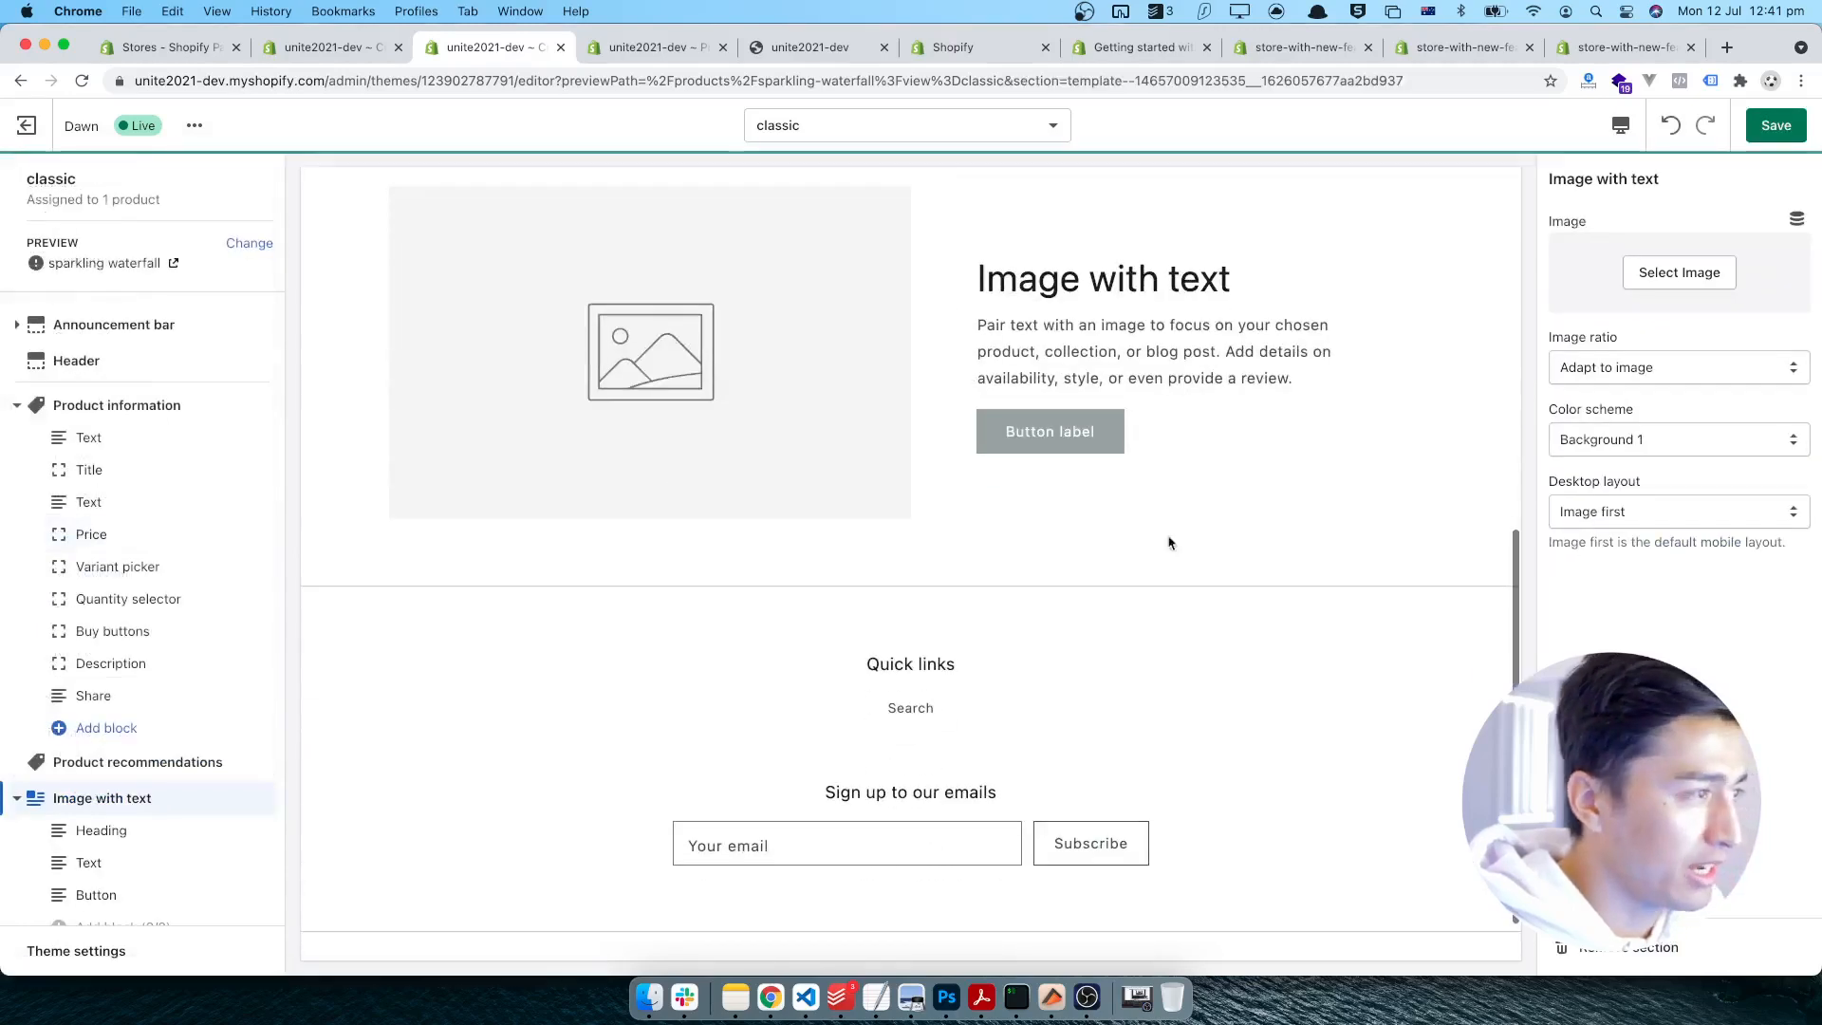
left_click(1678, 273)
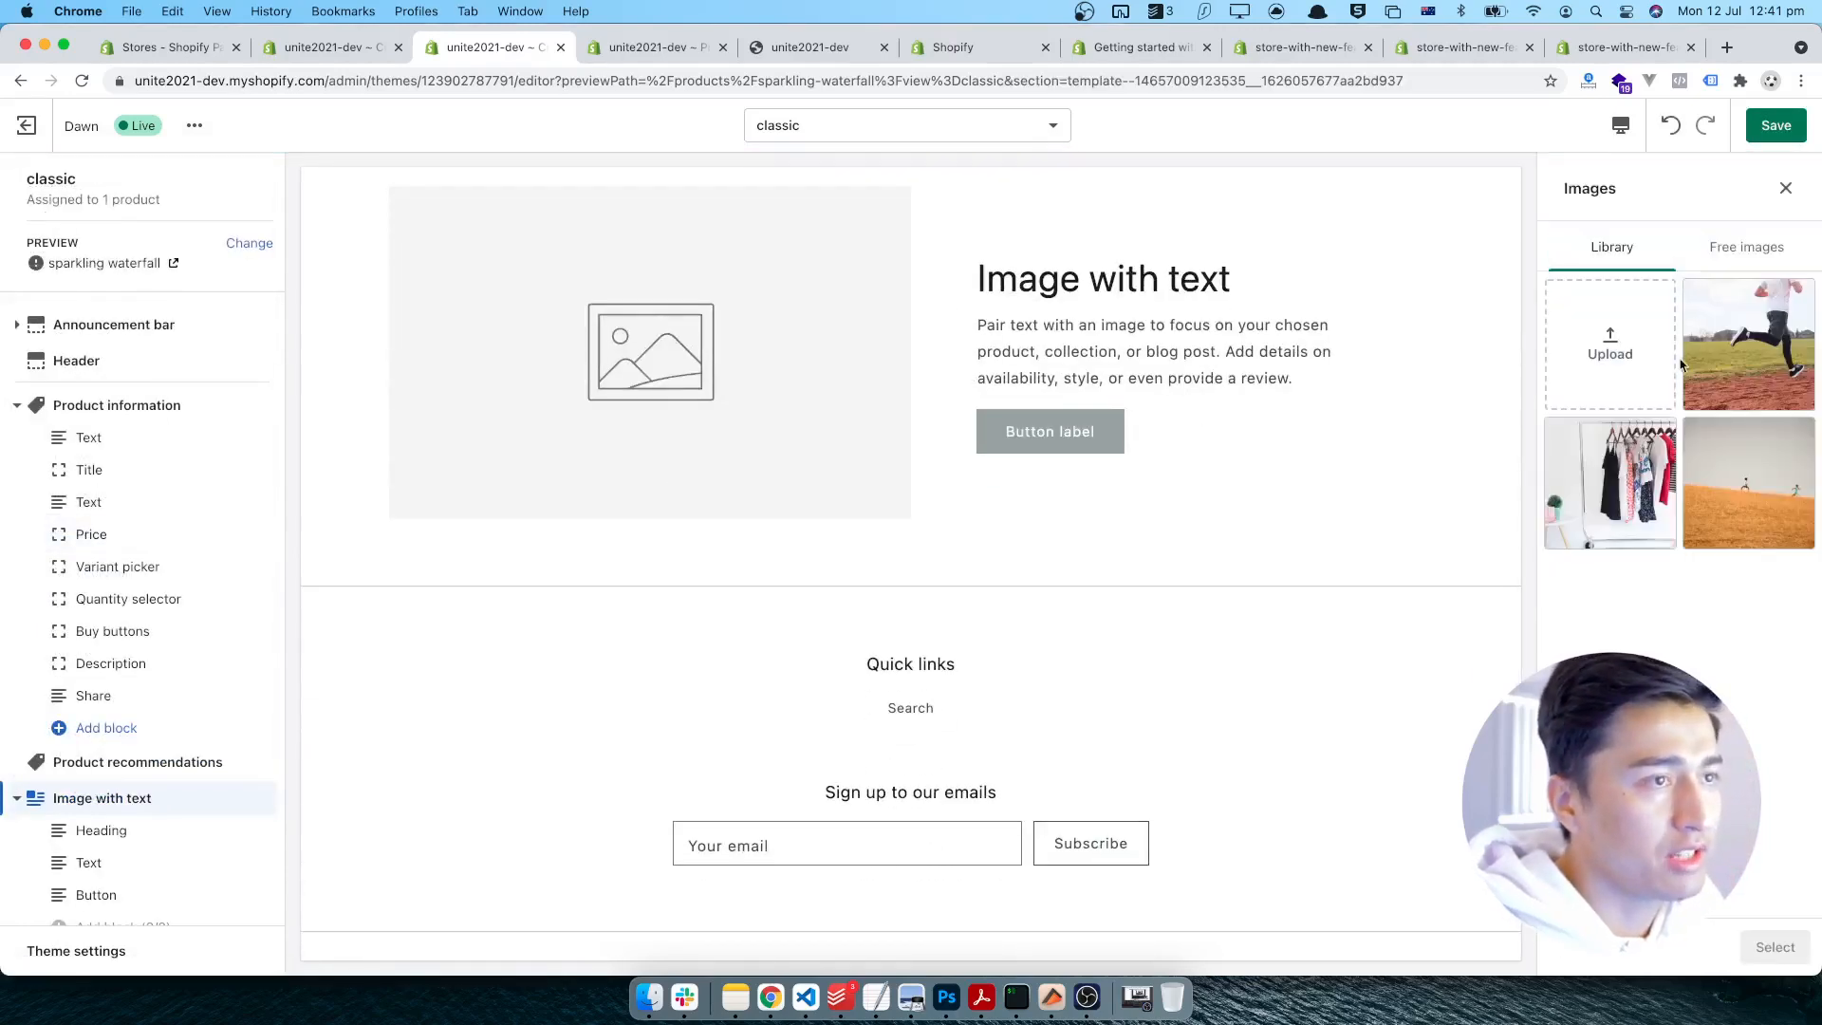
left_click(1609, 482)
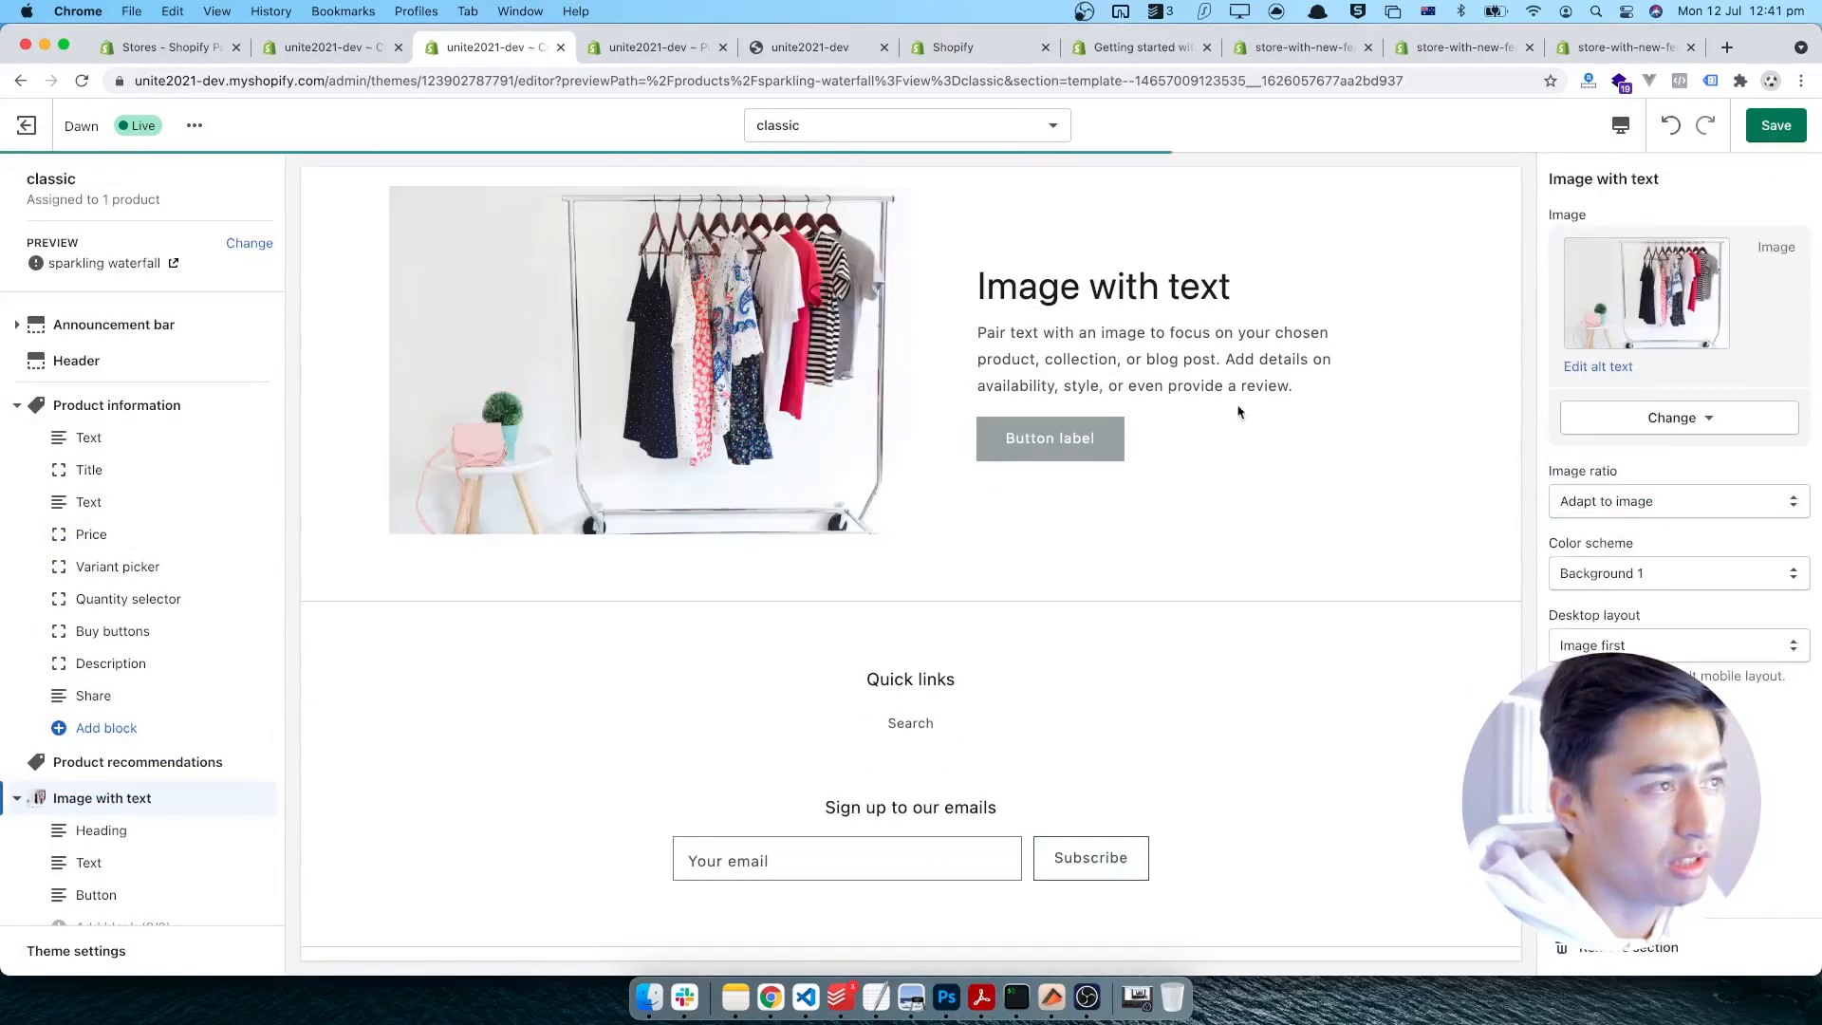
left_click(101, 832)
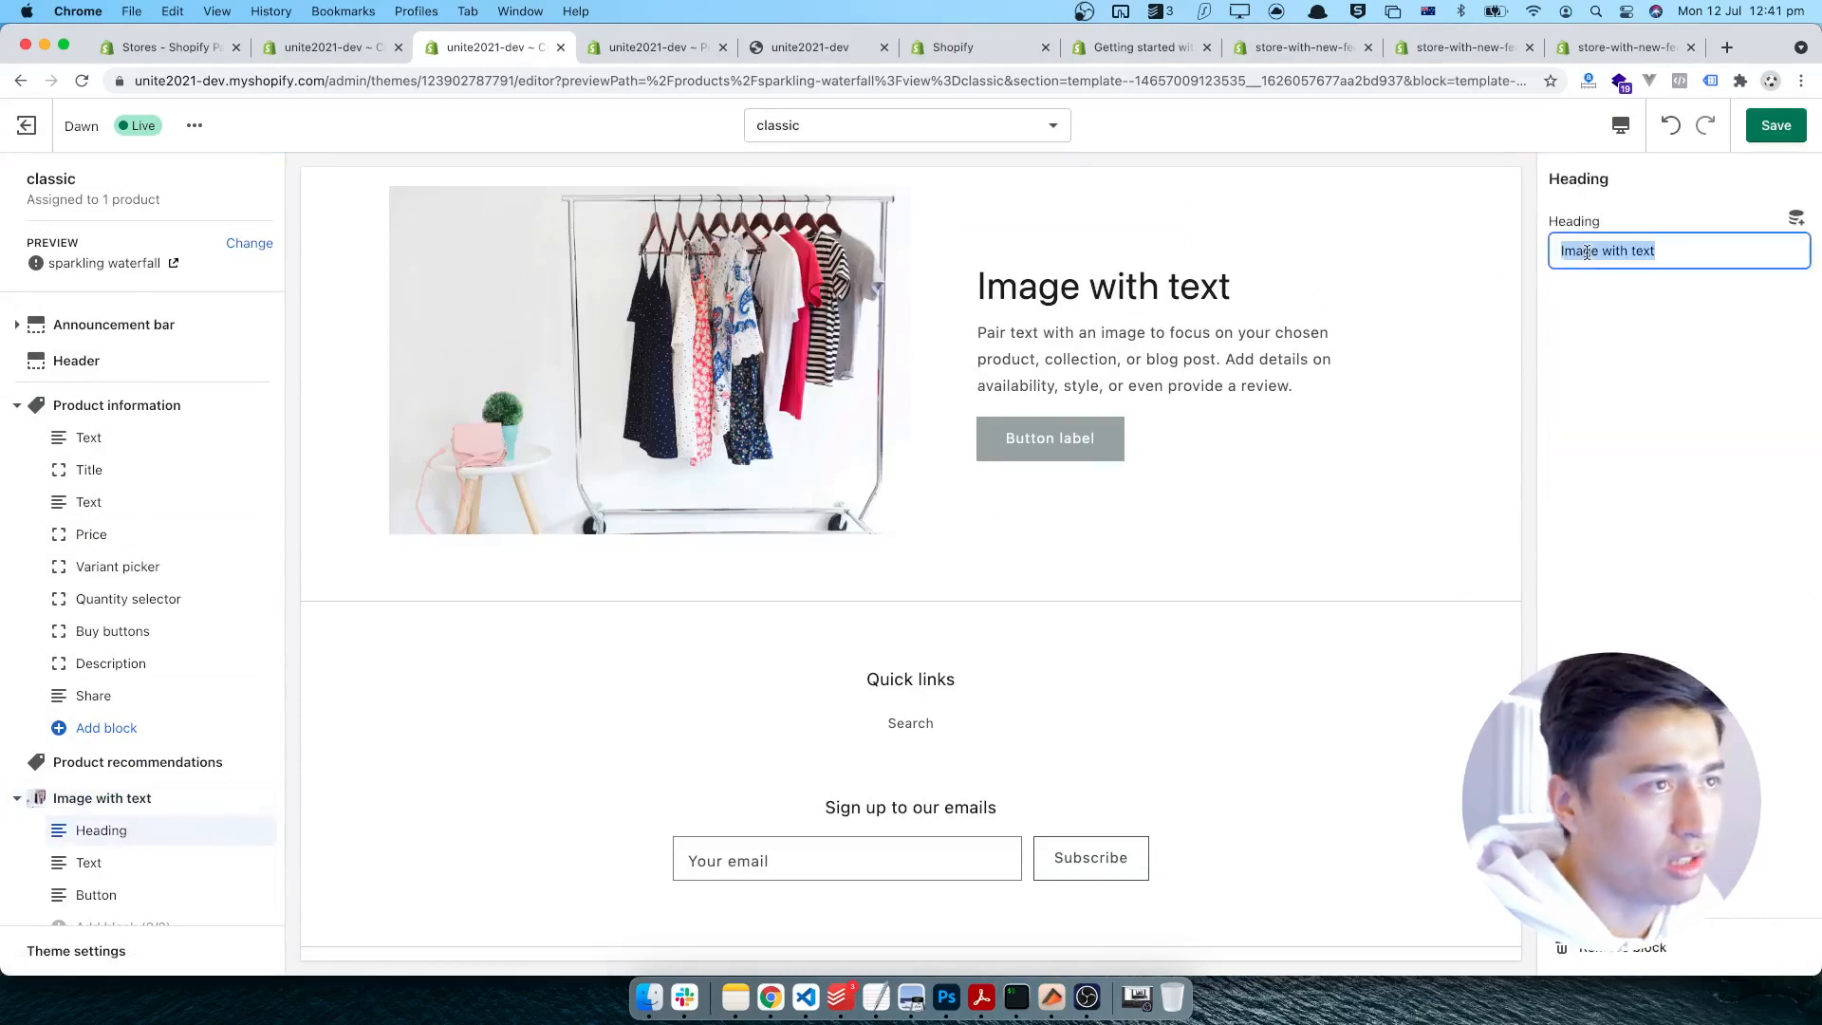
type("Ca")
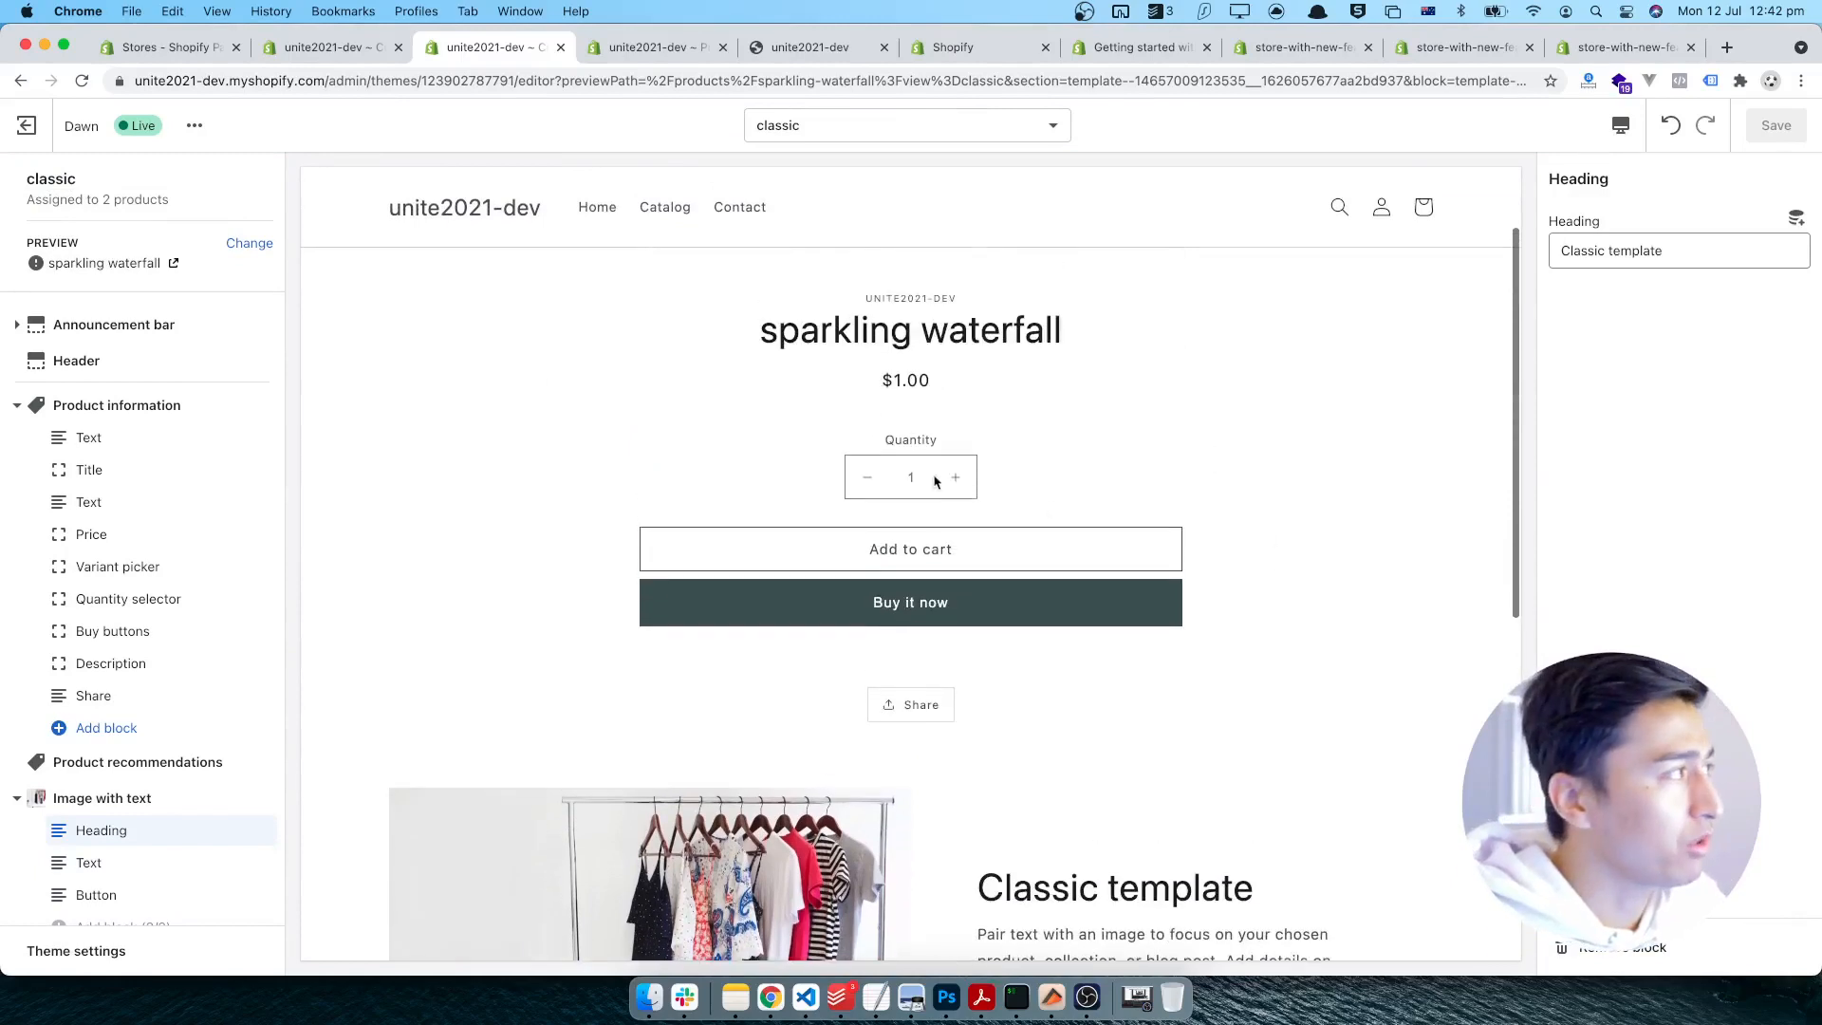
mouse_move(105, 215)
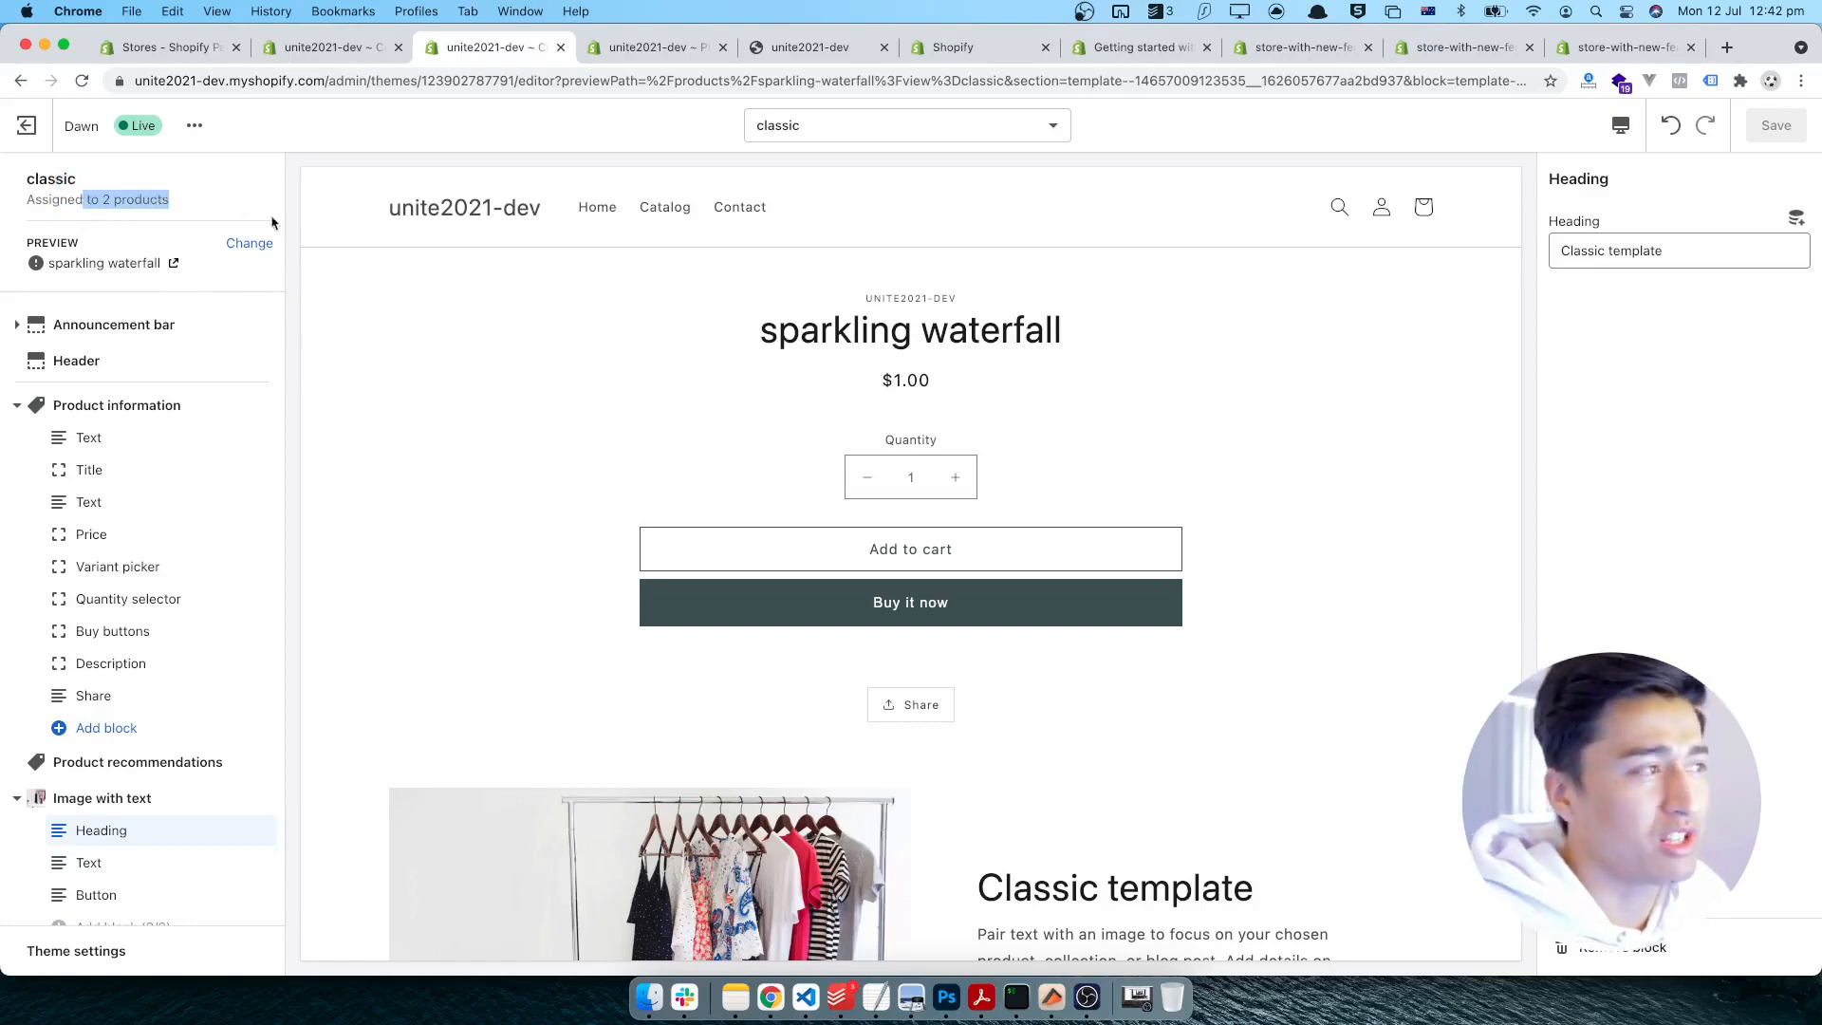
- Highlight the sparkling waterfall product title in the classic template preview
double_click(911, 331)
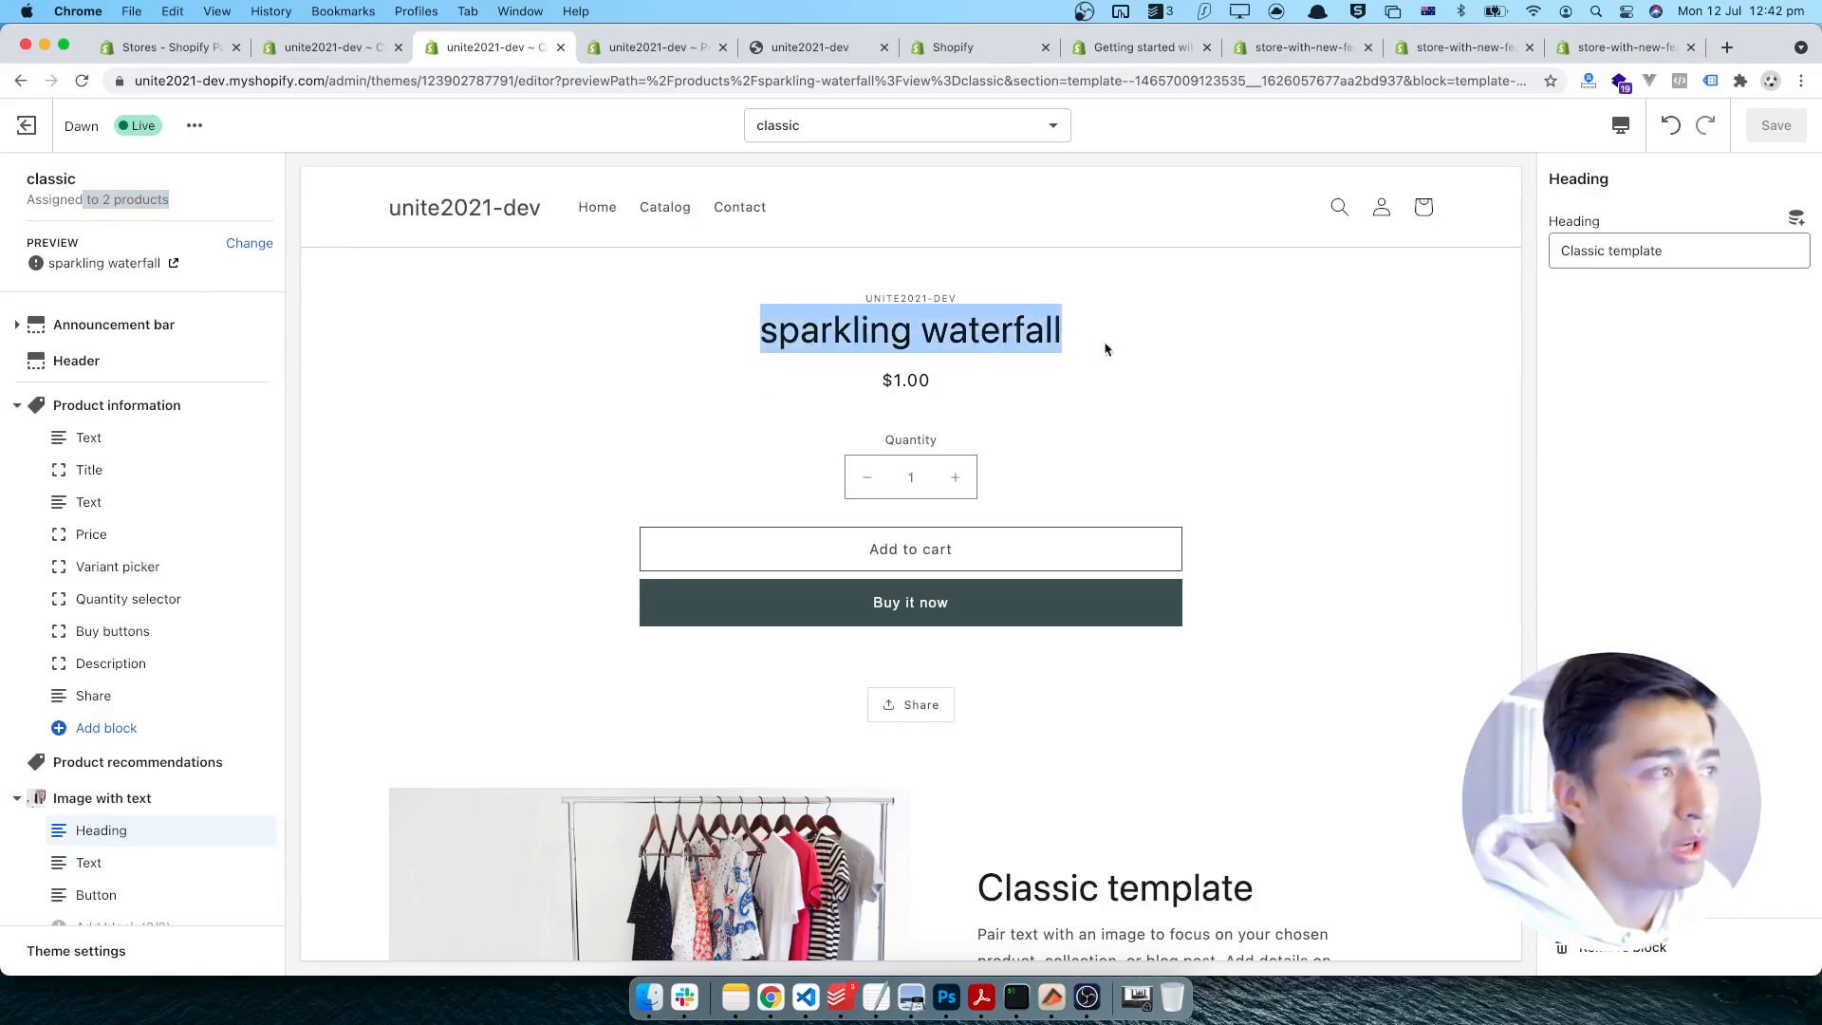
scroll("down", 3)
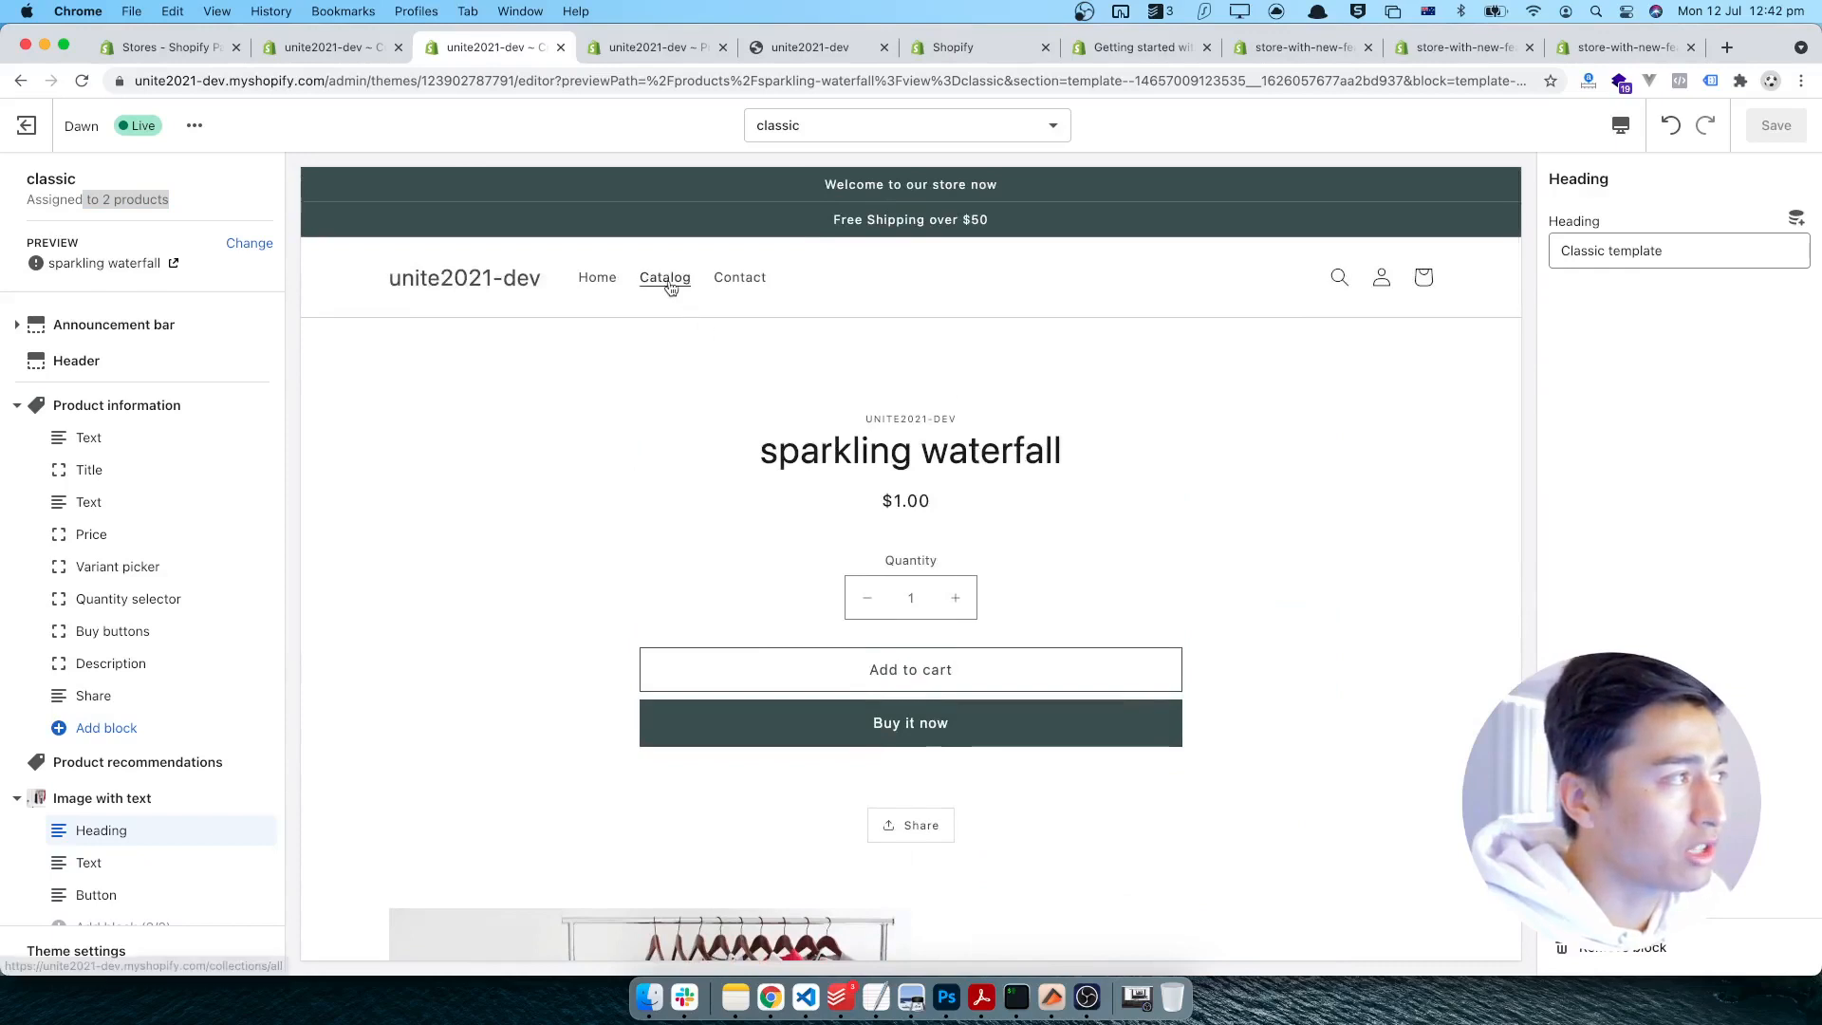
- Preview summer sound from the Catalog and highlight its Default product template name
left_click(665, 277)
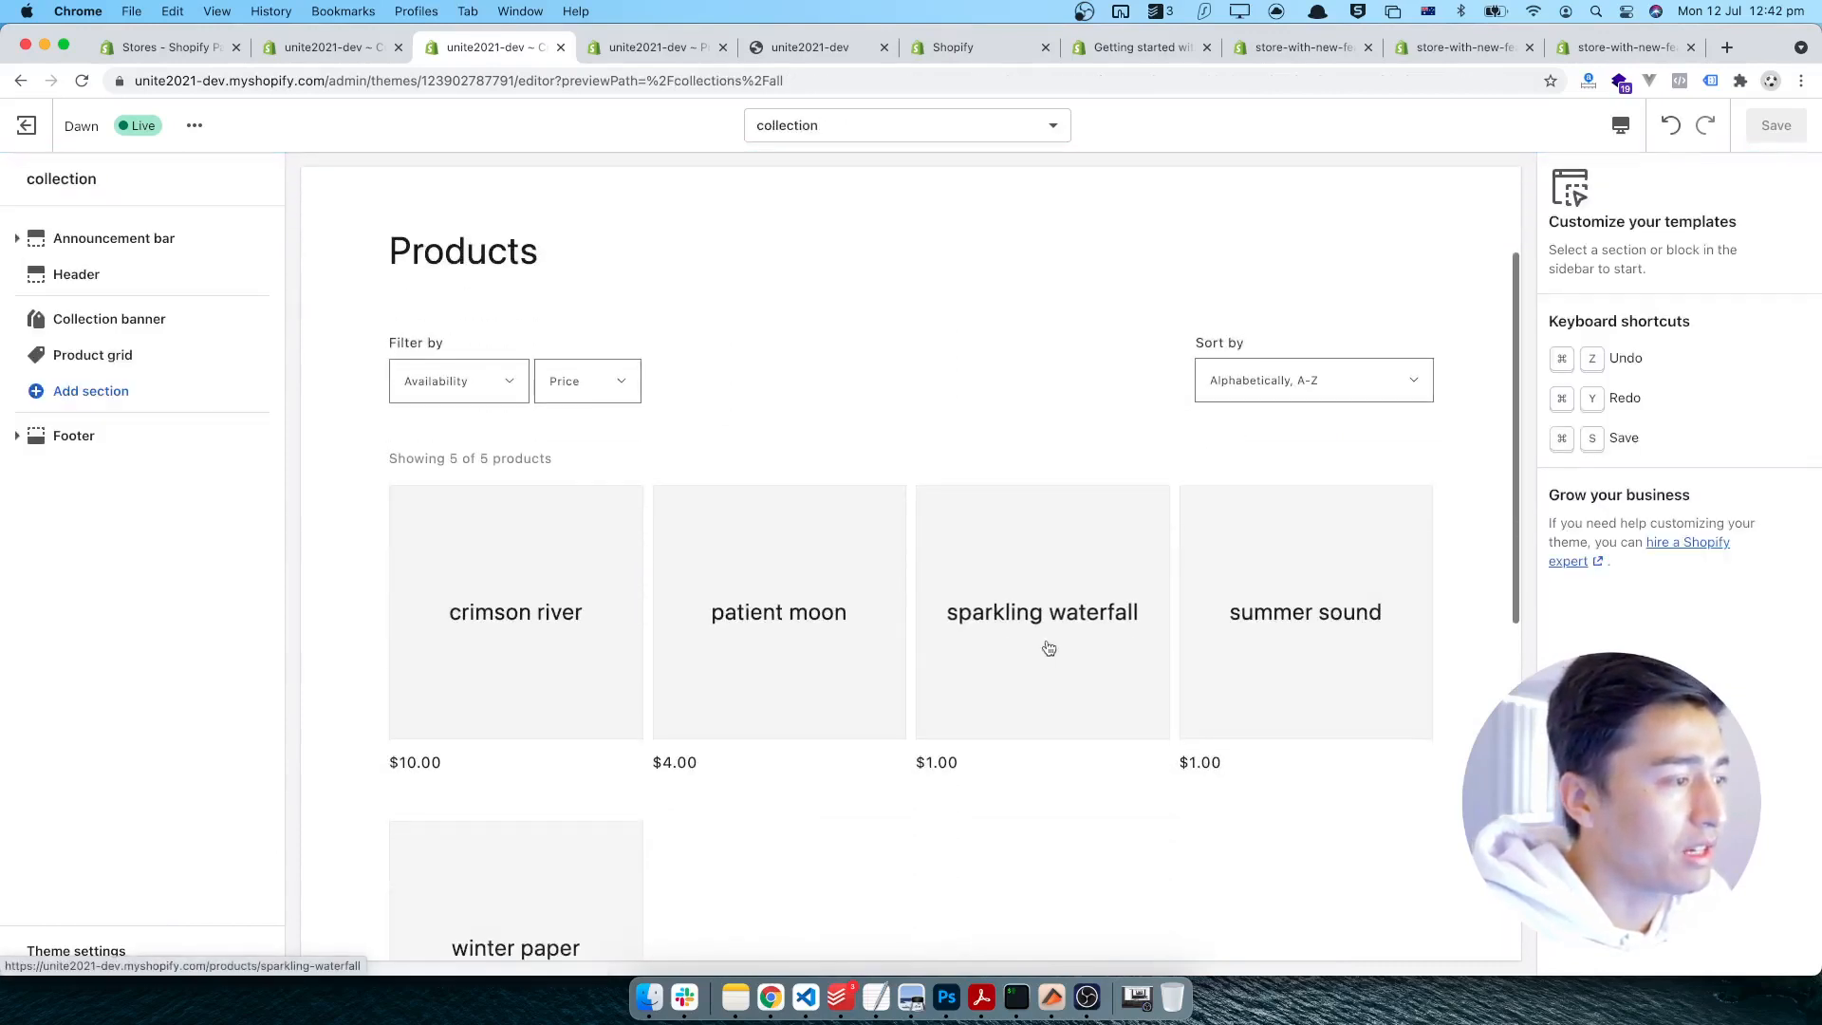
mouse_move(1272, 619)
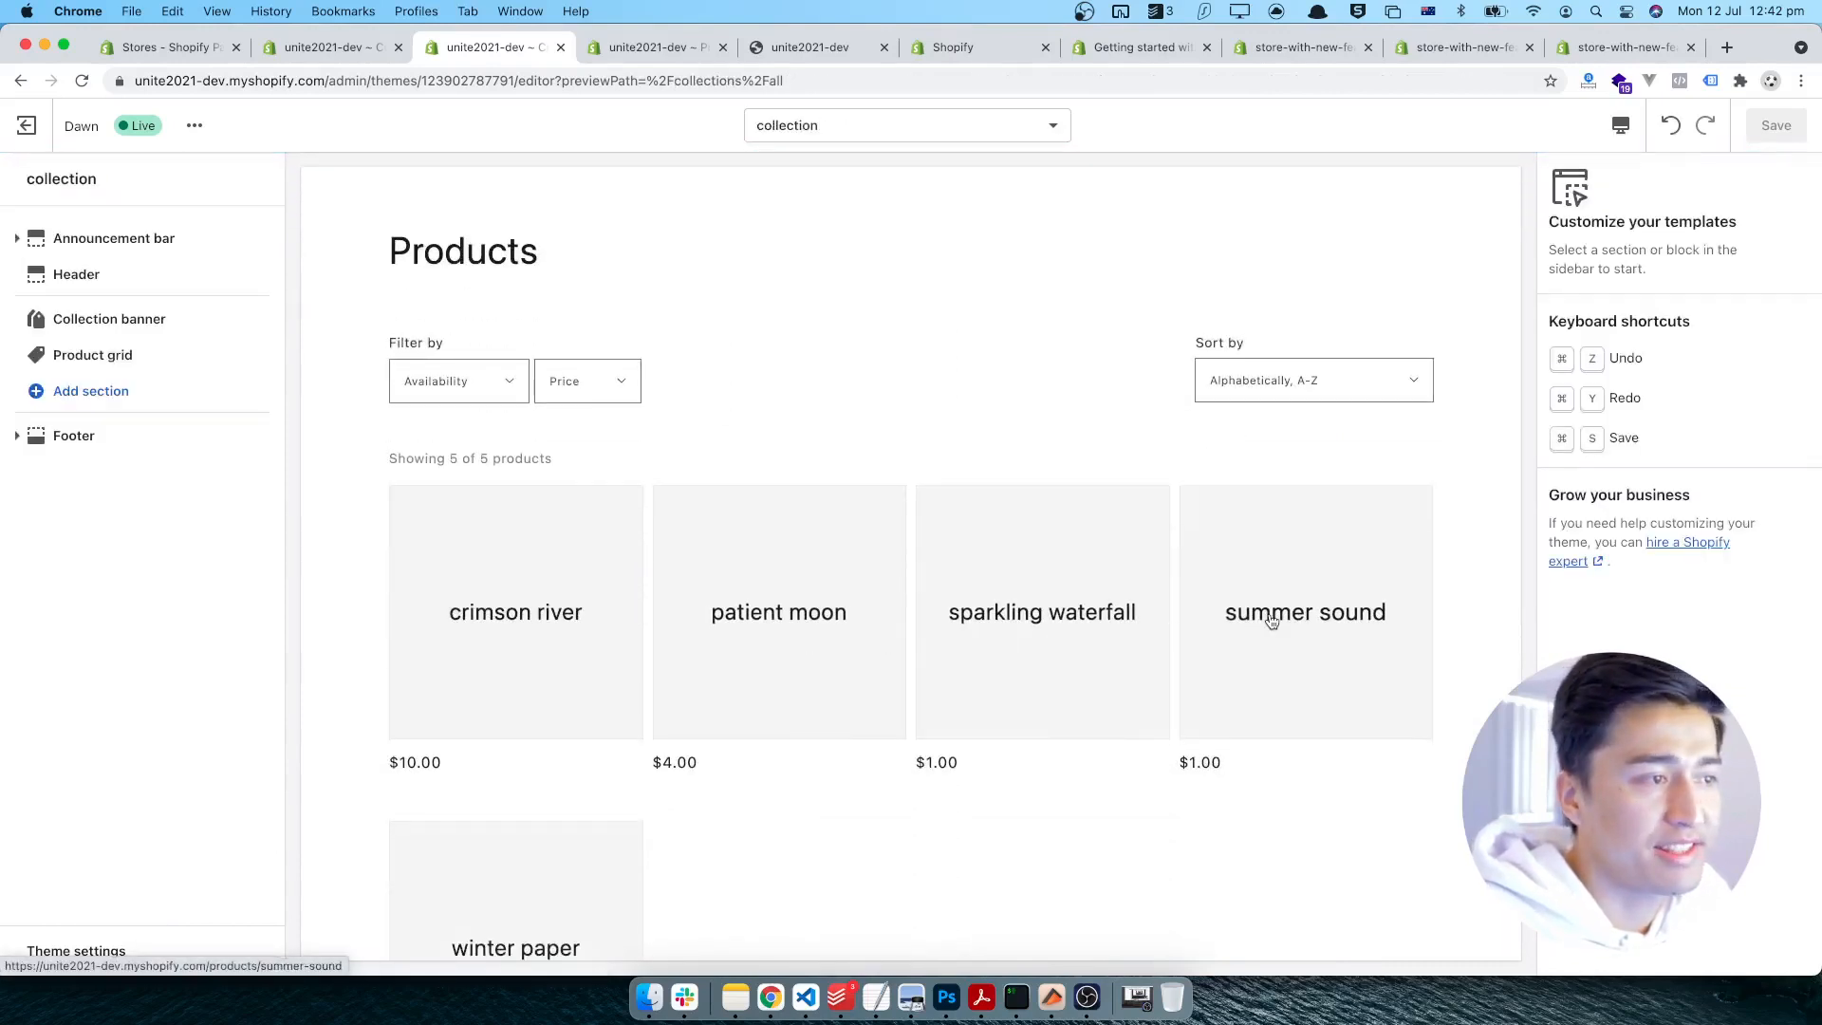
left_click(1271, 619)
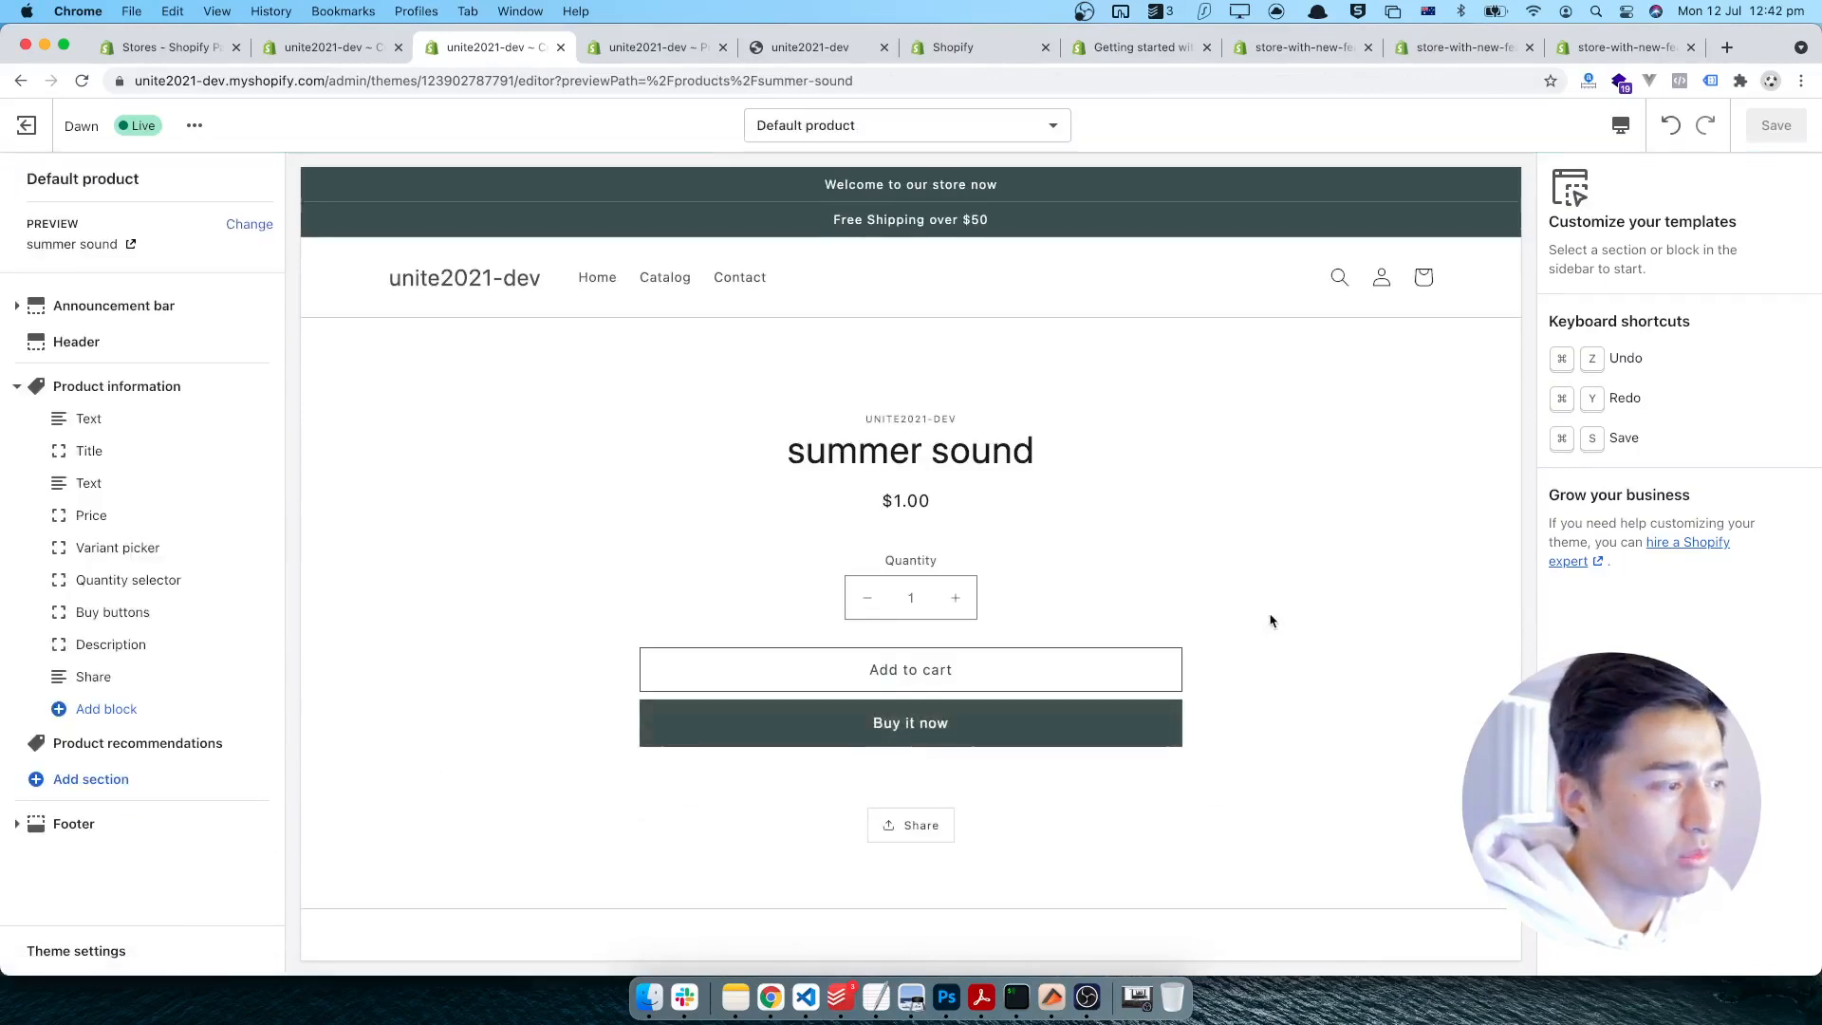
scroll("down", 3)
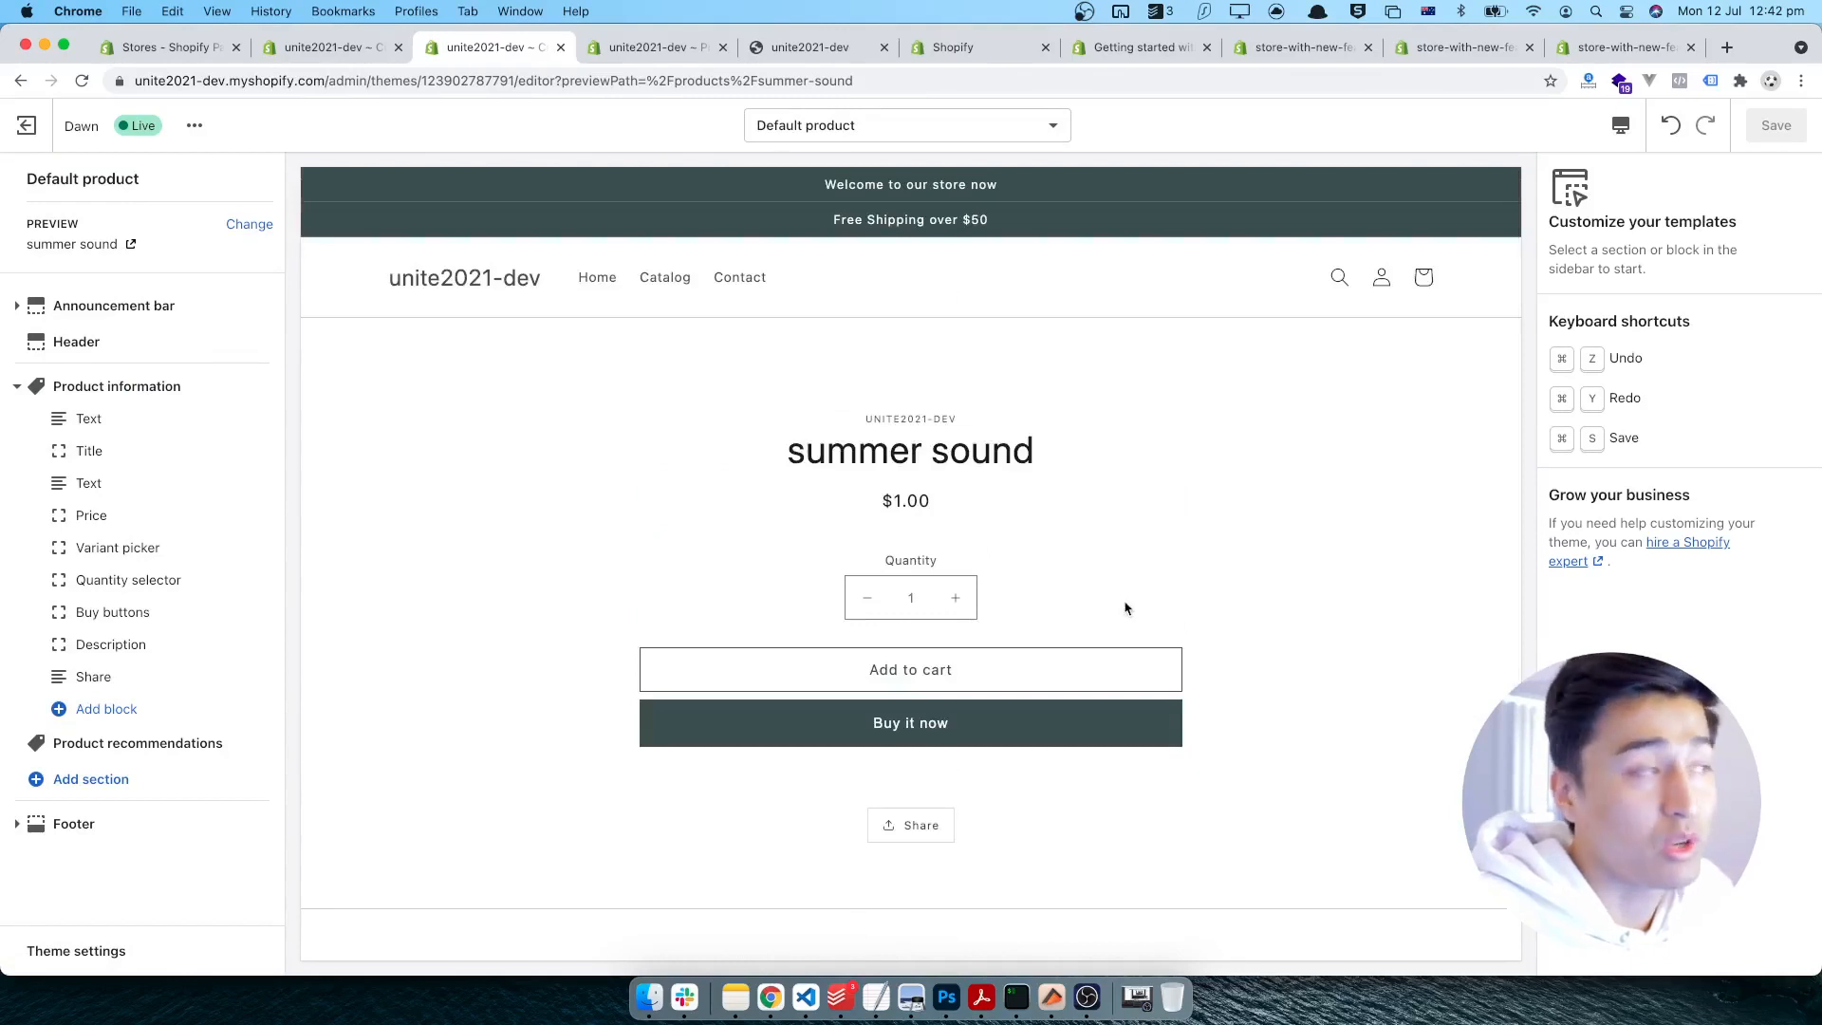
double_click(110, 179)
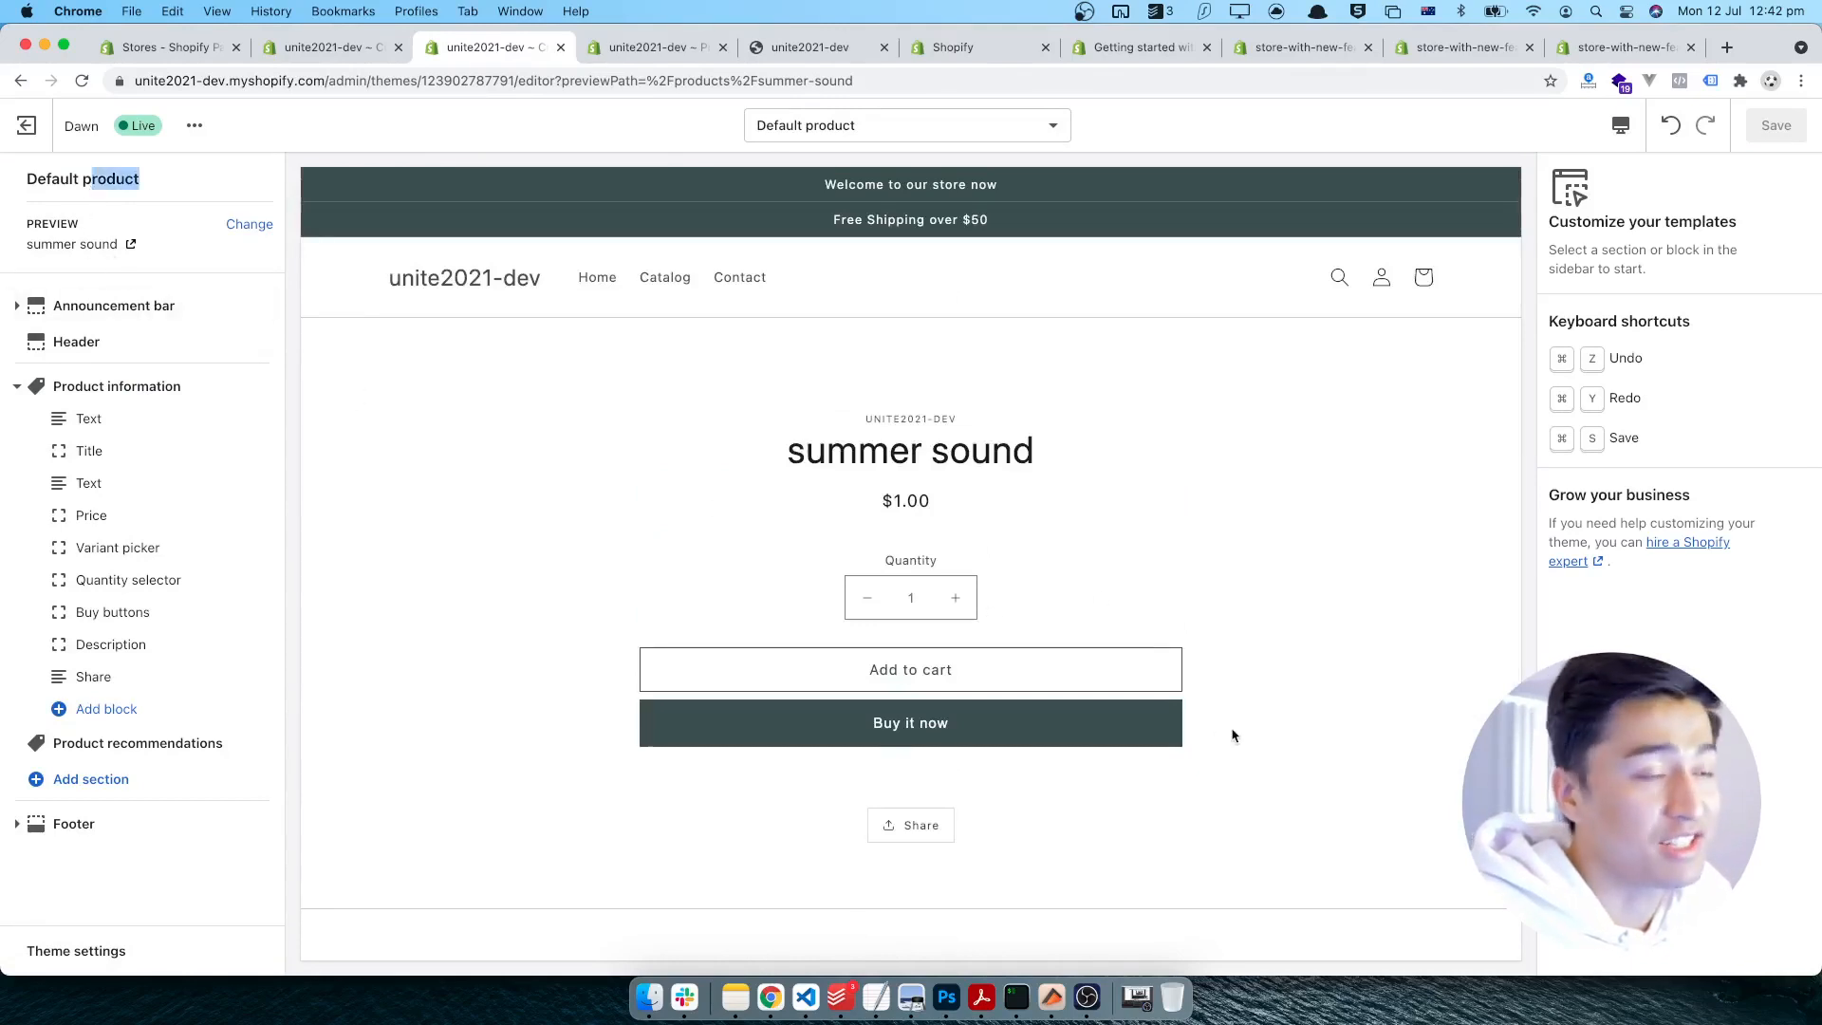
- Add an Image banner with the runner photo to the Default product template and save
scroll("down", 3)
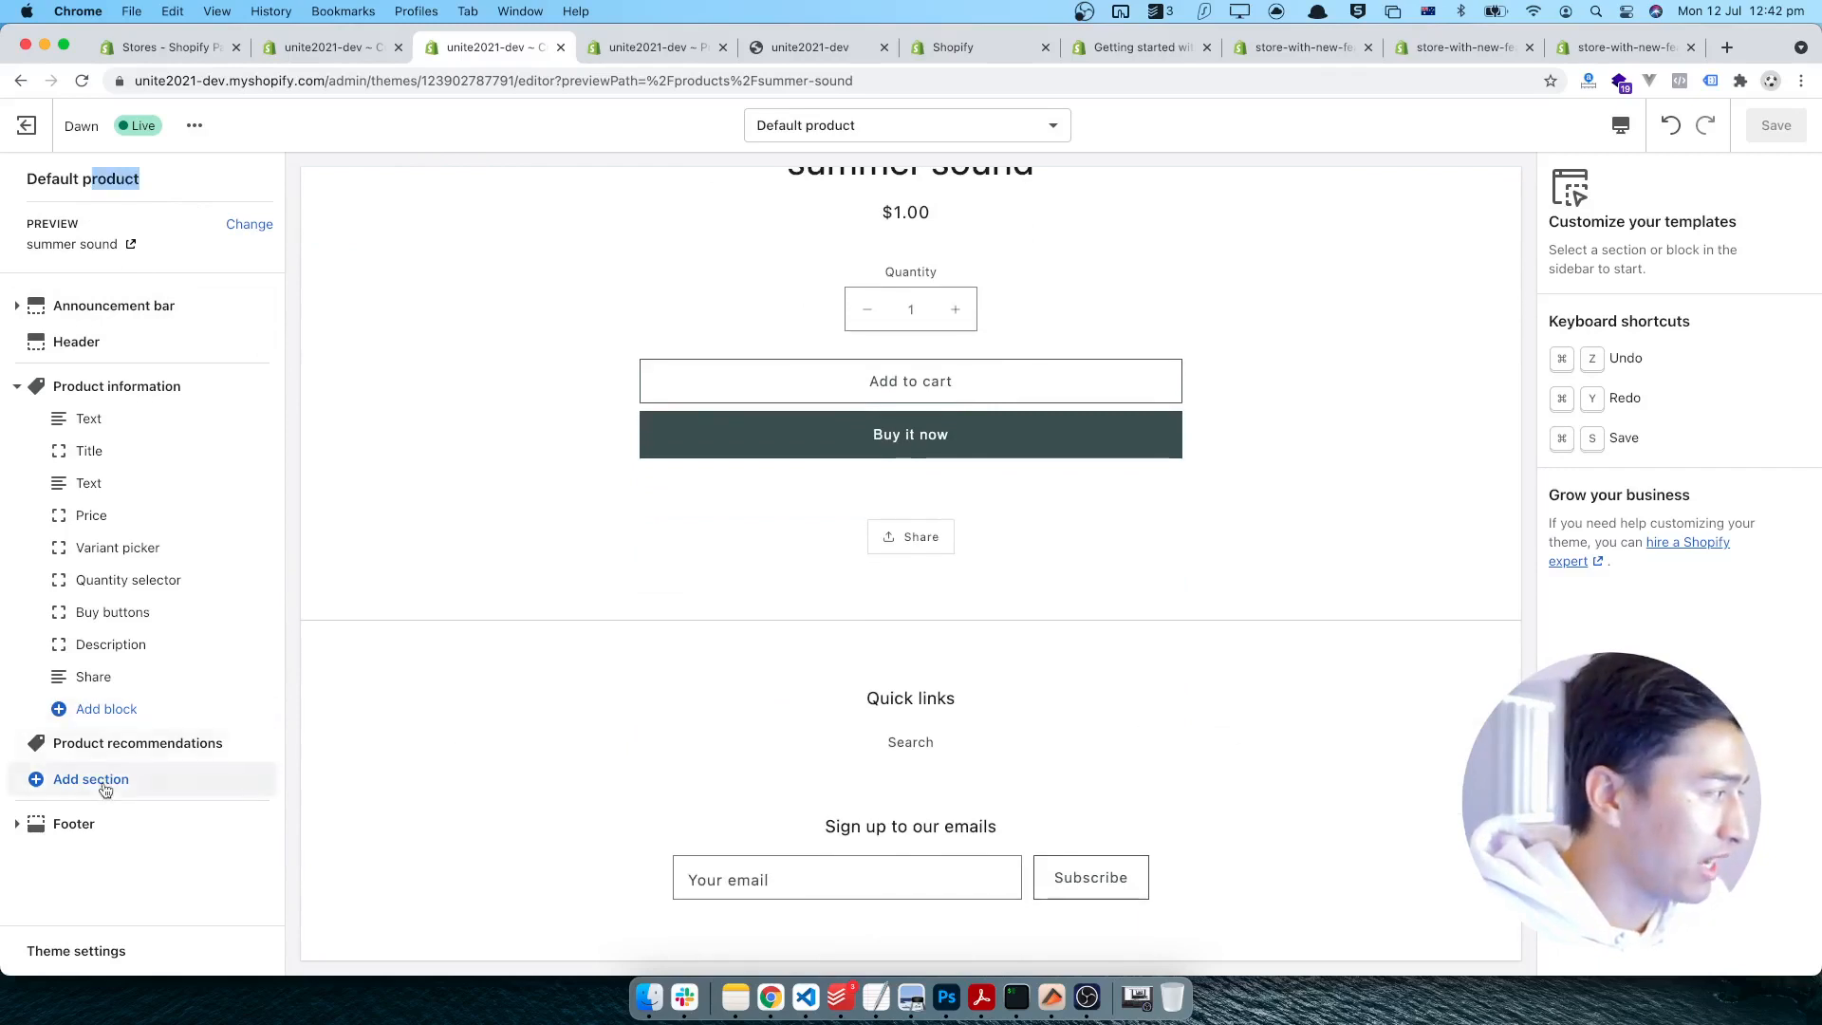
left_click(91, 779)
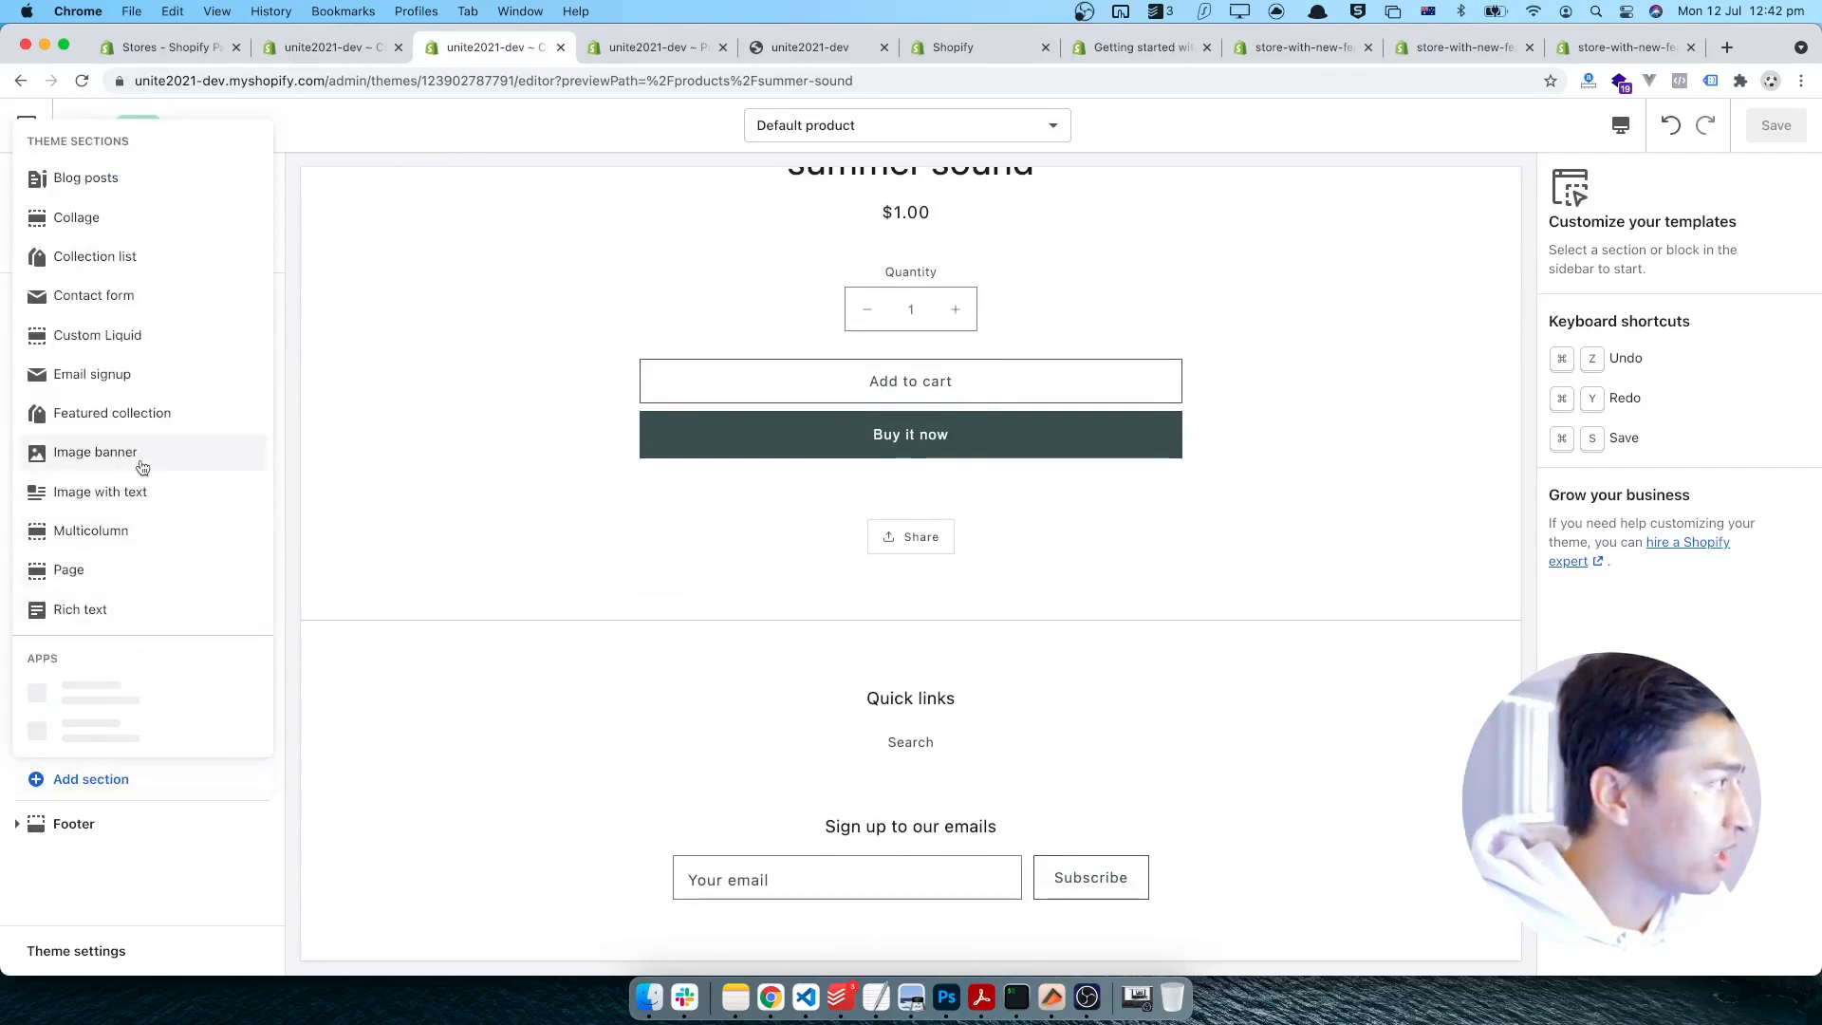
left_click(95, 452)
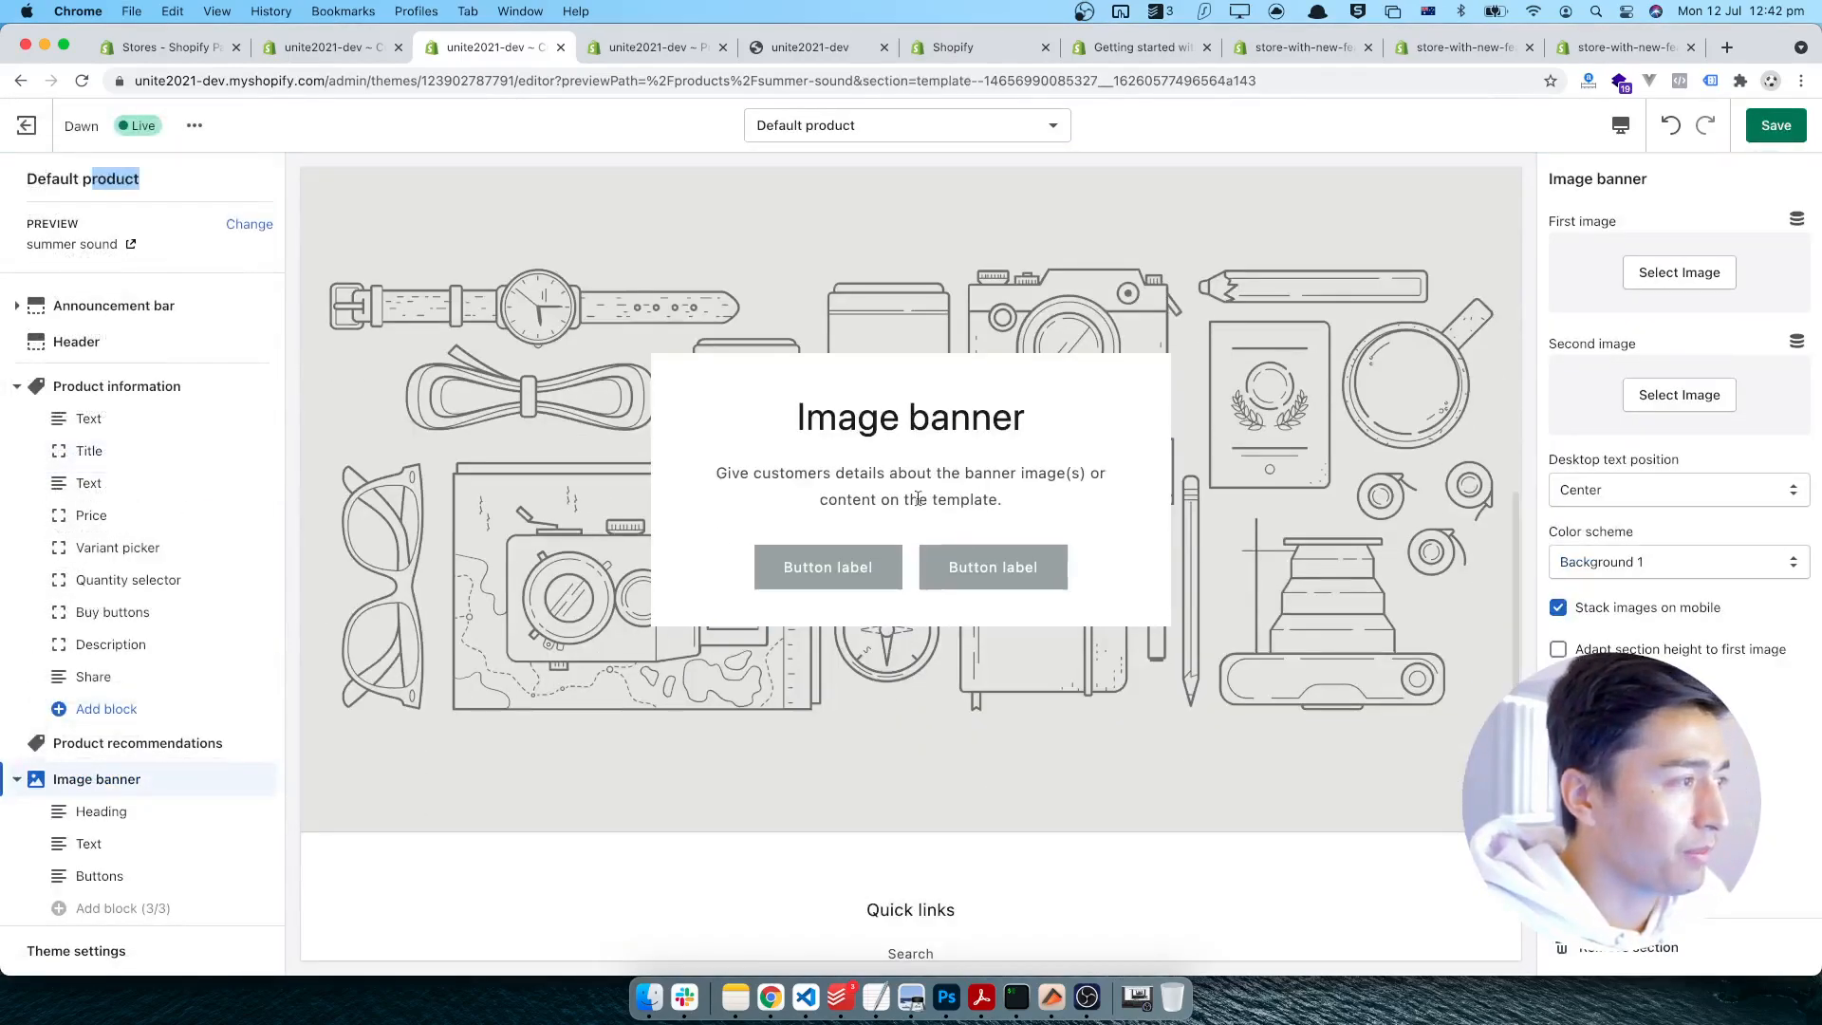
left_click(1678, 273)
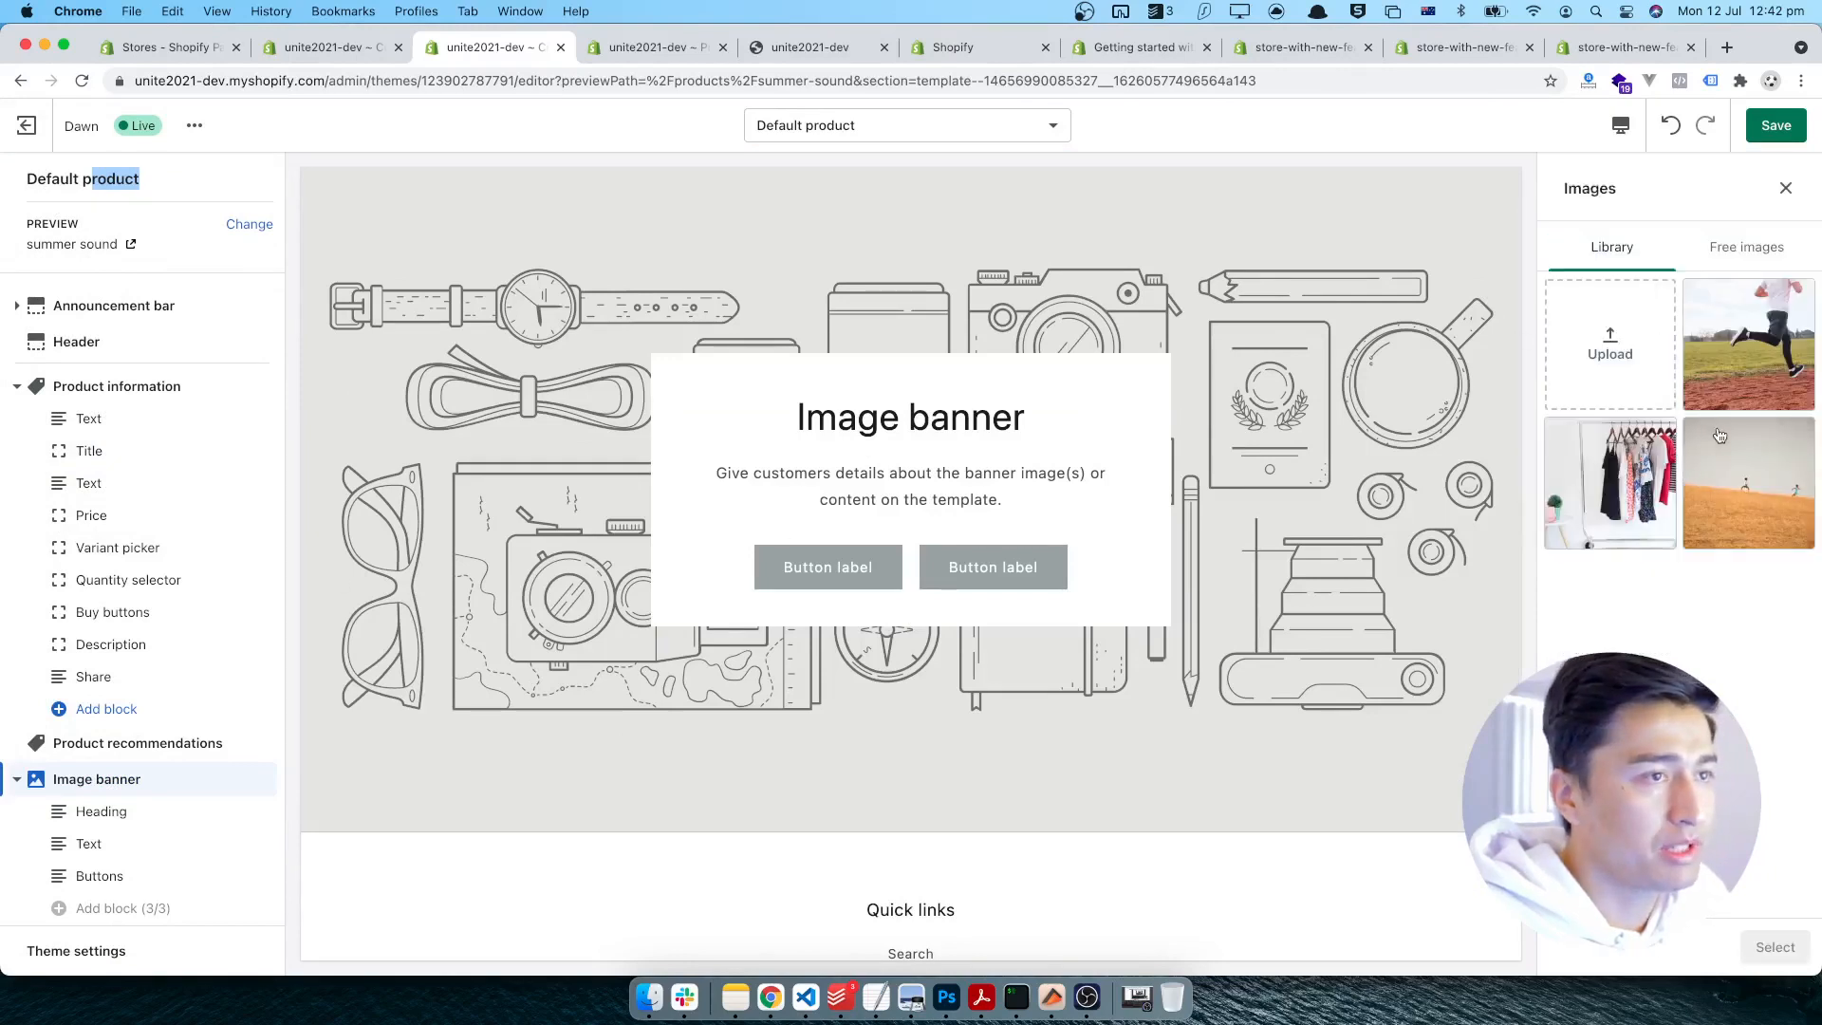
left_click(1749, 344)
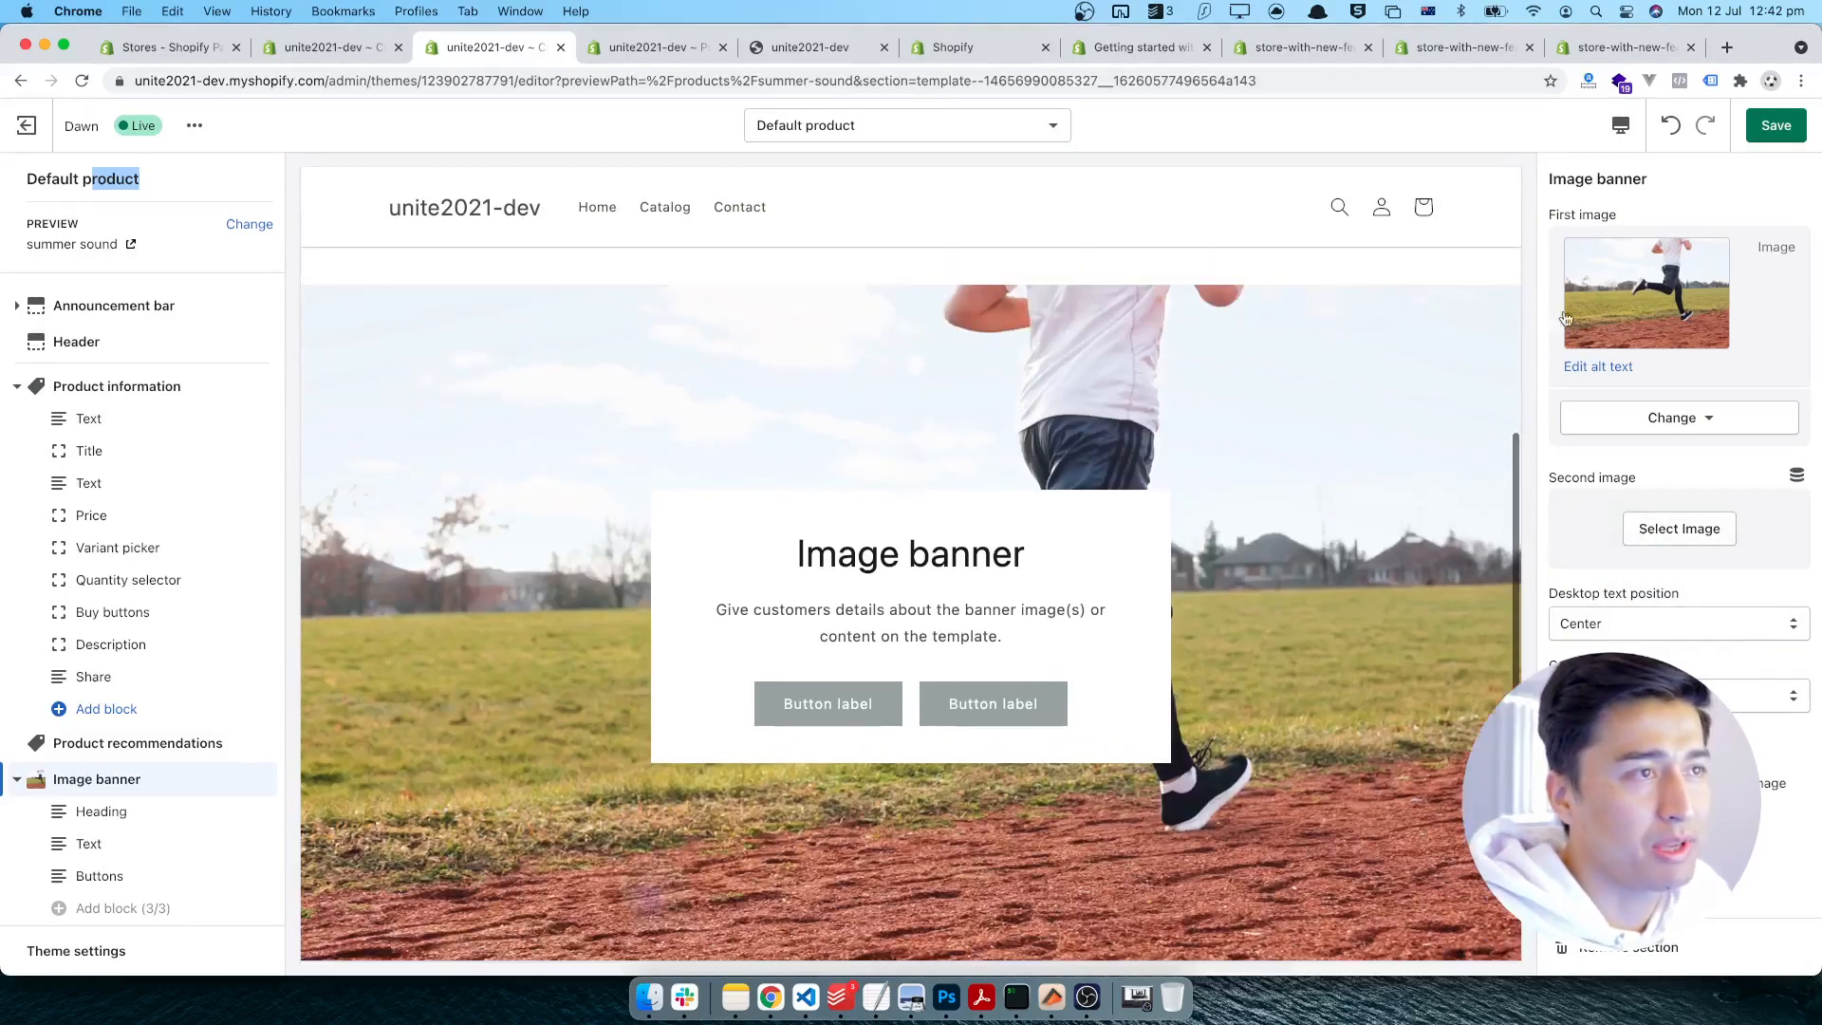
left_click(1777, 125)
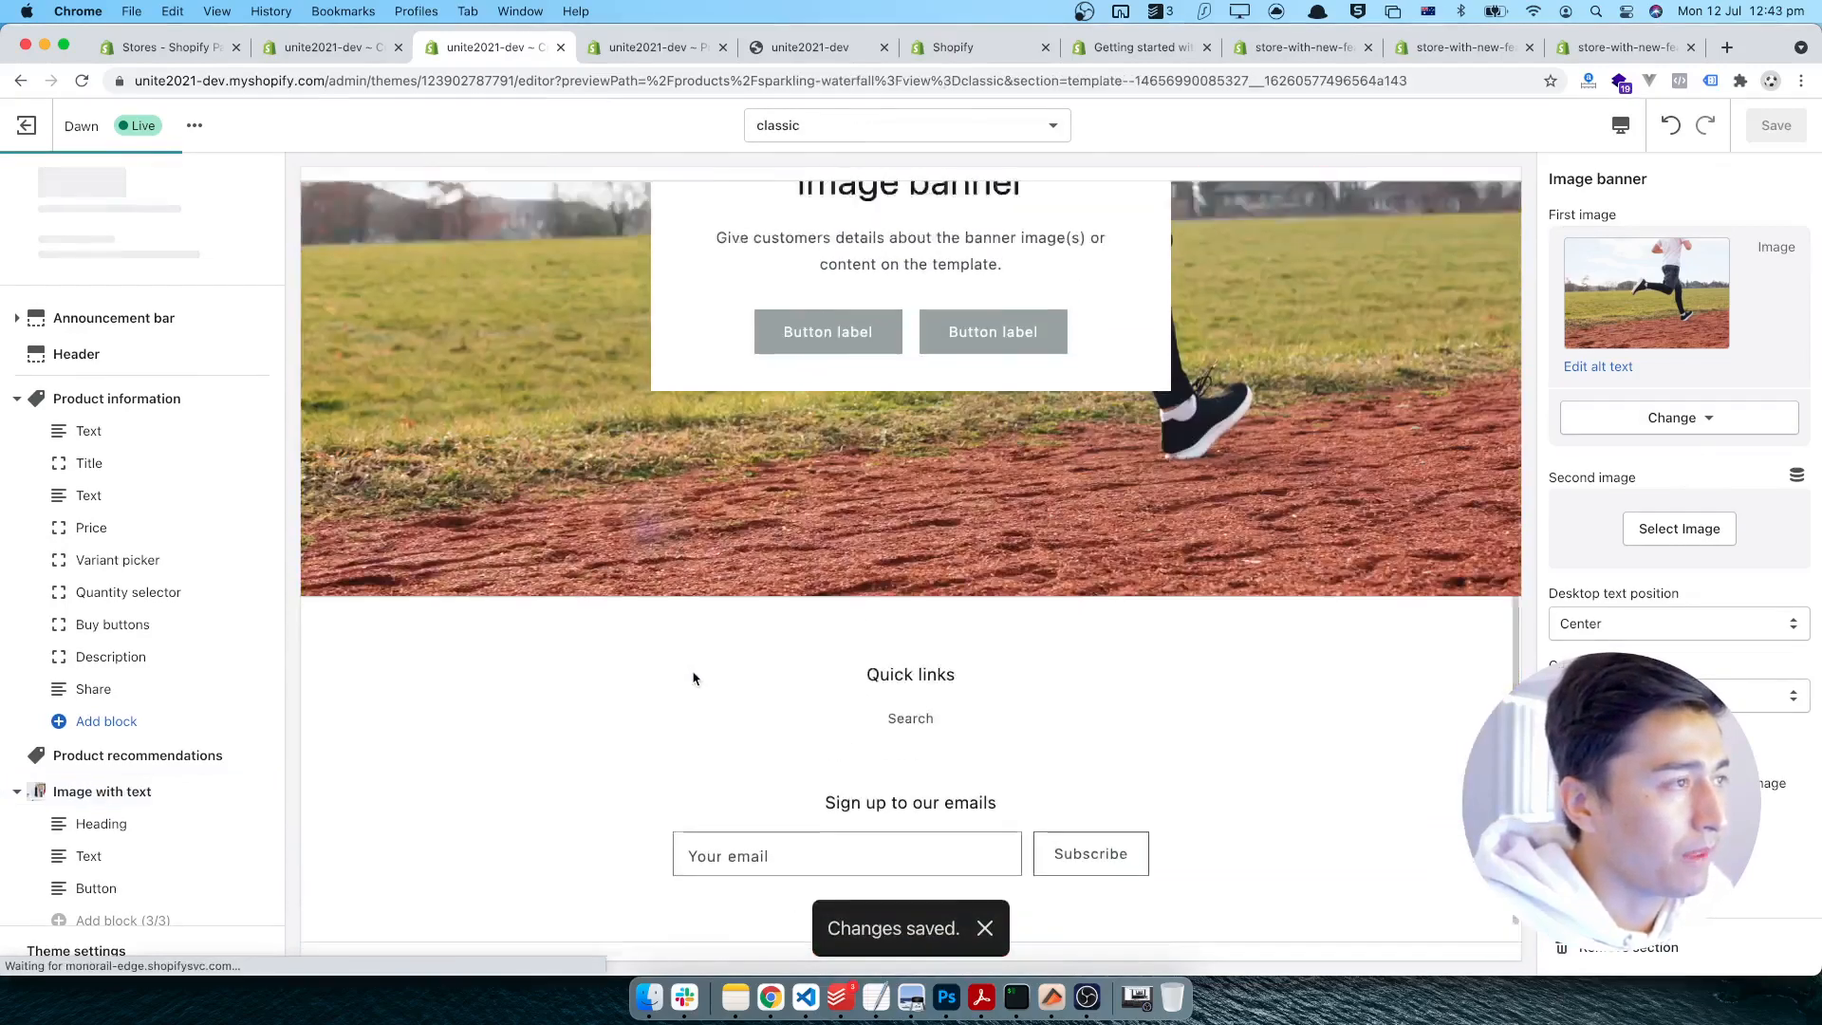
- Scroll through the classic template preview to review its sections
scroll("down", 3)
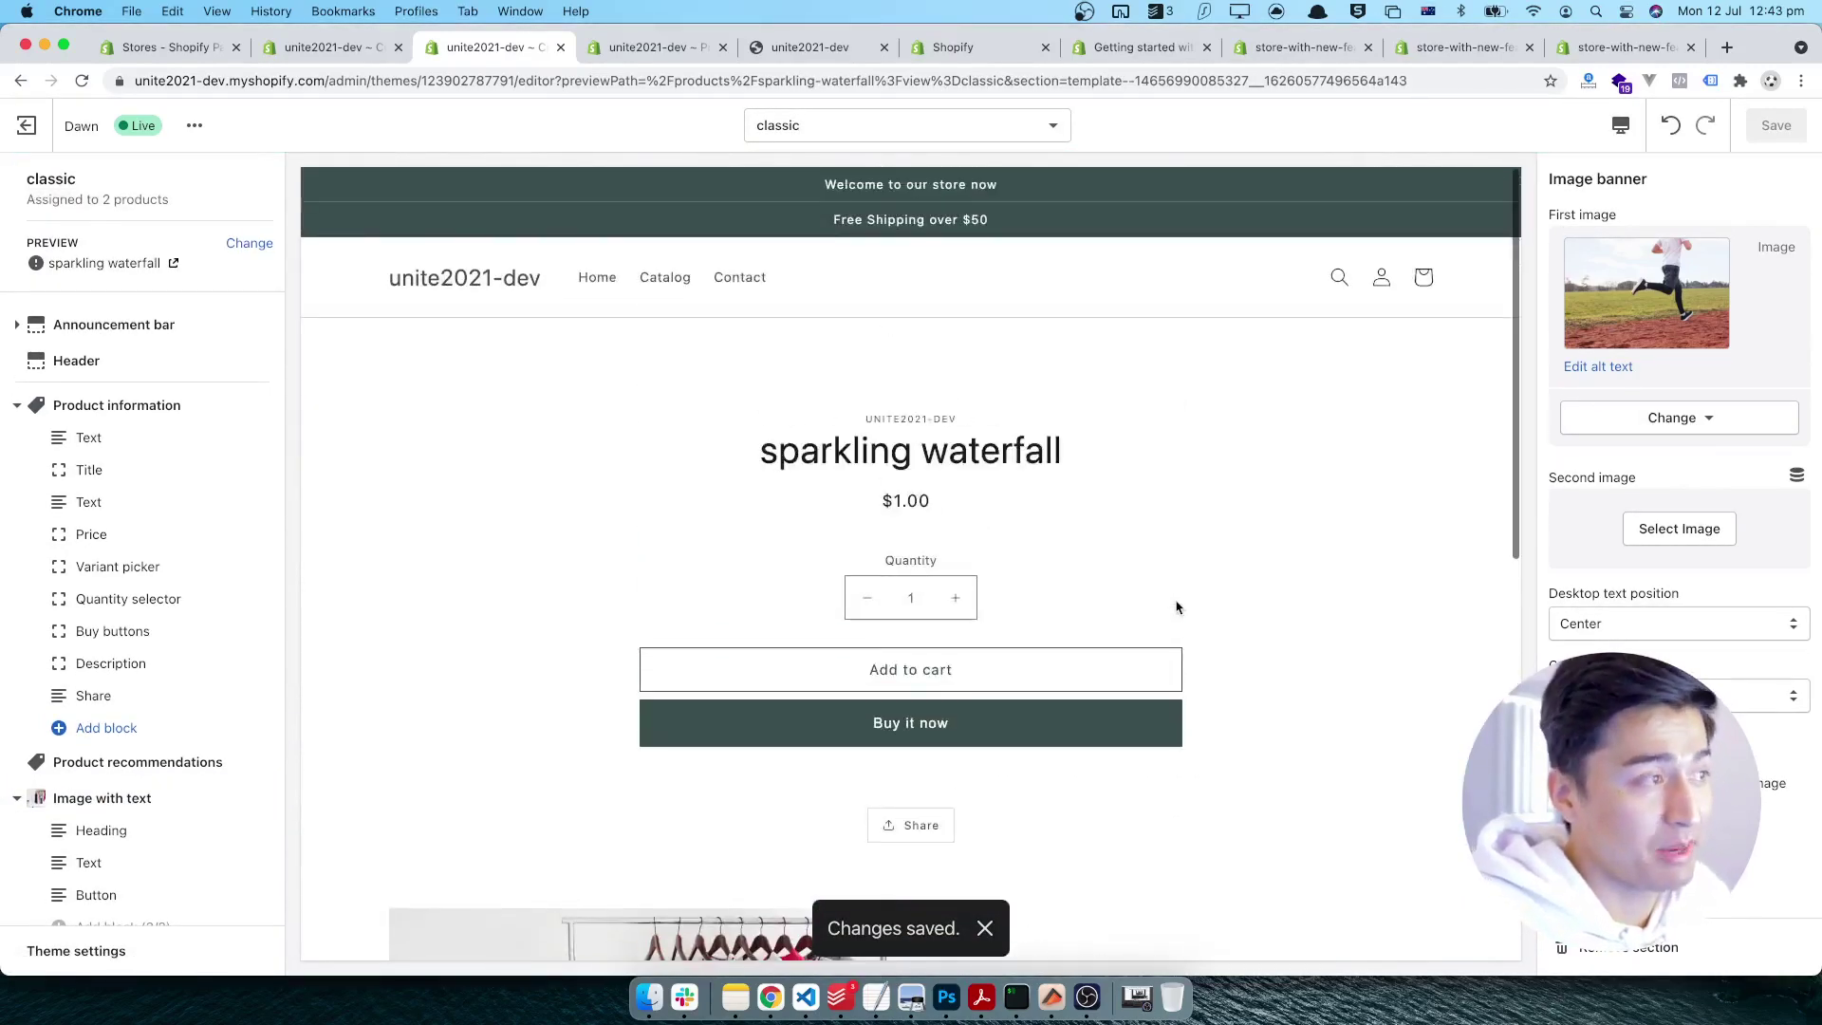
scroll("down", 3)
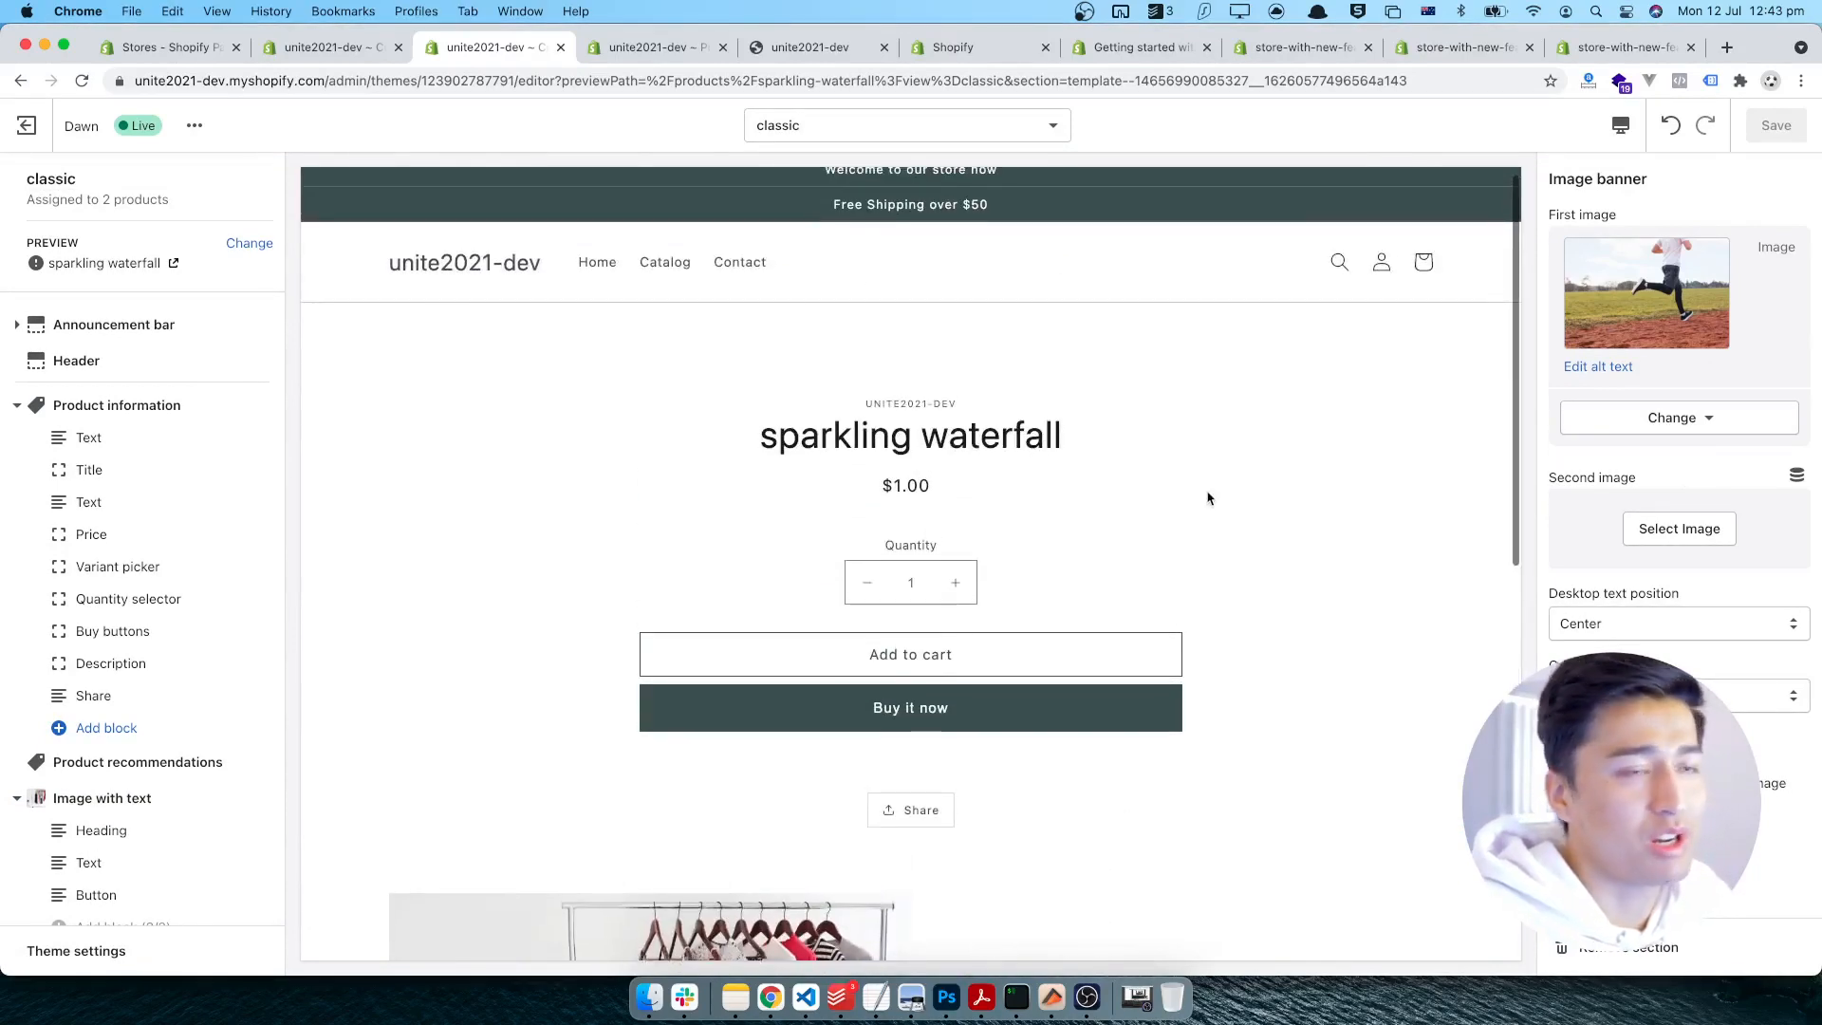
mouse_move(217, 317)
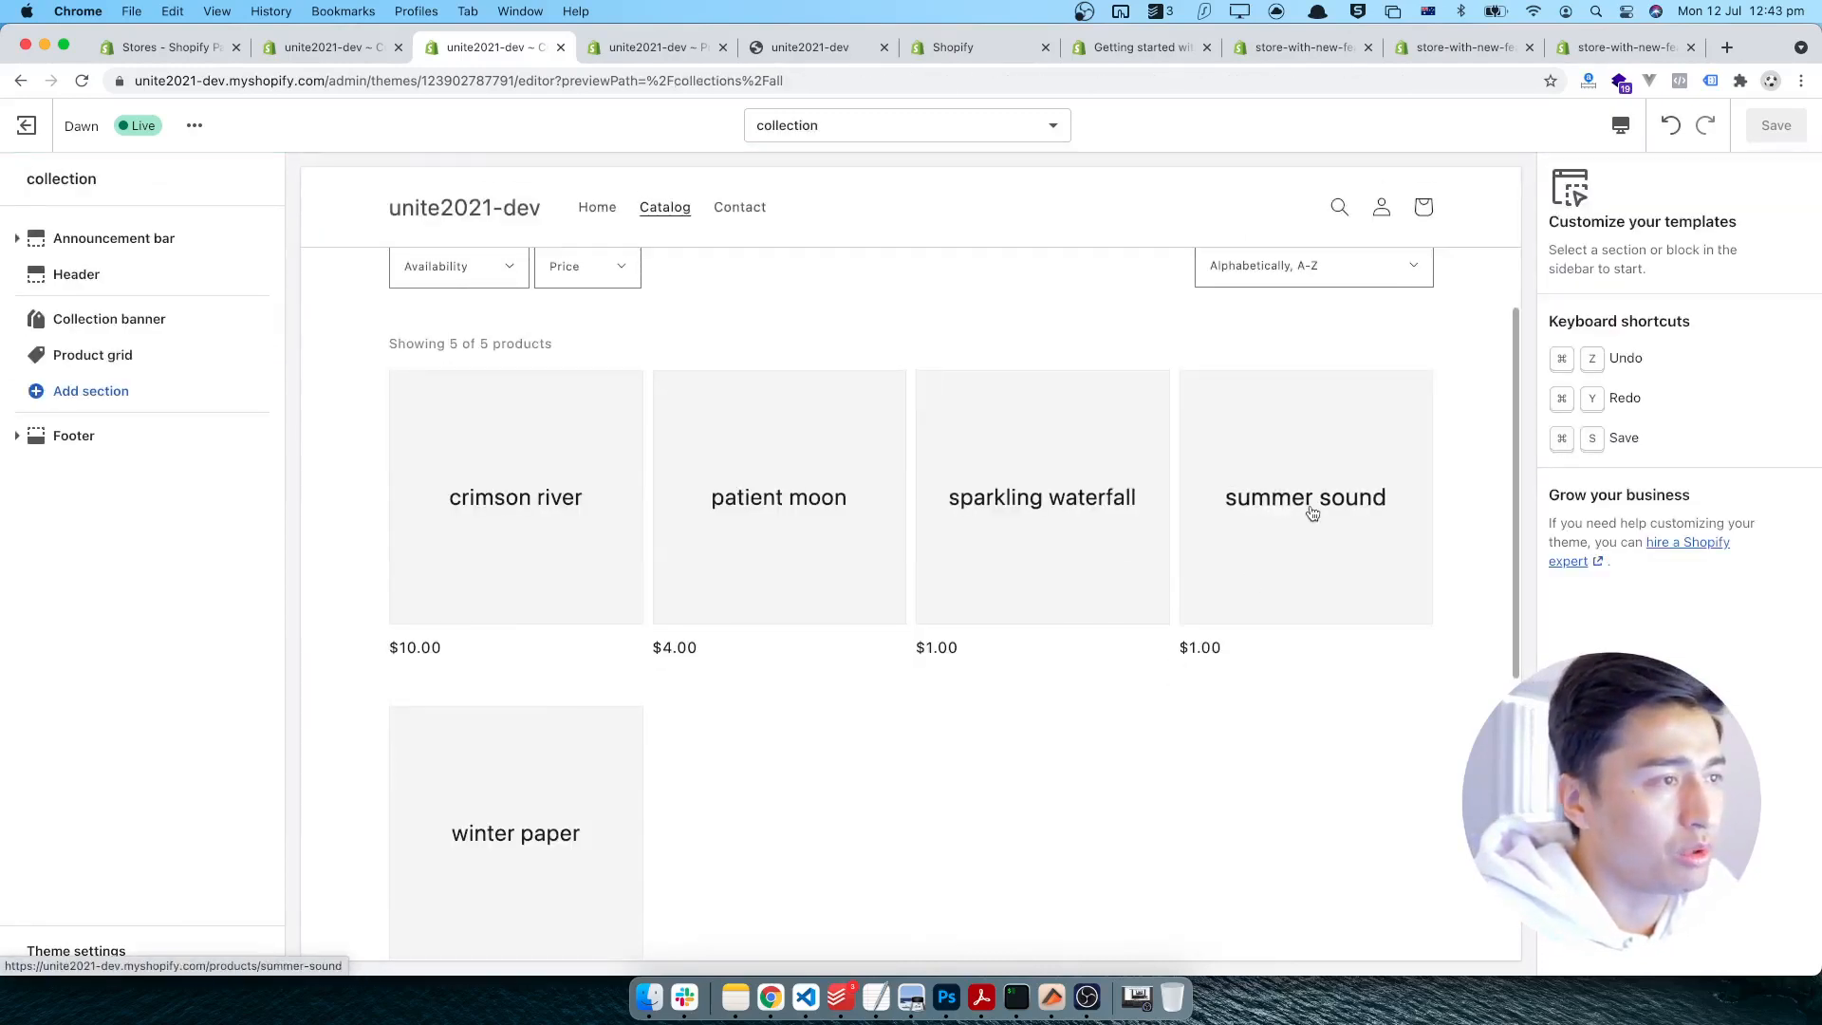
- Preview the summer sound product page and scroll to its runner Image banner
left_click(1306, 497)
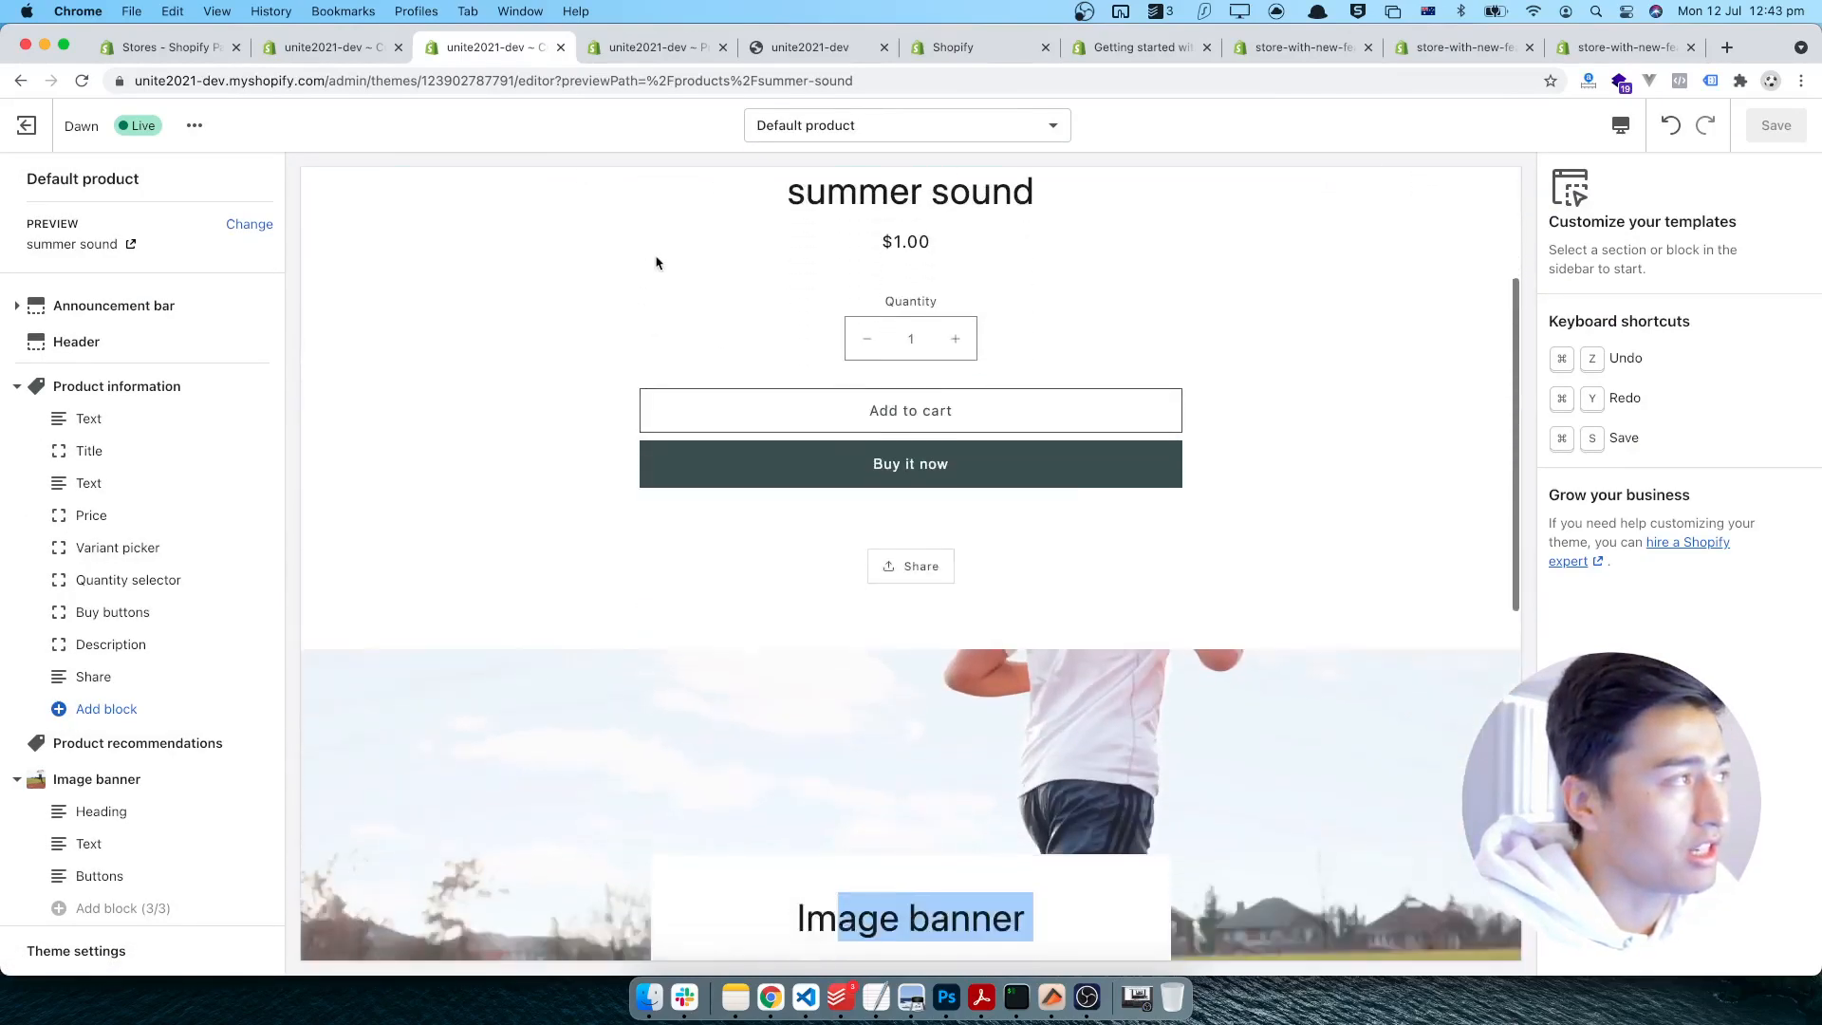
scroll("down", 3)
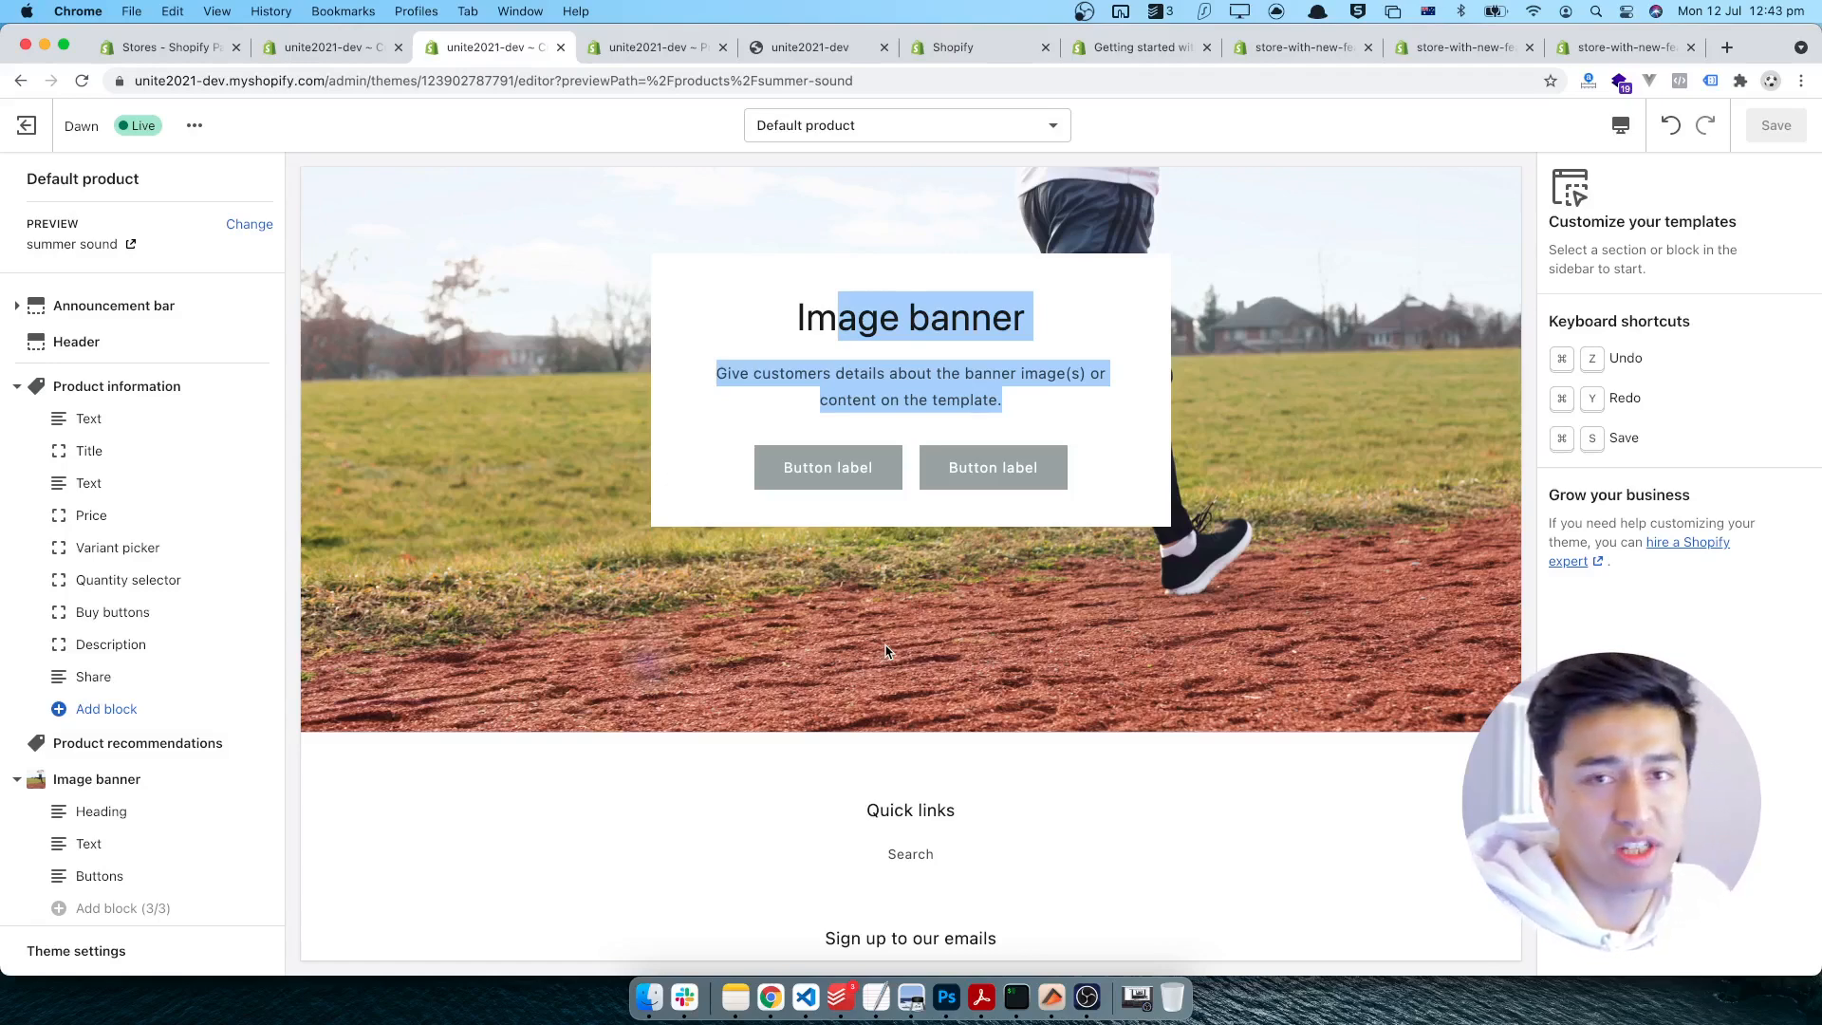
scroll("down", 3)
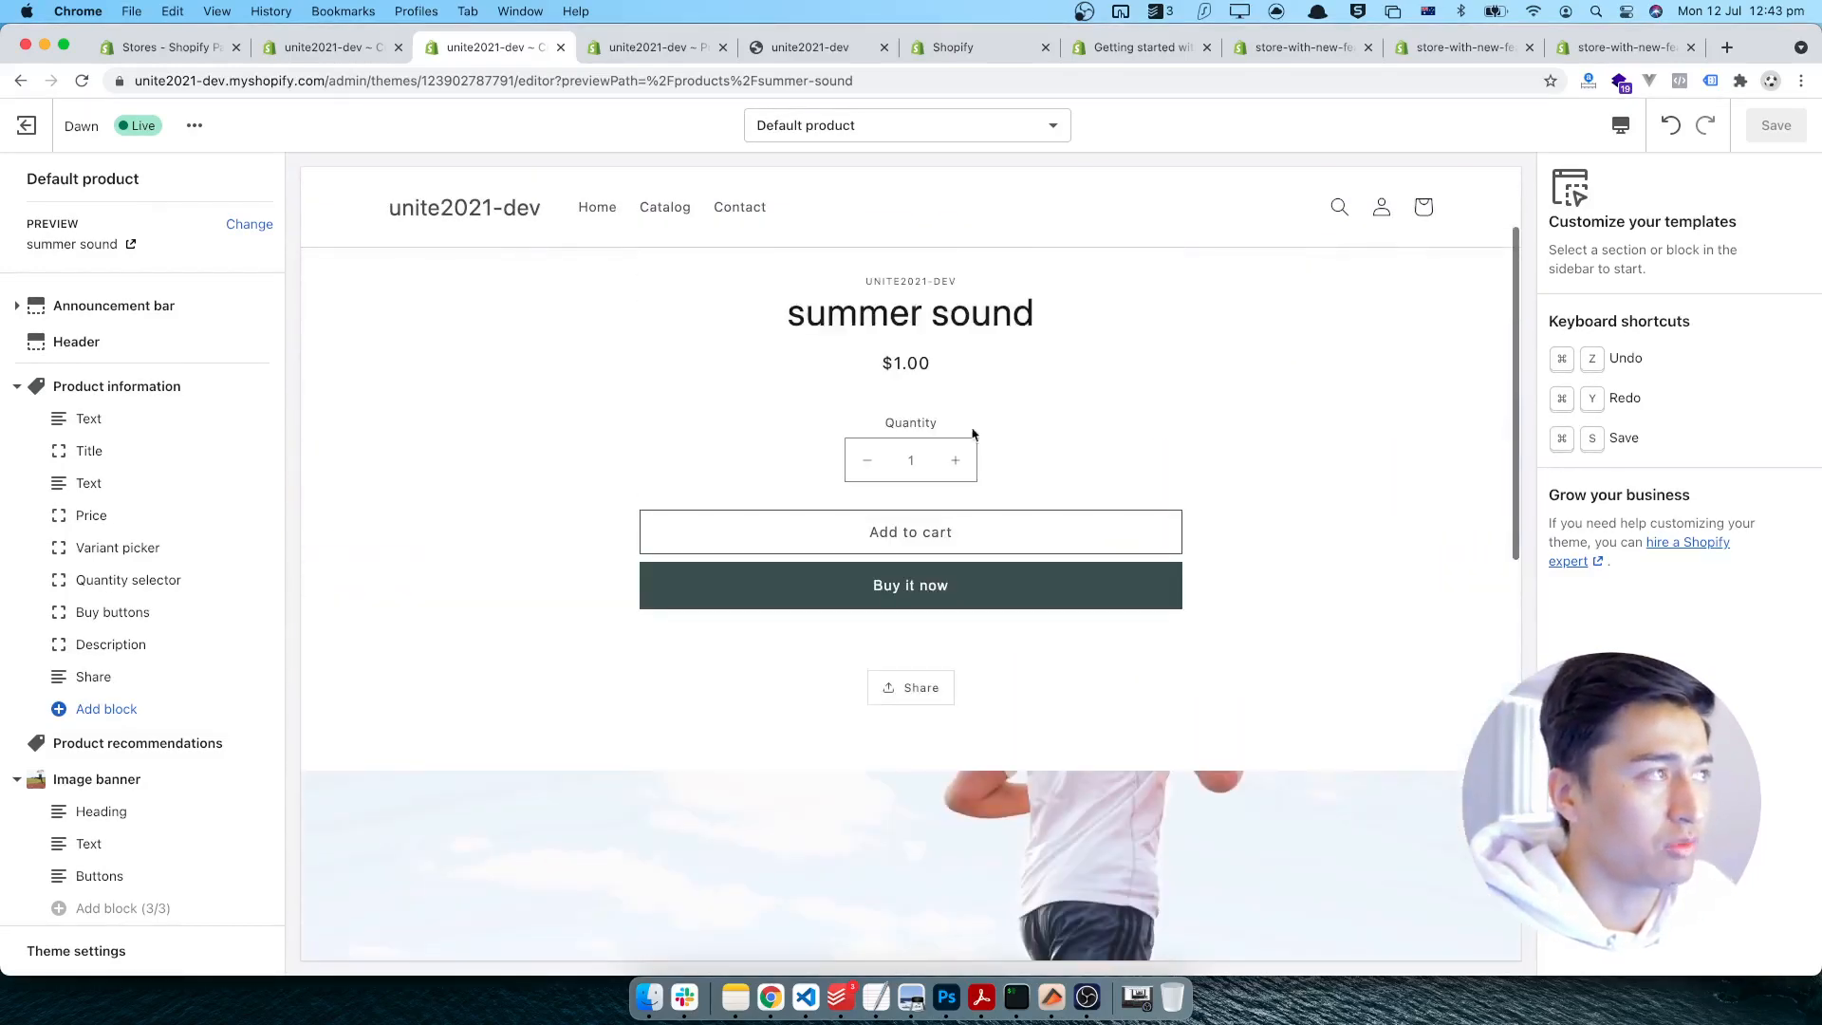
left_click(907, 125)
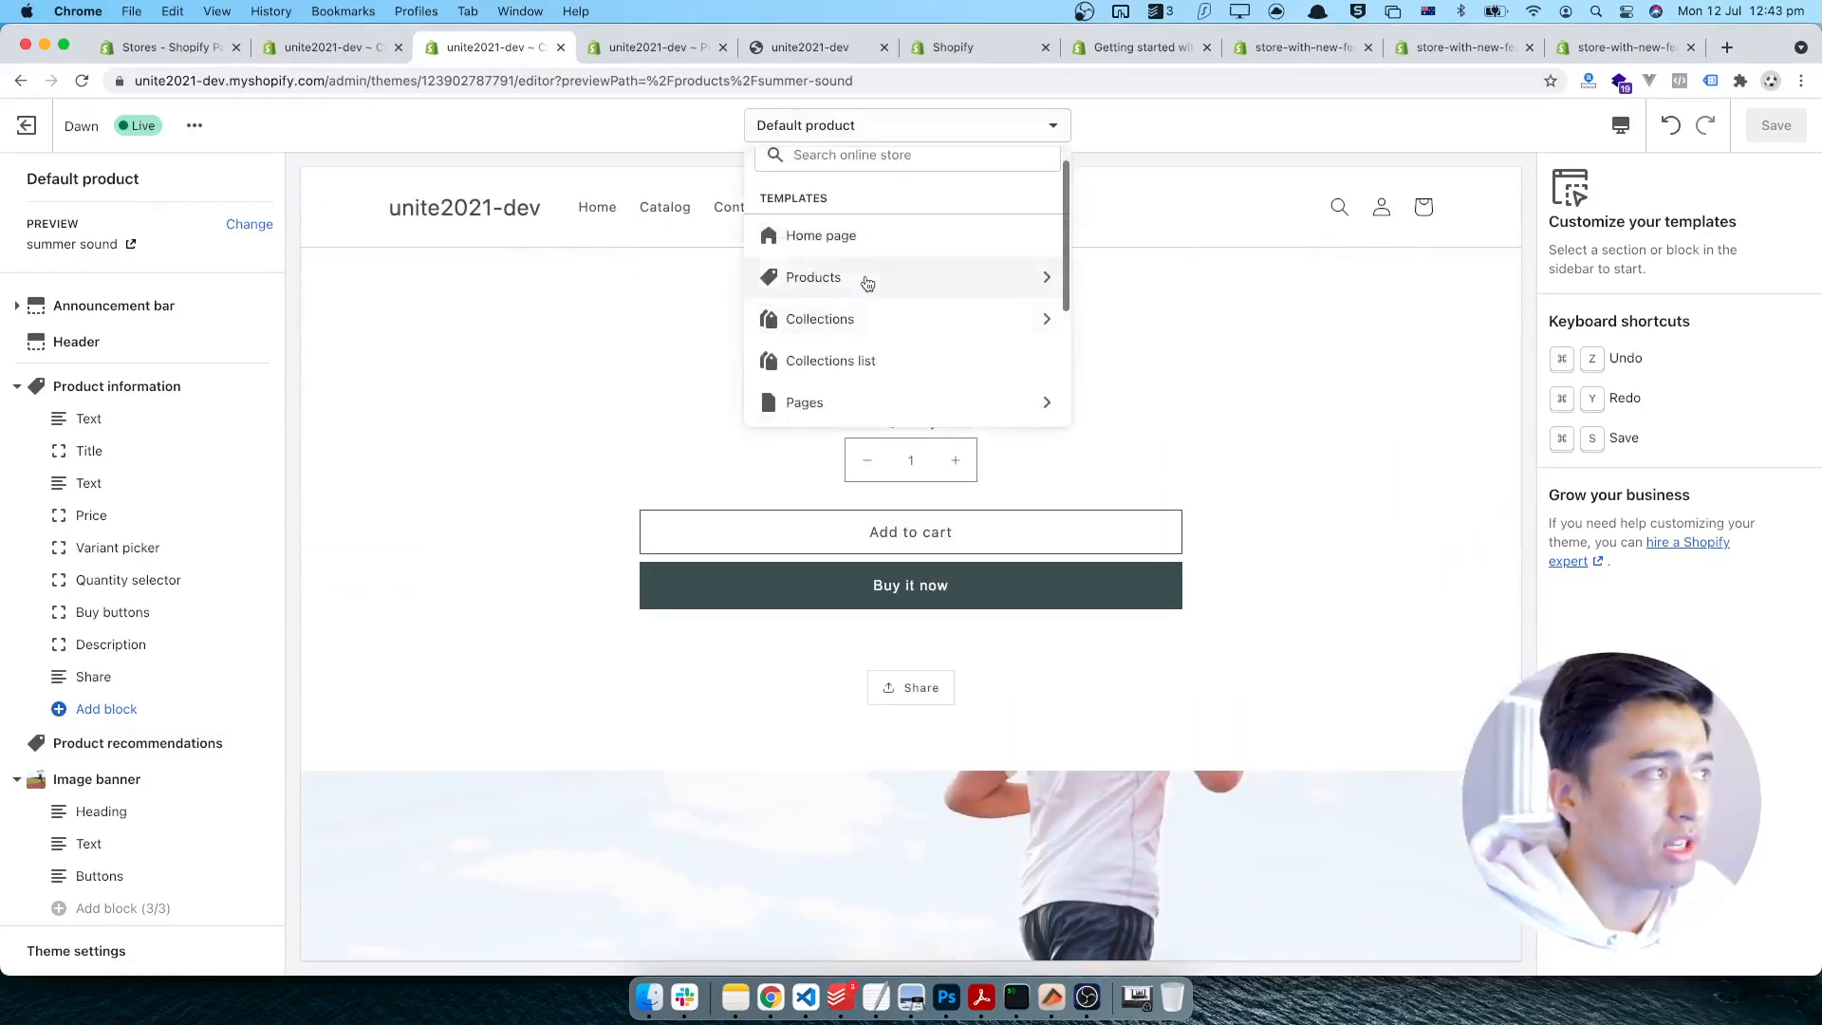
left_click(867, 277)
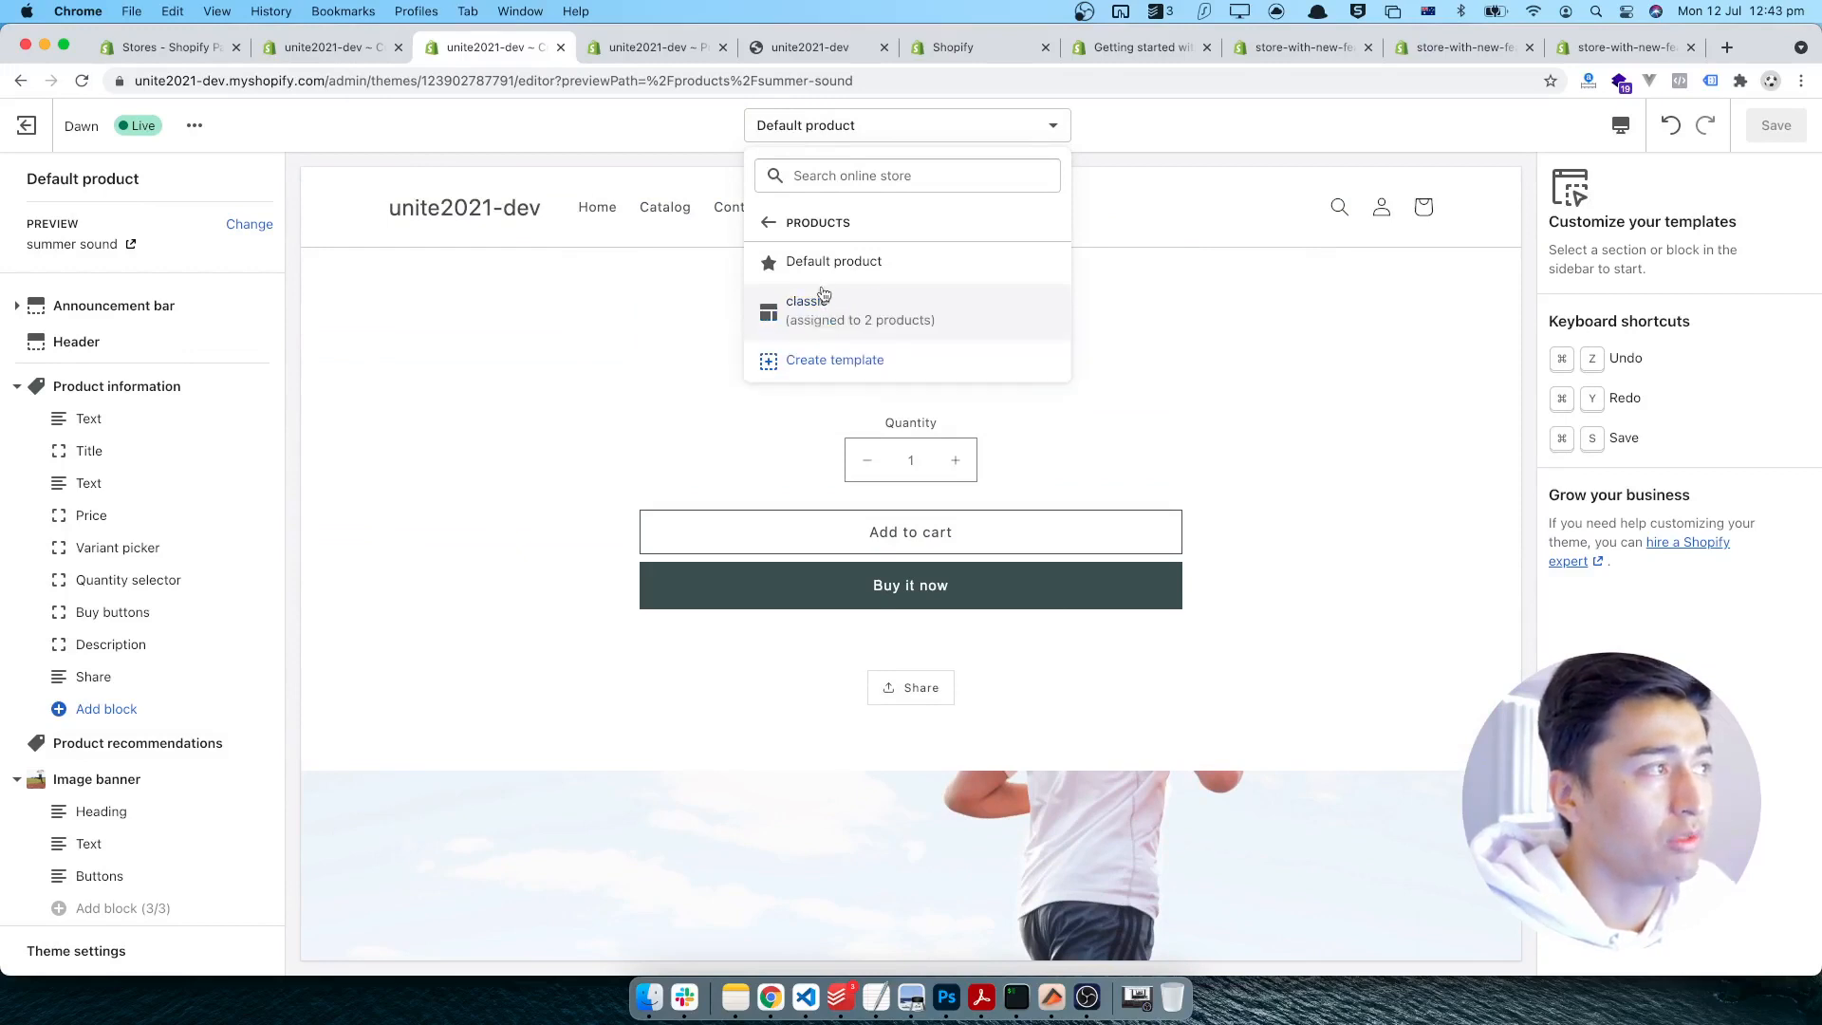
mouse_move(846, 319)
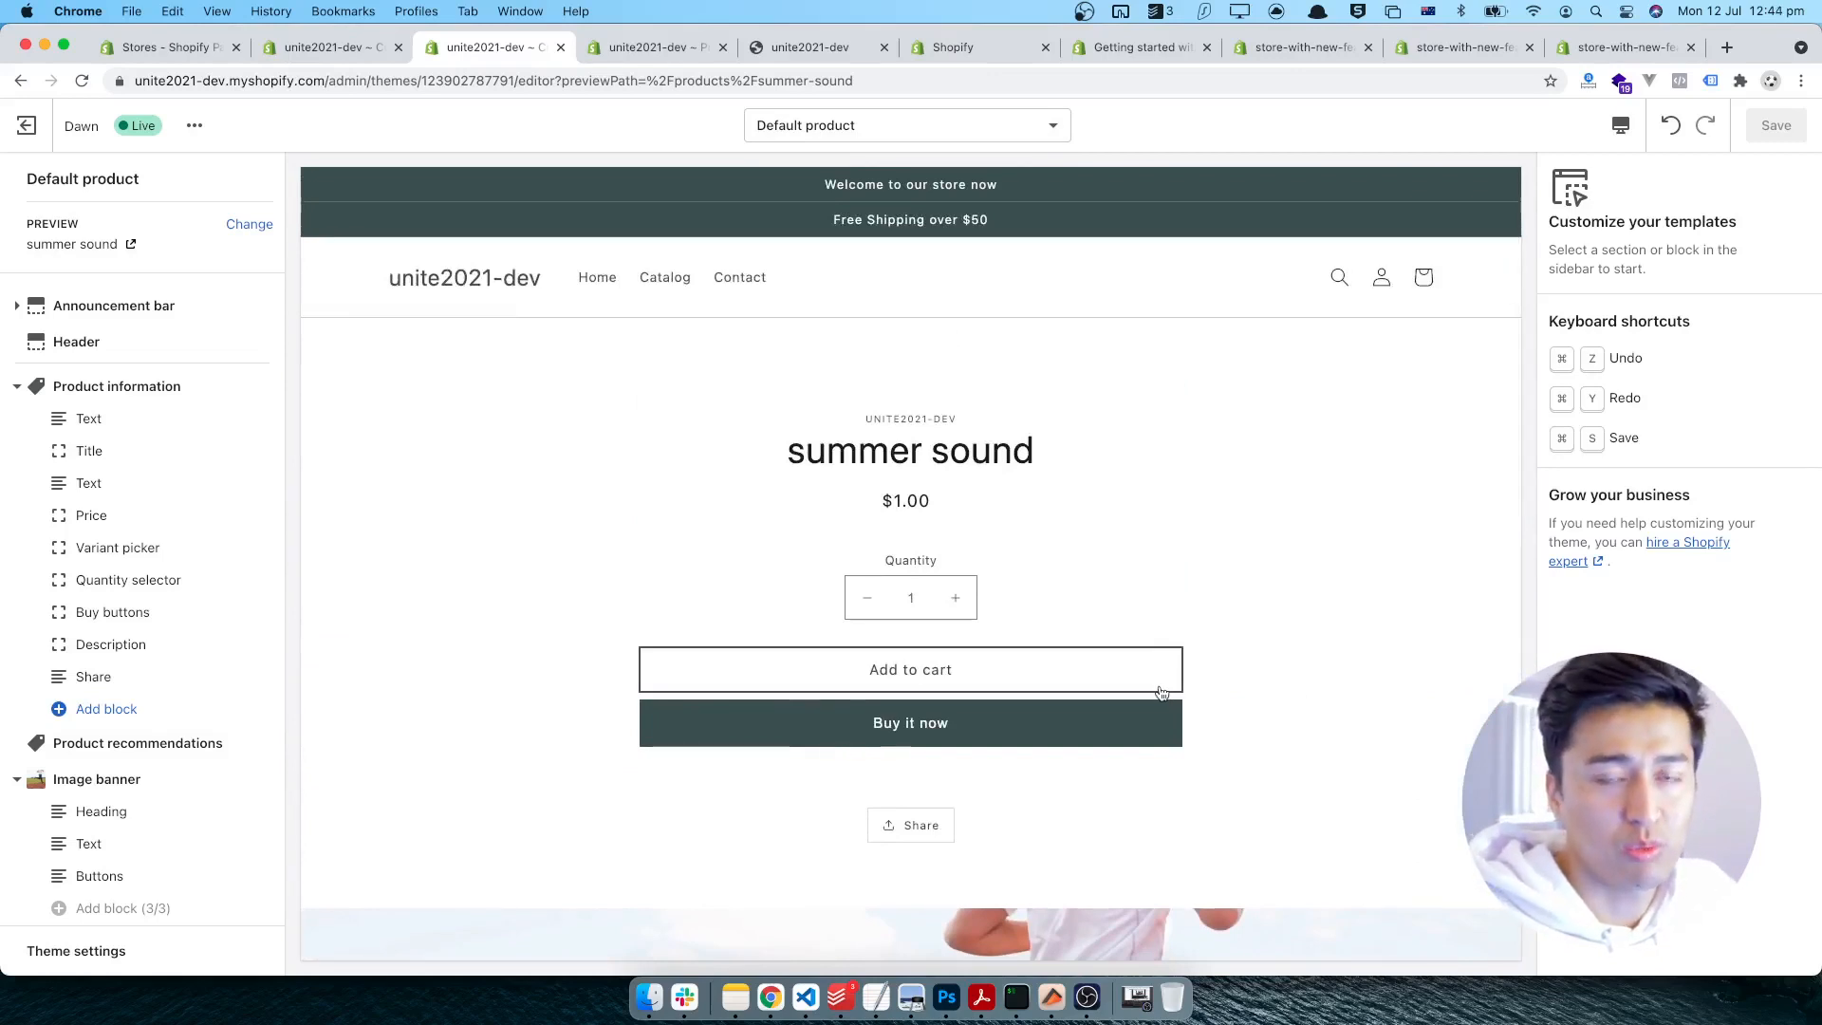
mouse_move(1207, 611)
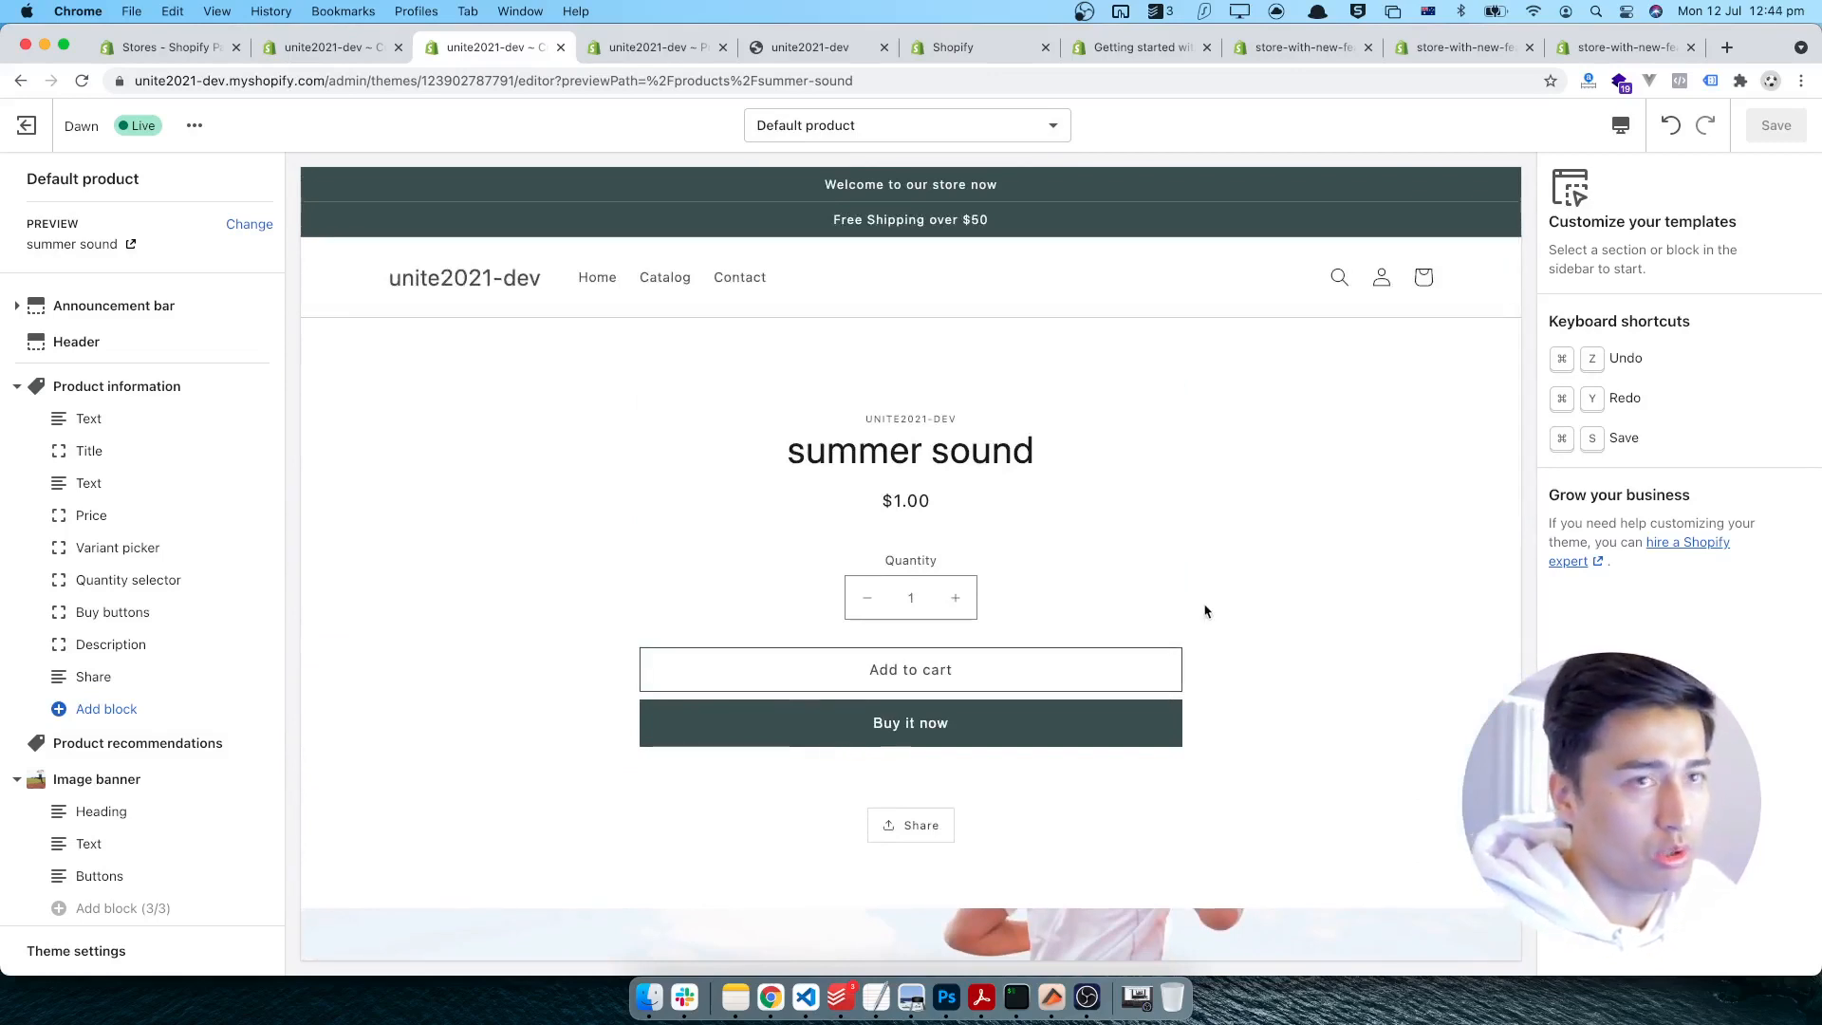
mouse_move(334, 178)
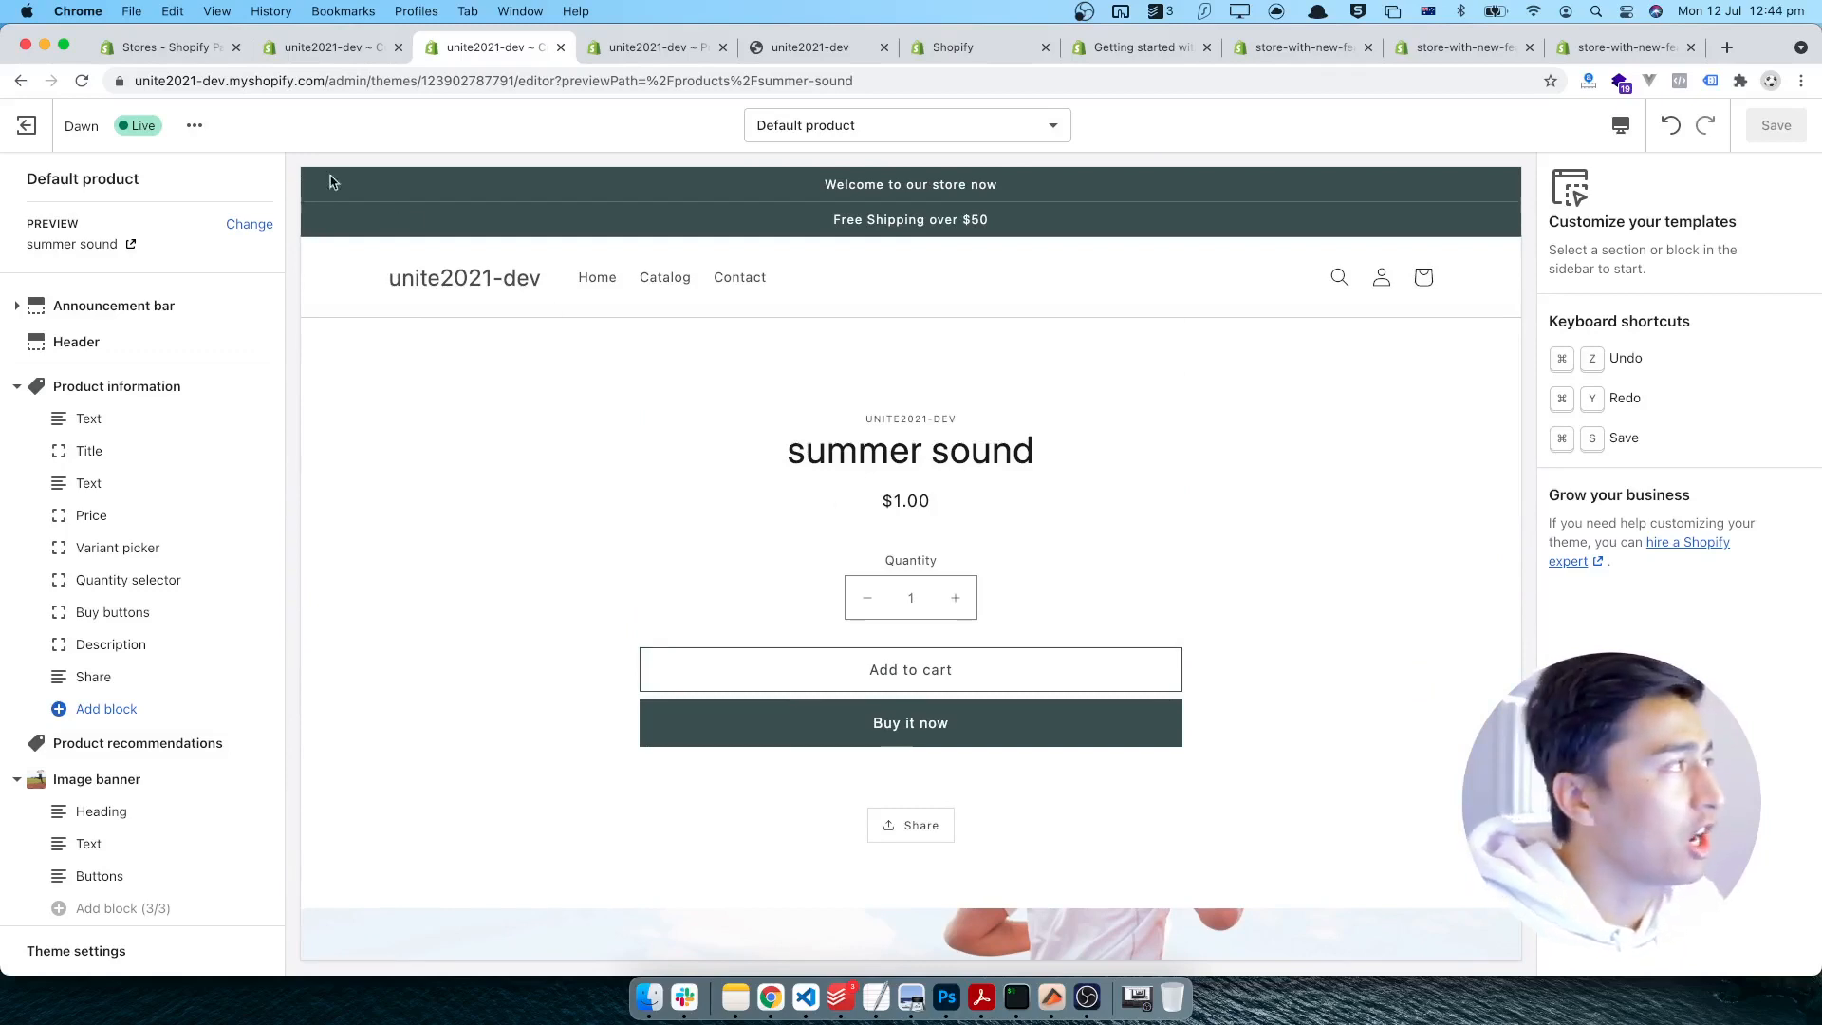
- Enter the Dawn theme's code editor via the theme menu's Edit code
left_click(194, 125)
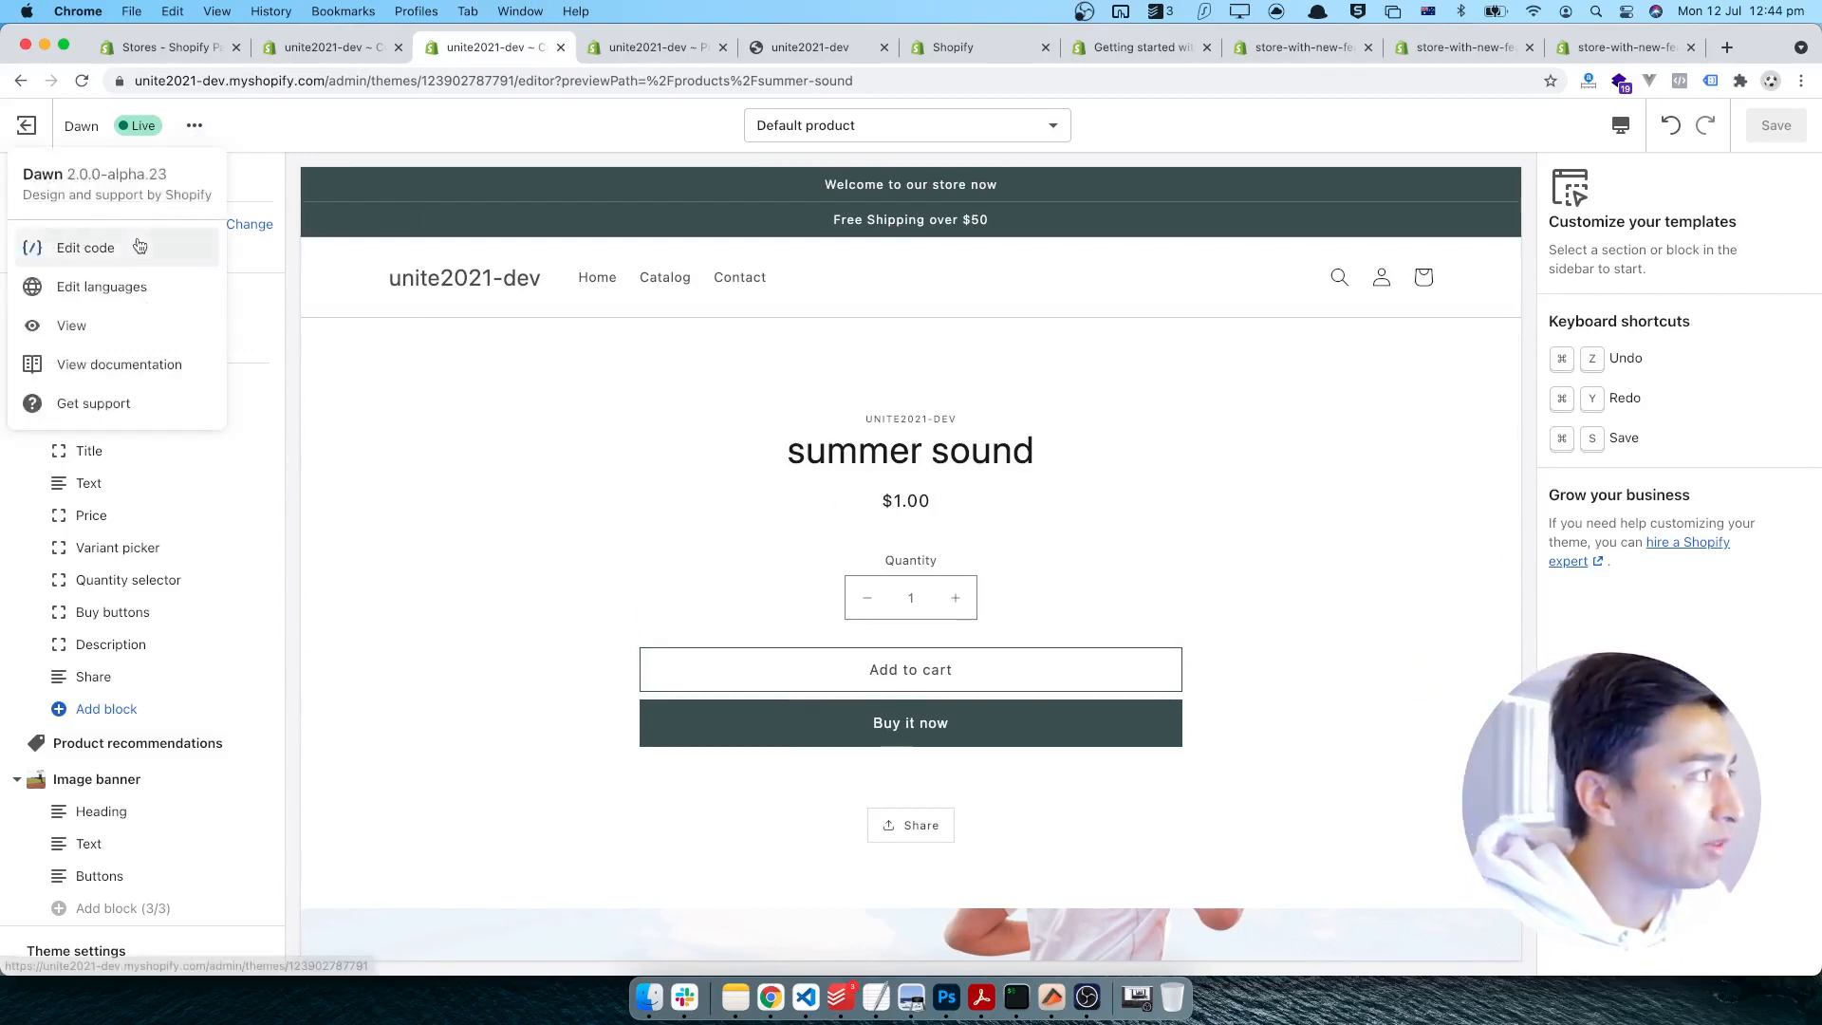
left_click(83, 247)
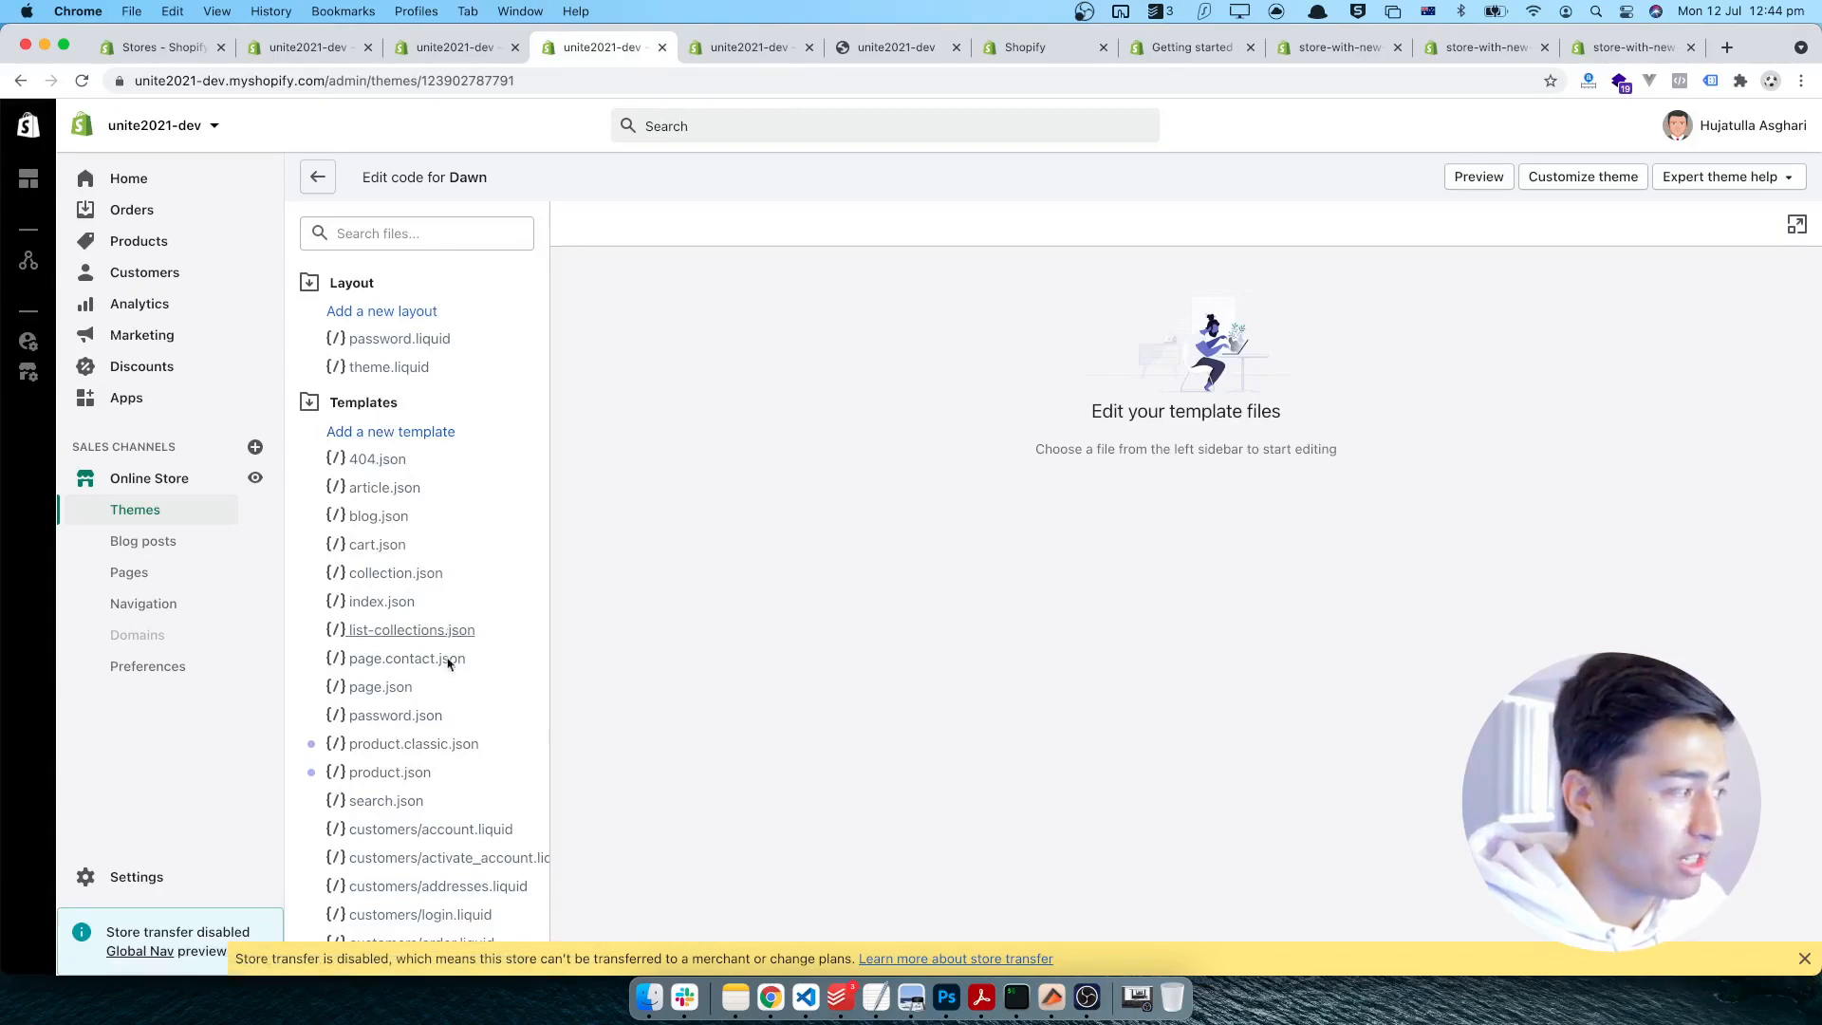
mouse_move(383, 752)
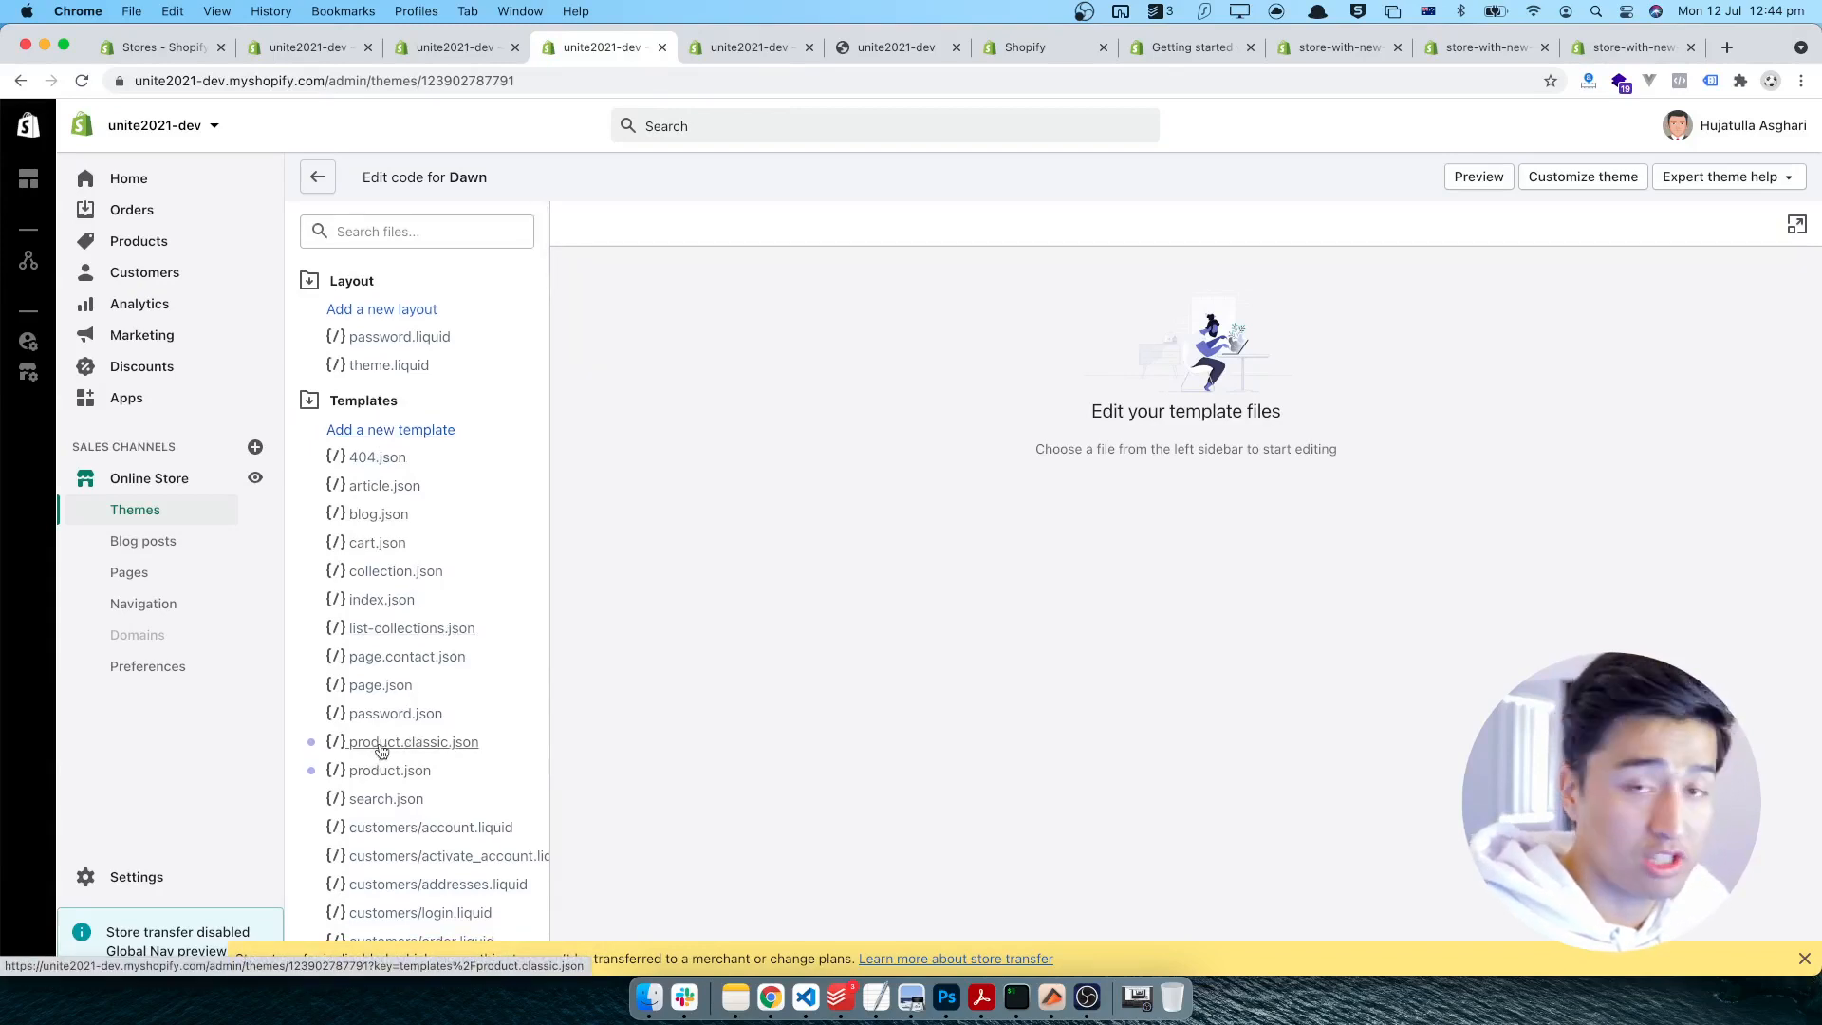
left_click(414, 741)
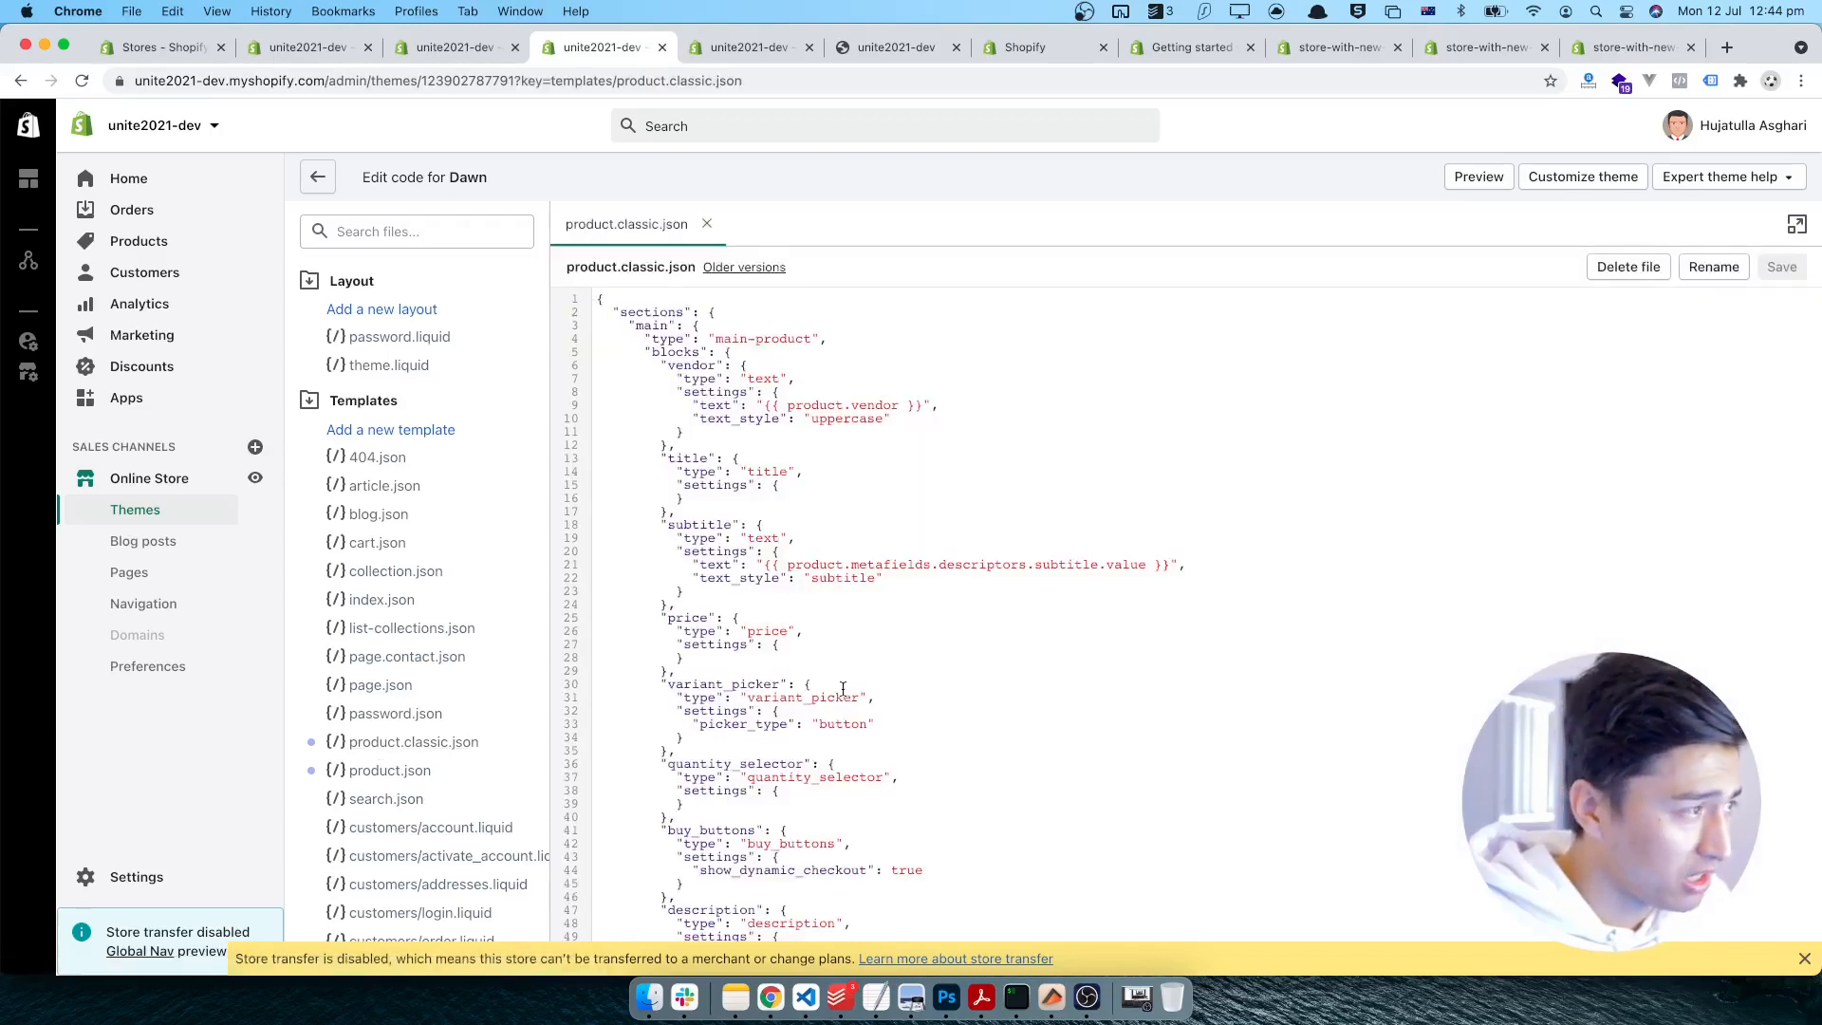
scroll("down", 3)
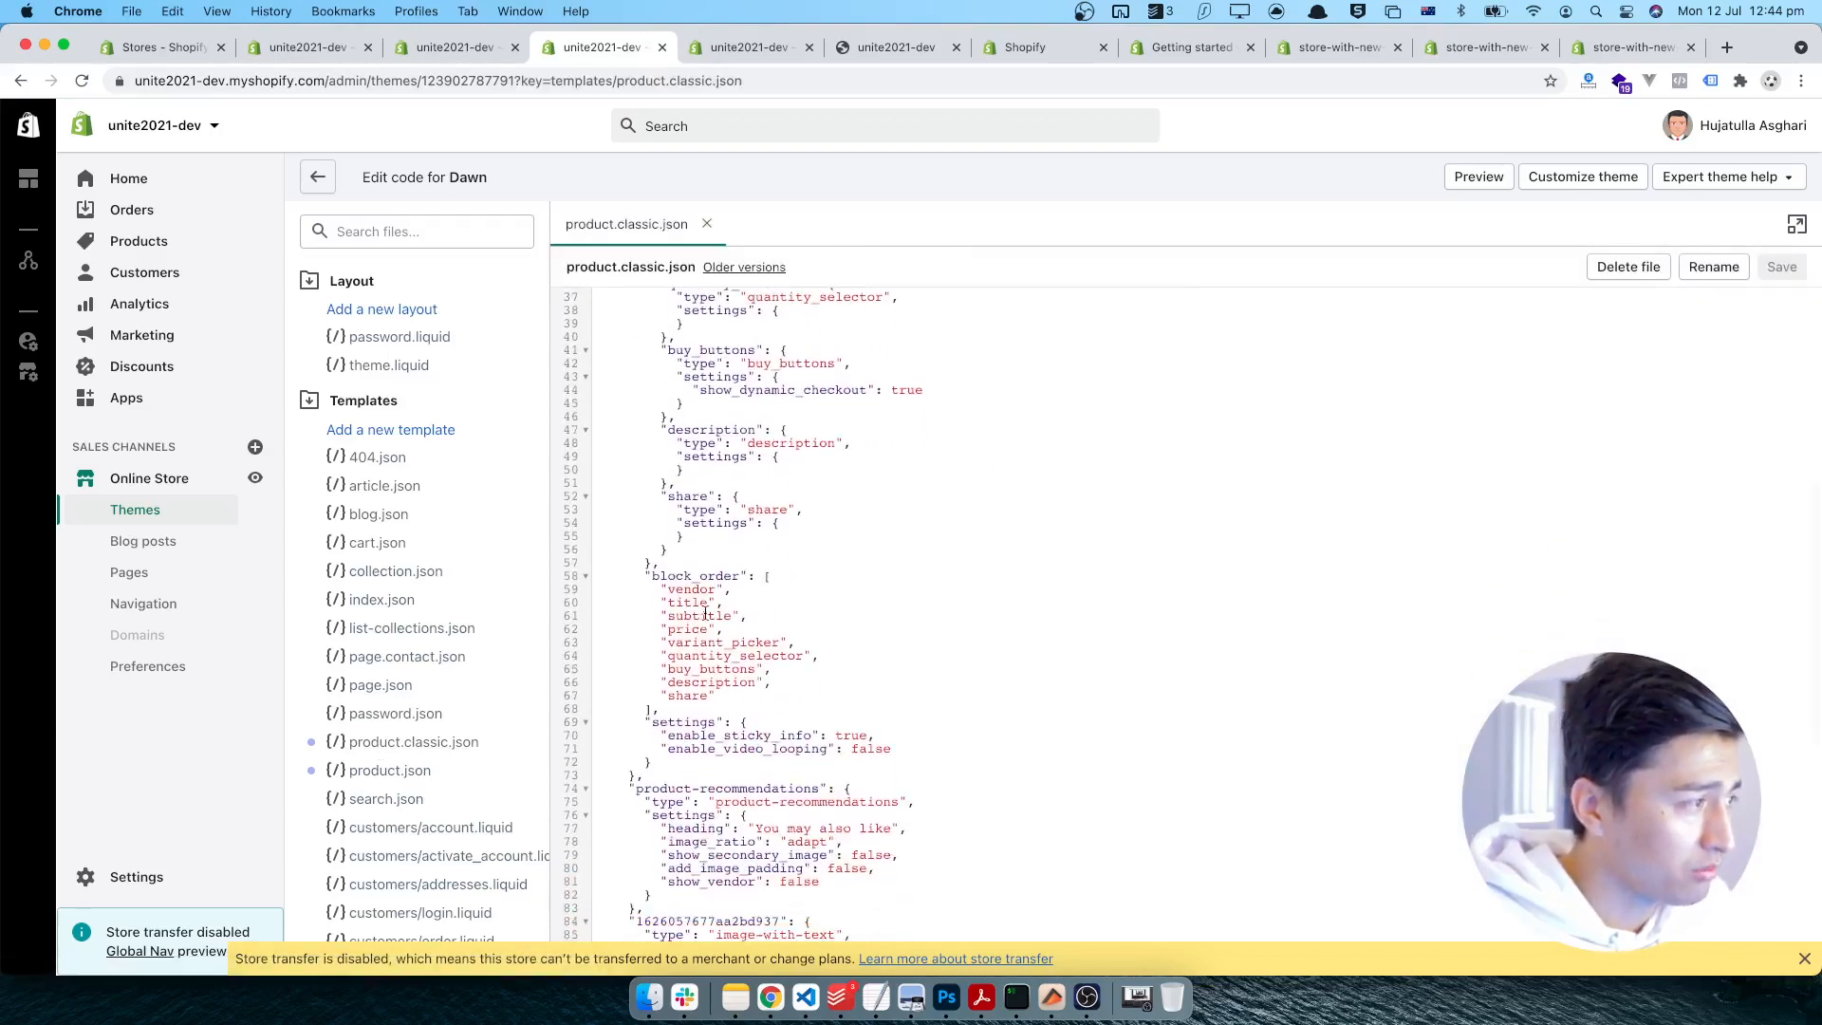
scroll("down", 3)
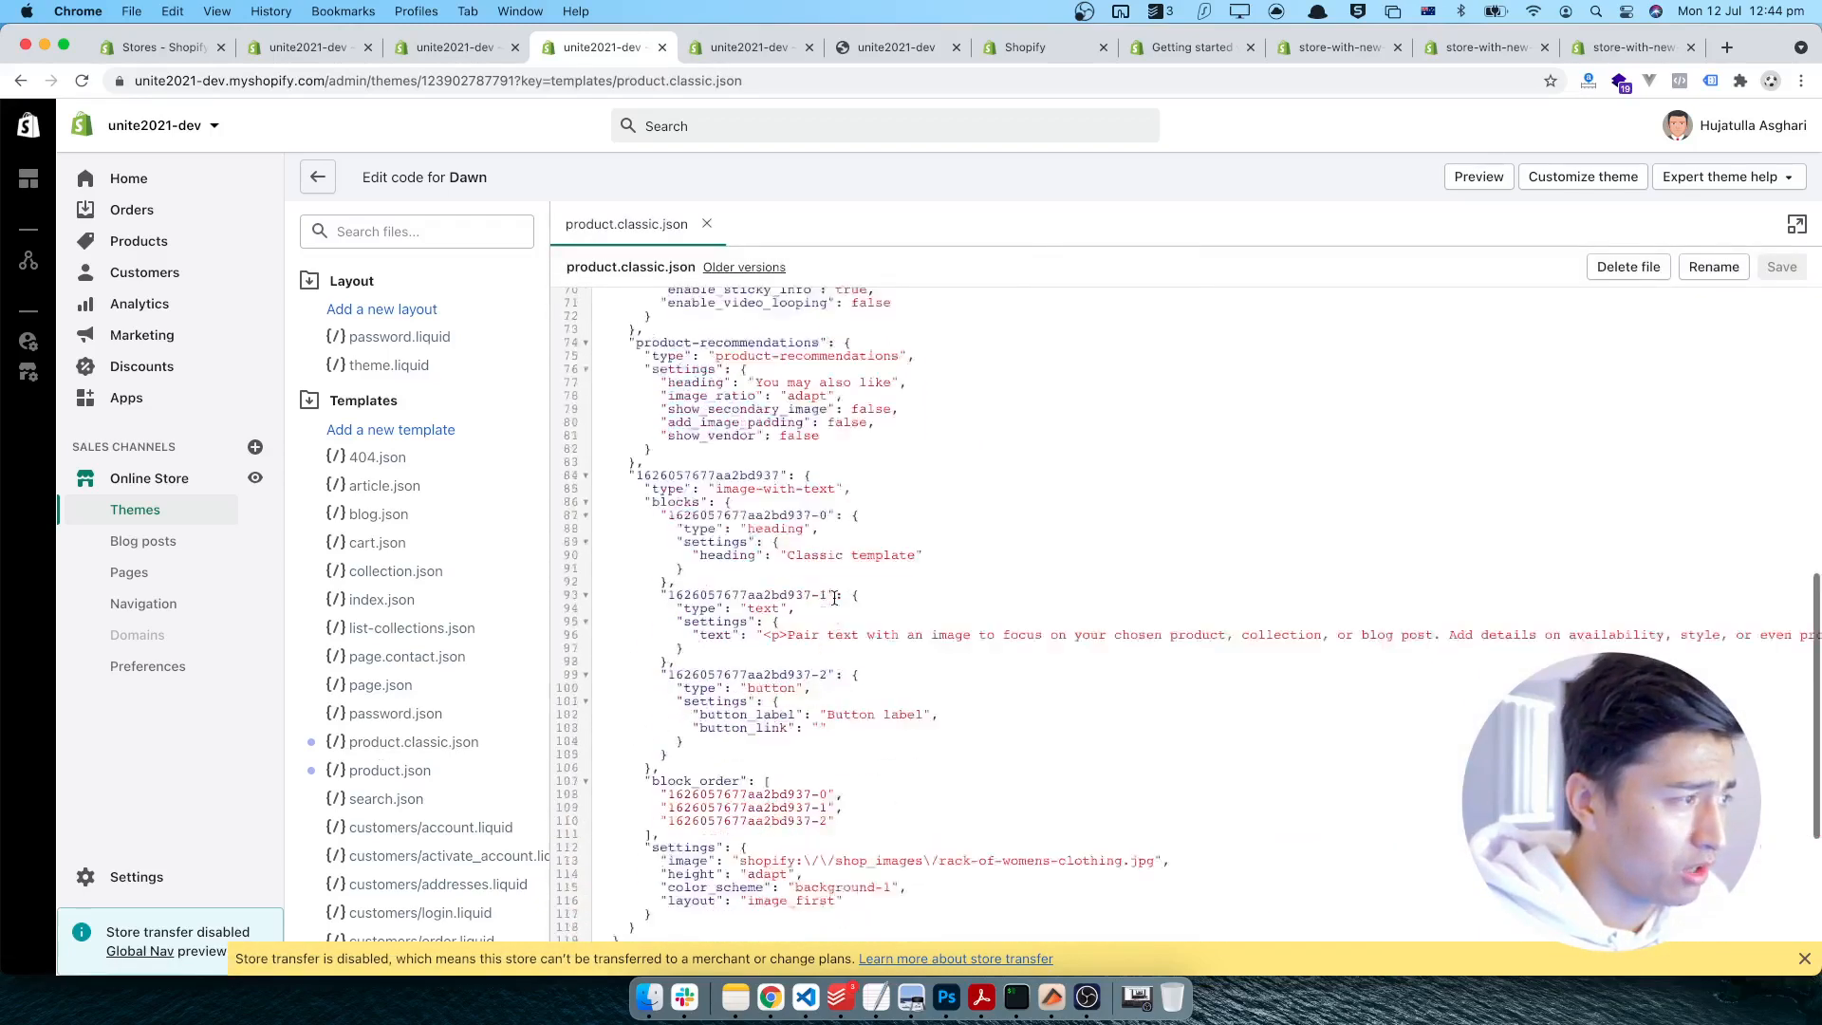
scroll("down", 3)
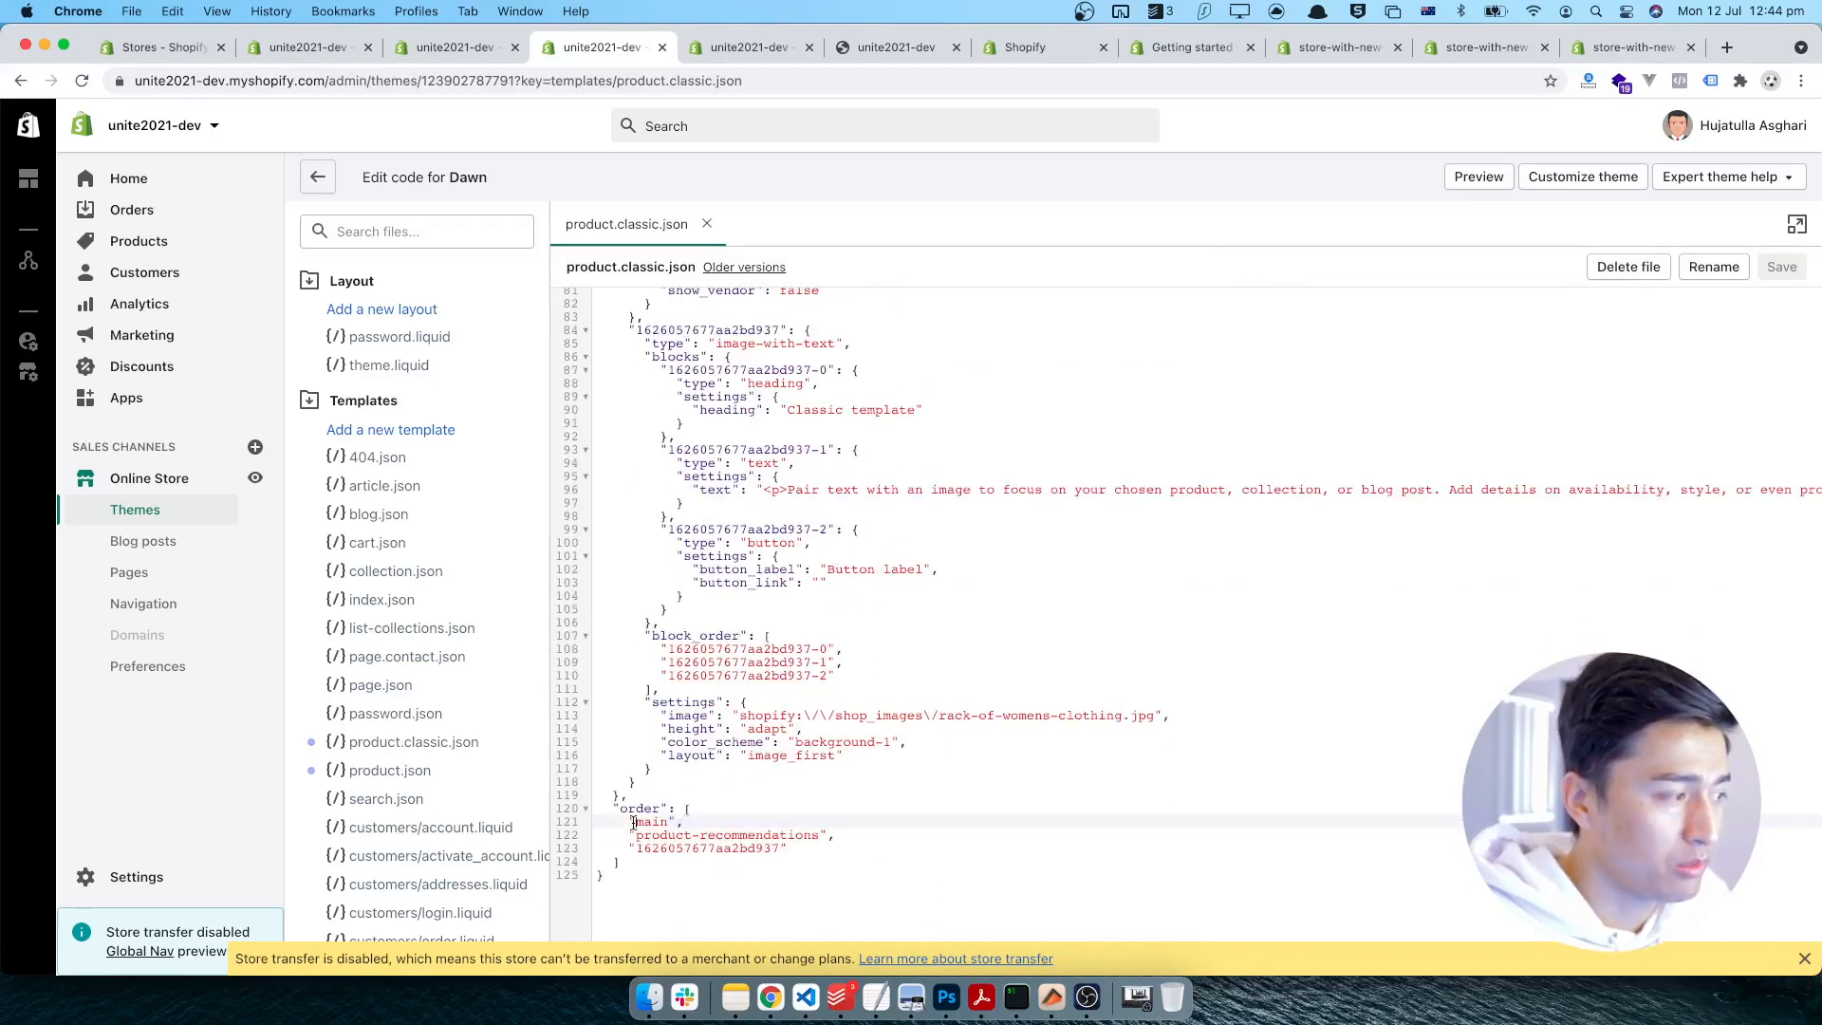
double_click(726, 835)
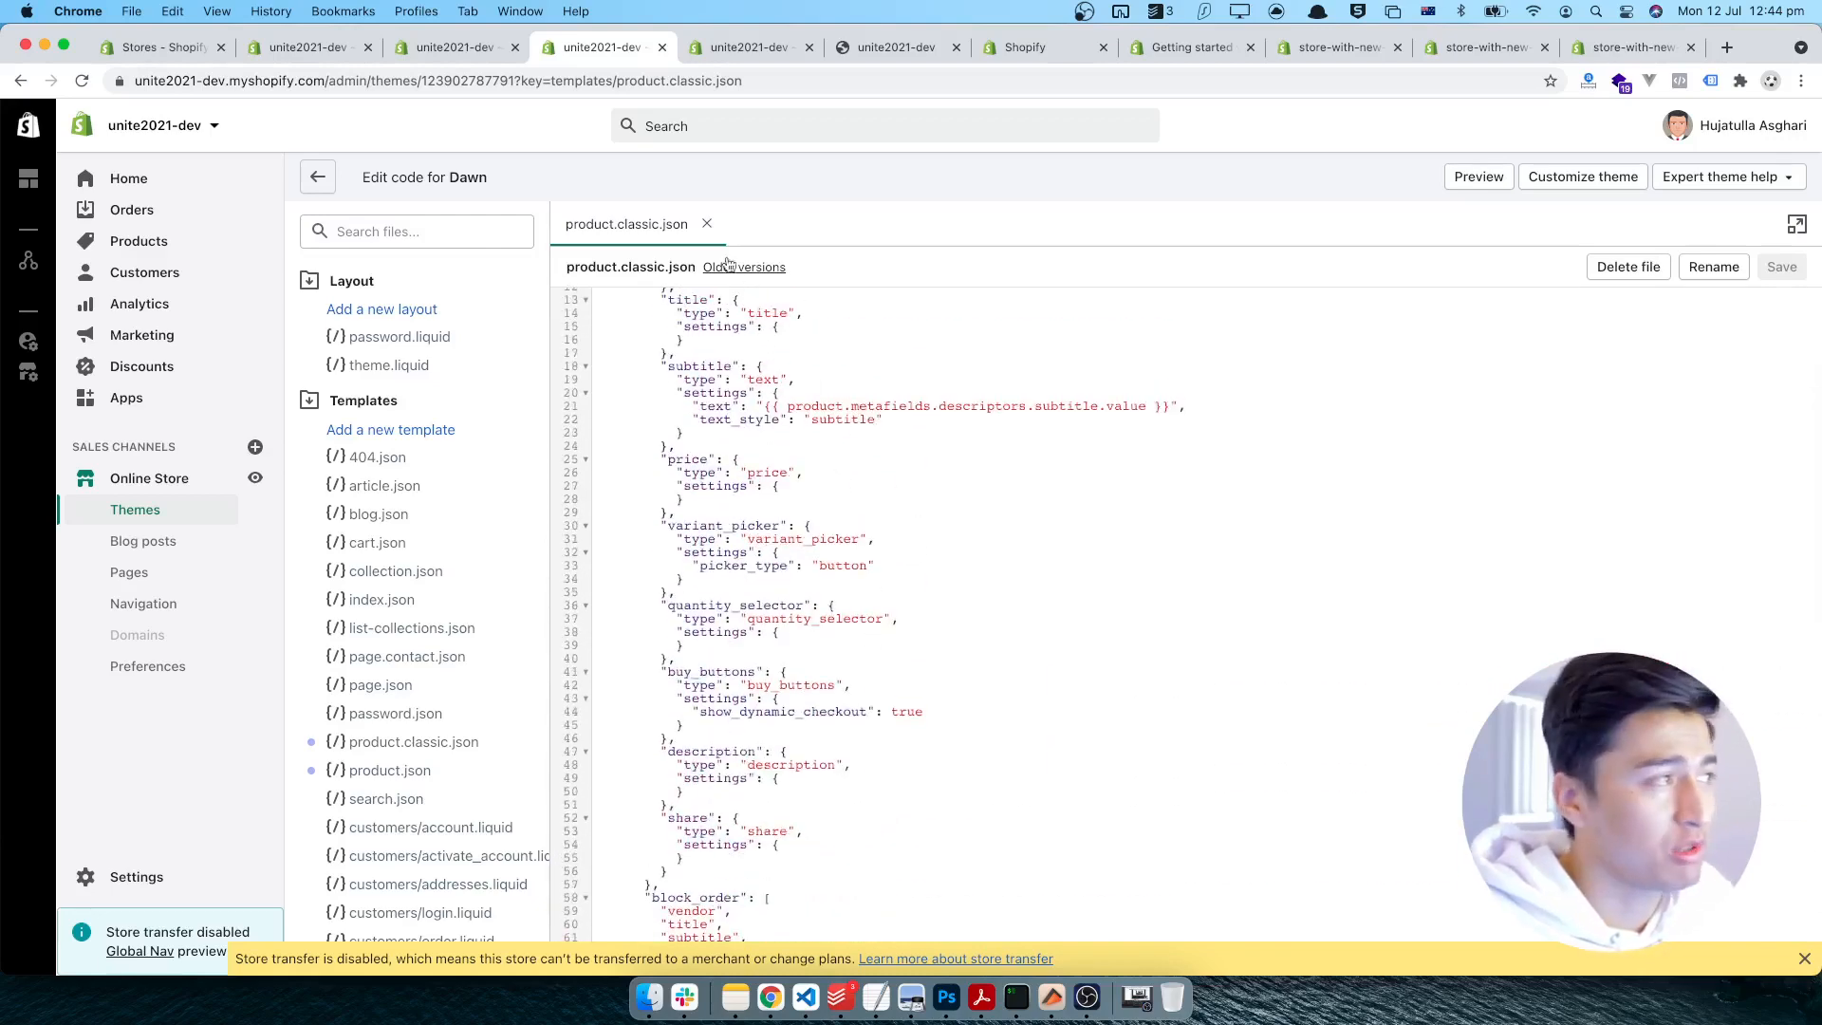
left_click(707, 224)
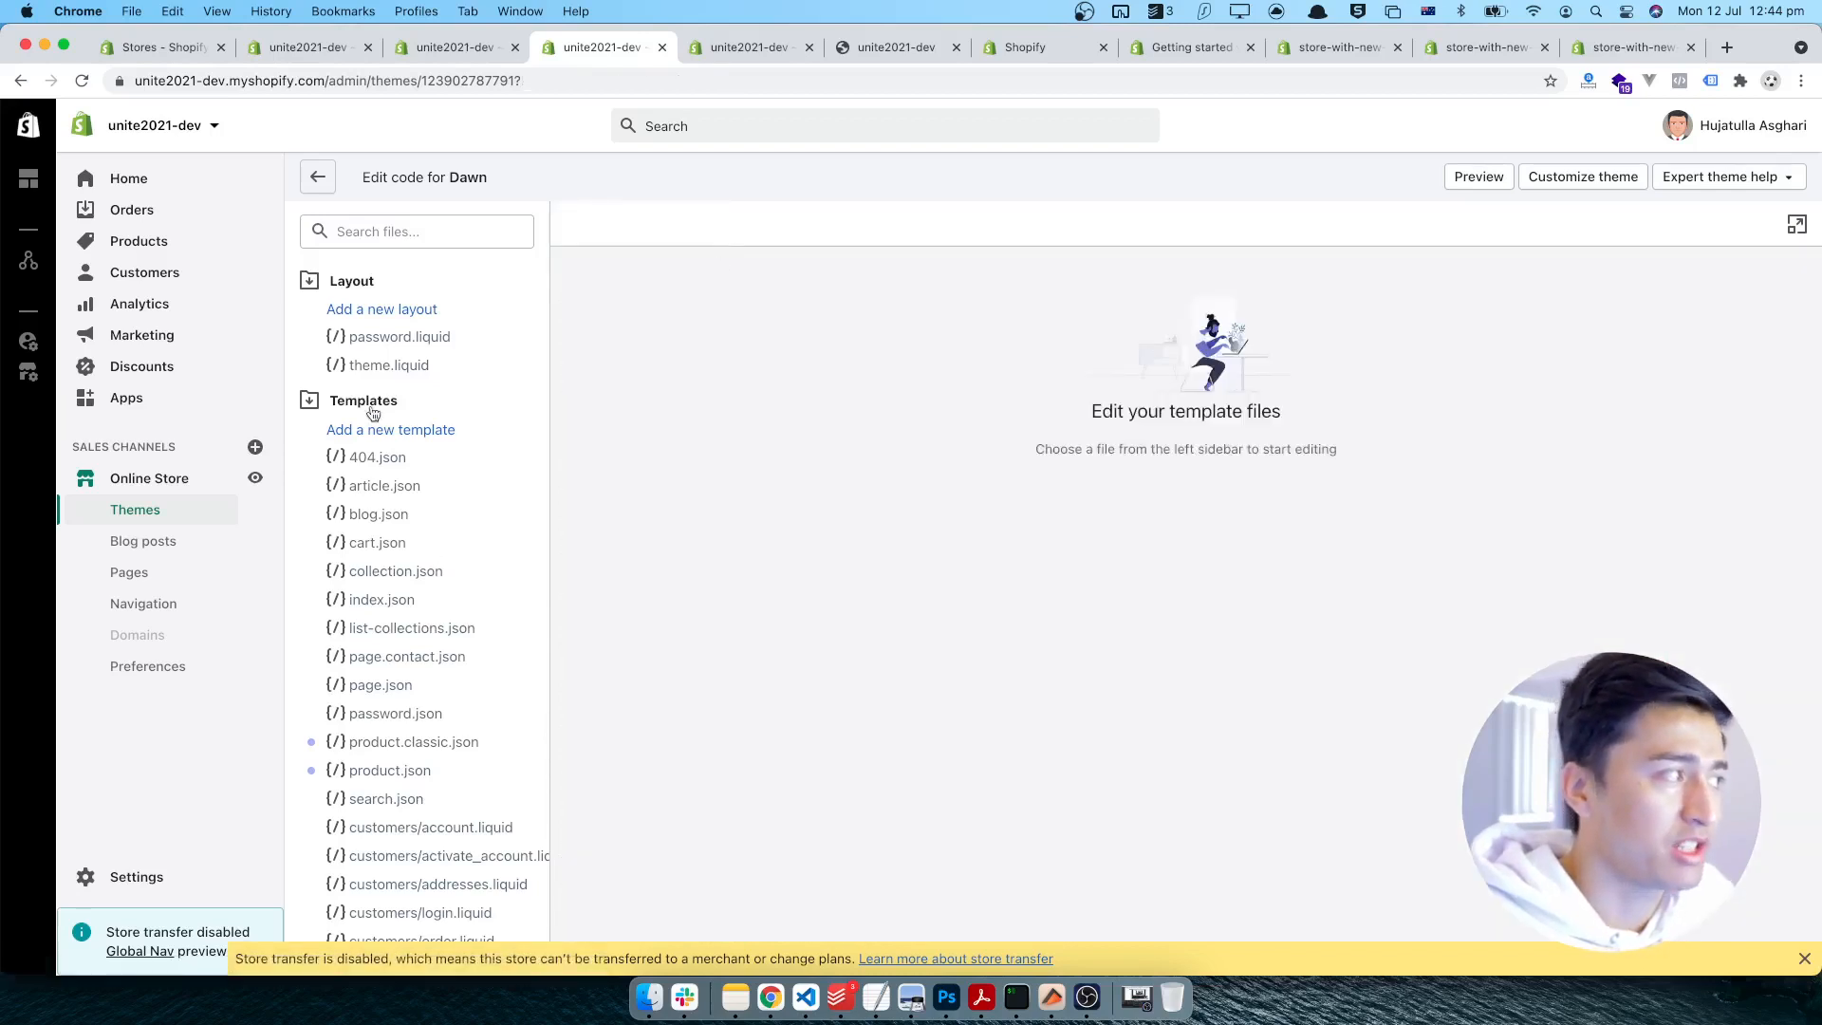
mouse_move(414, 743)
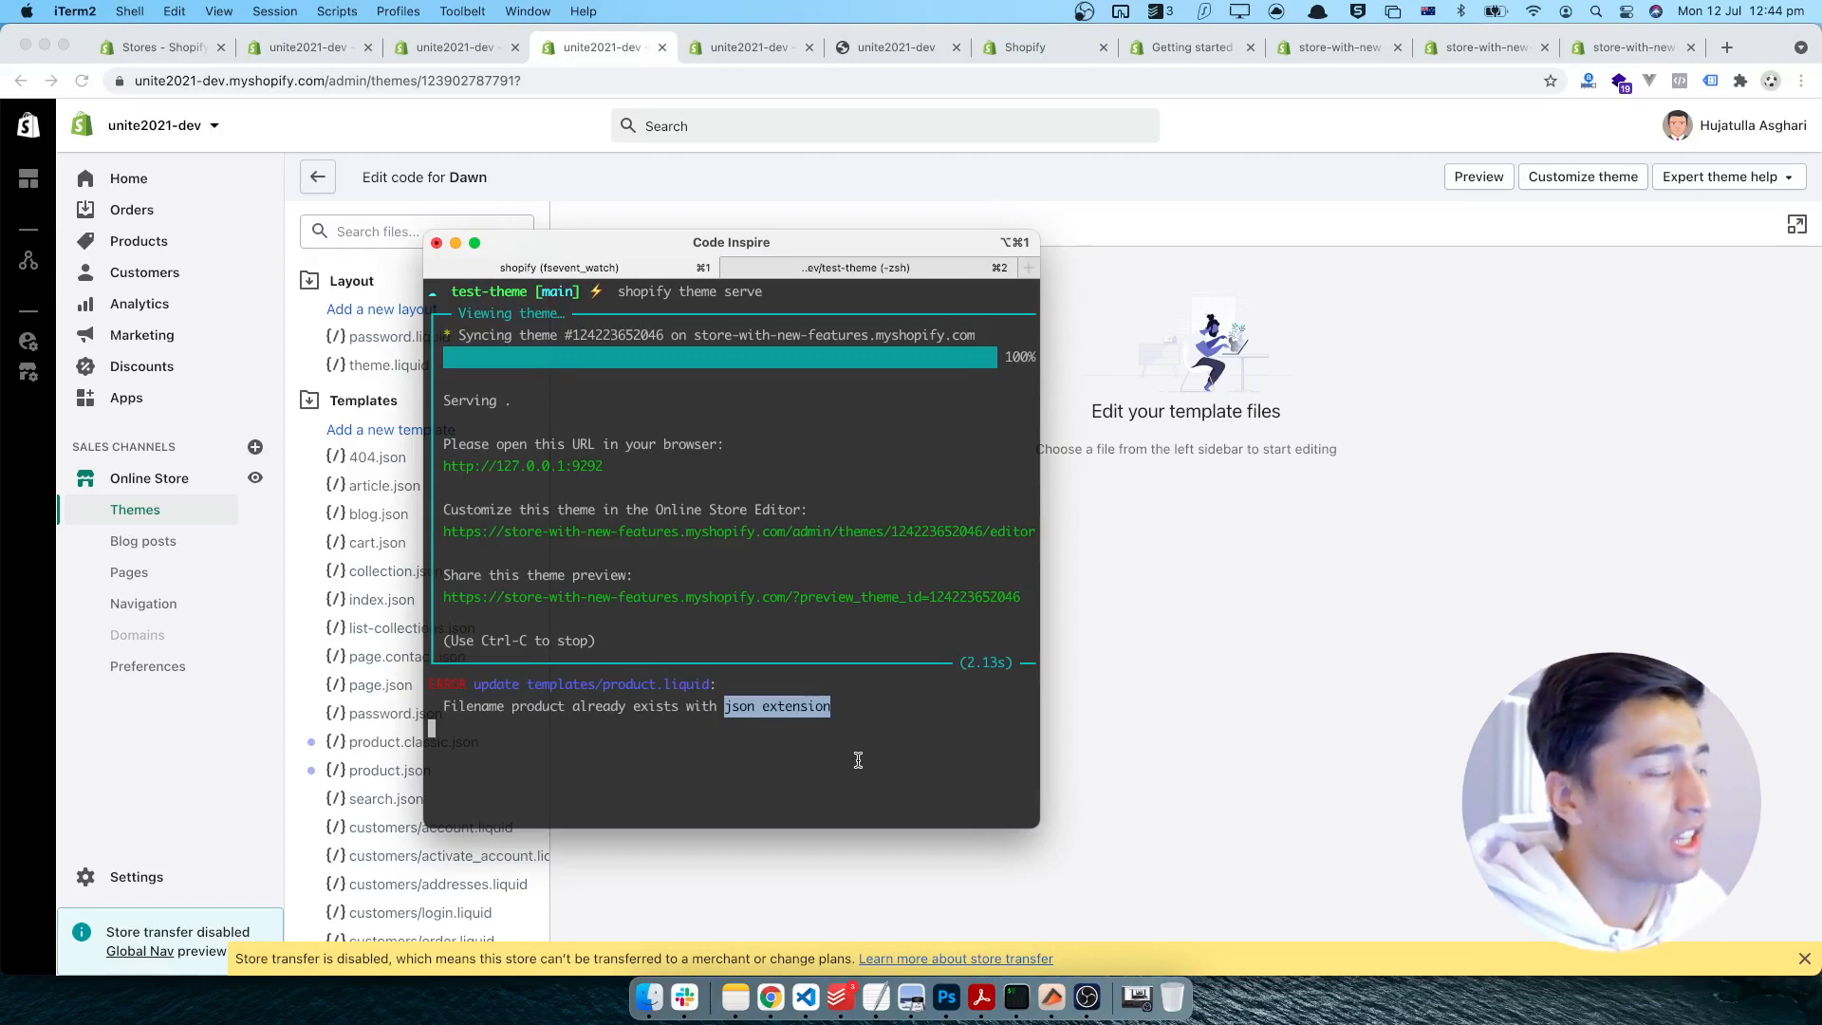
mouse_move(1203, 636)
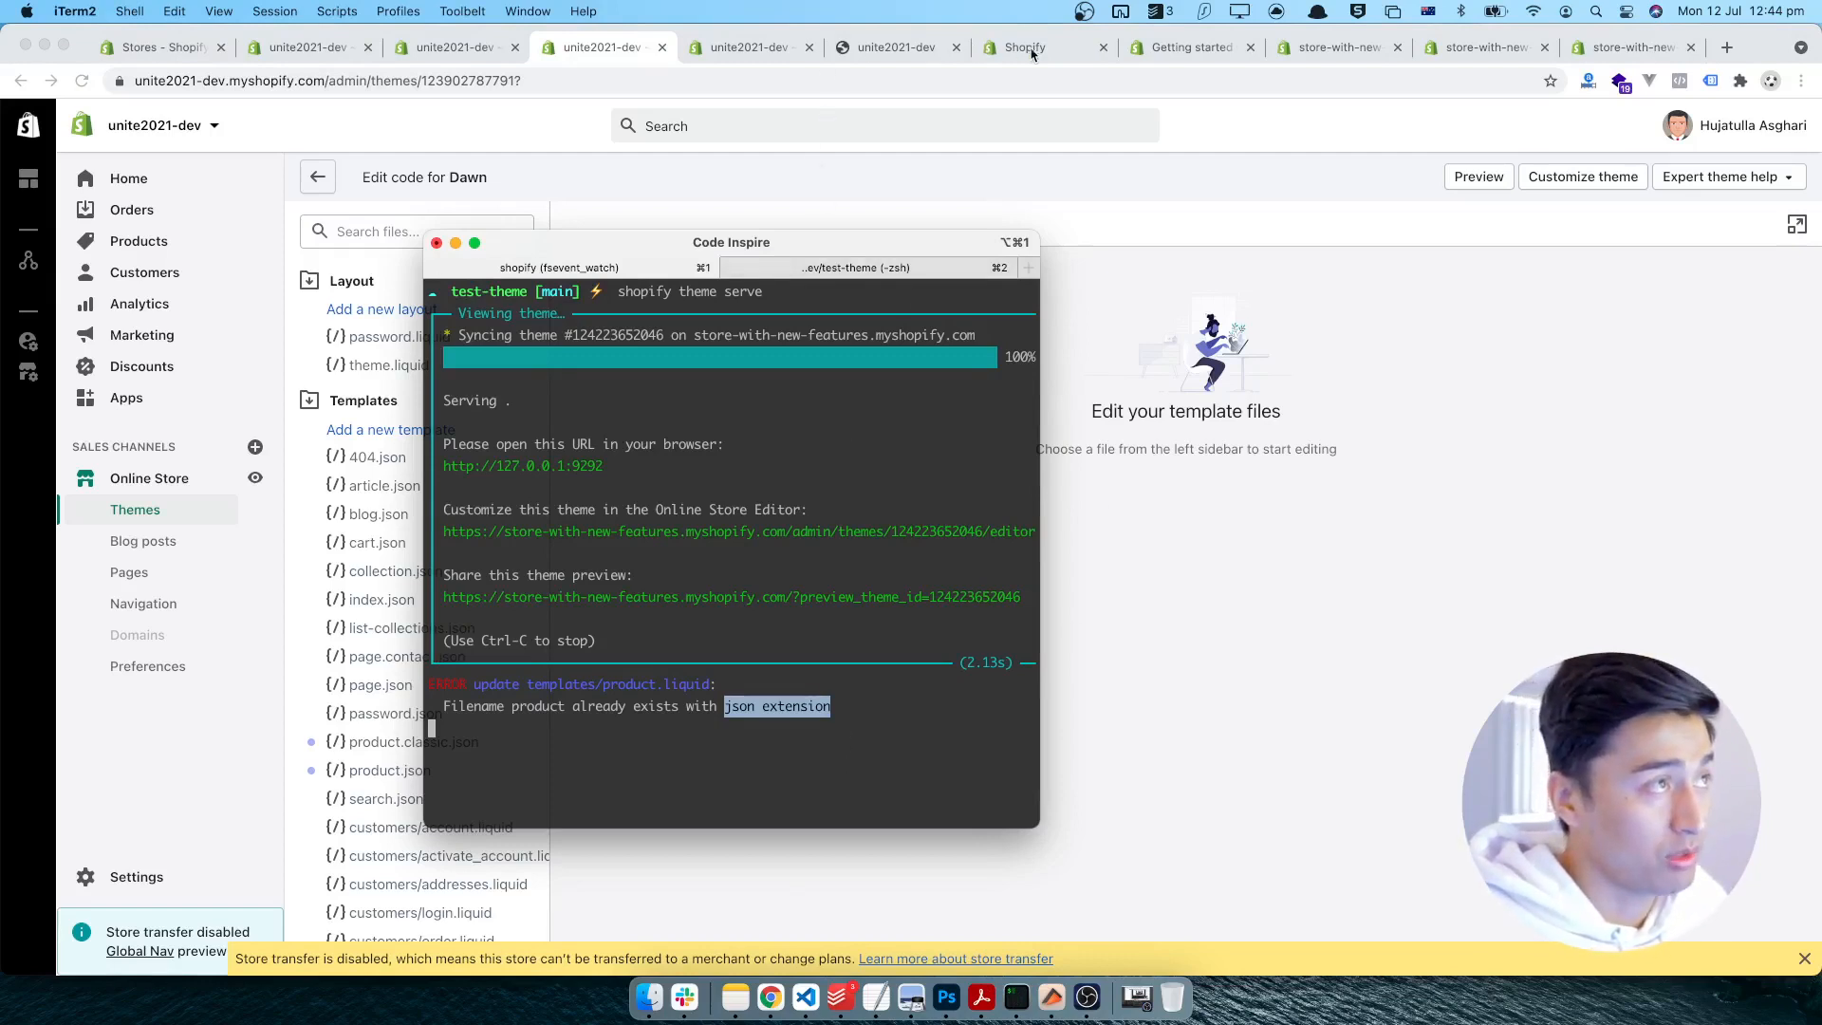
left_click(1215, 691)
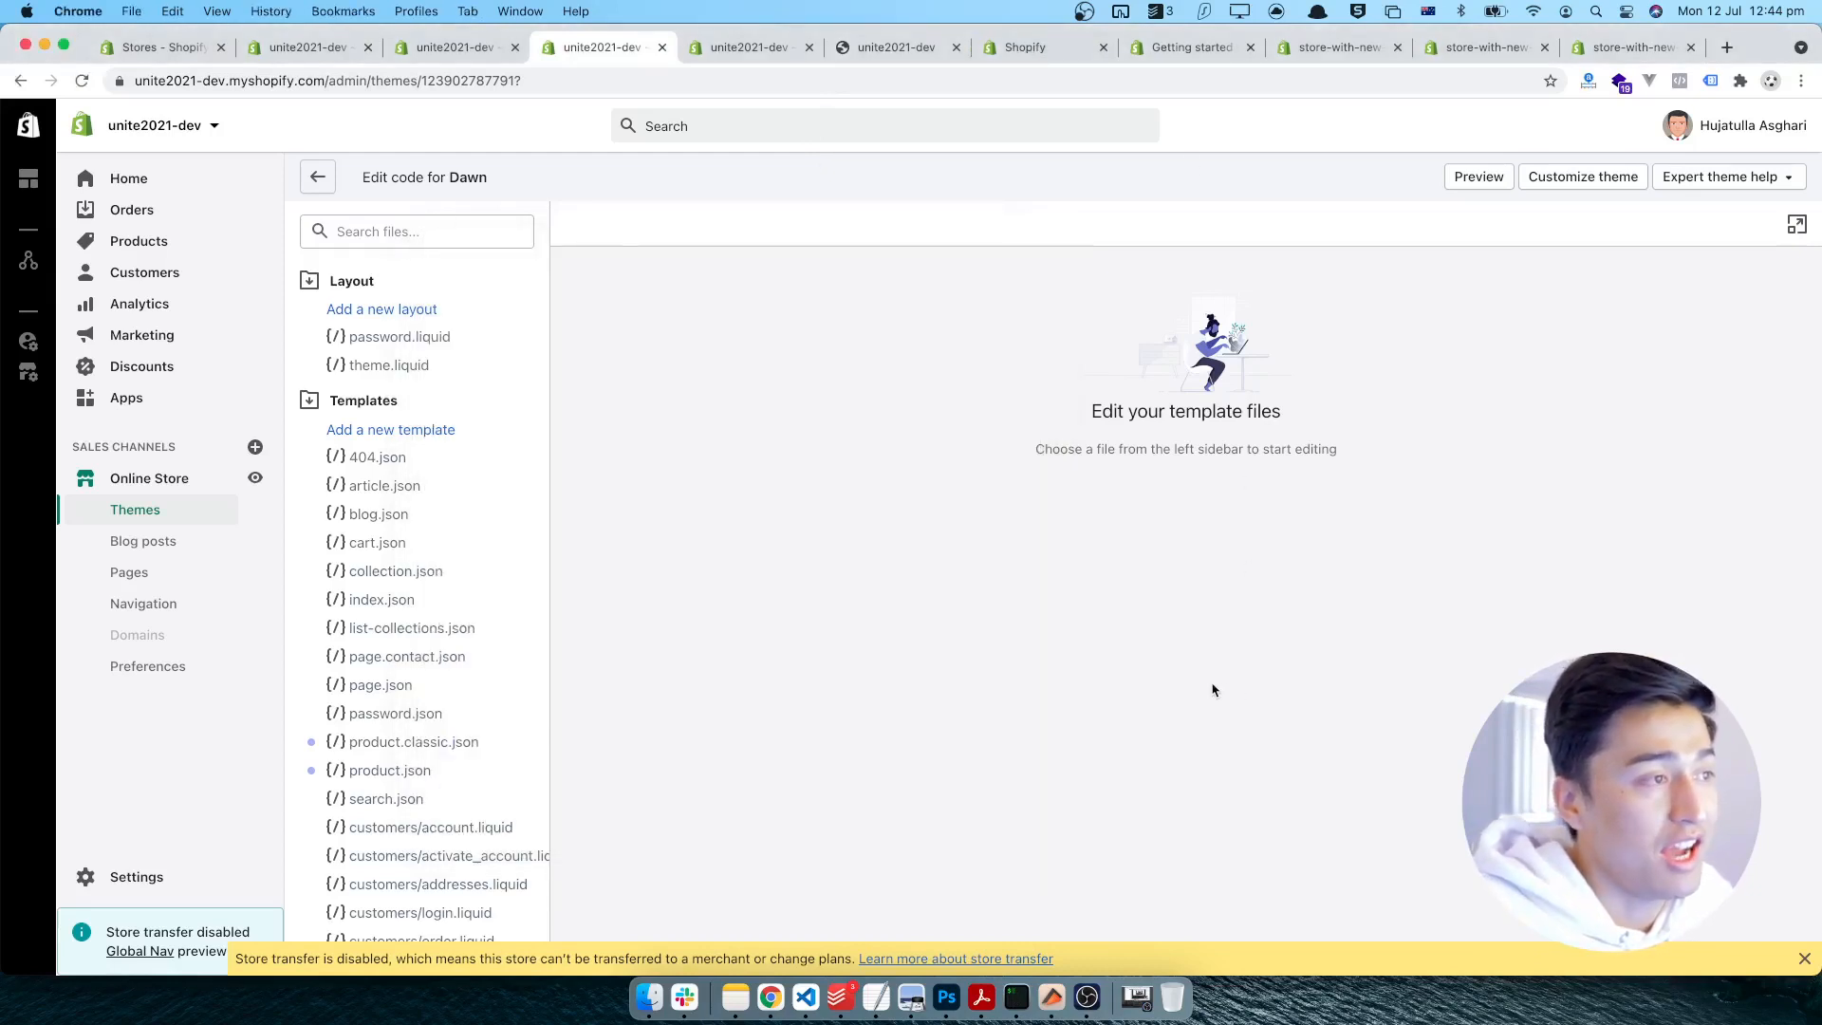
mouse_move(735, 223)
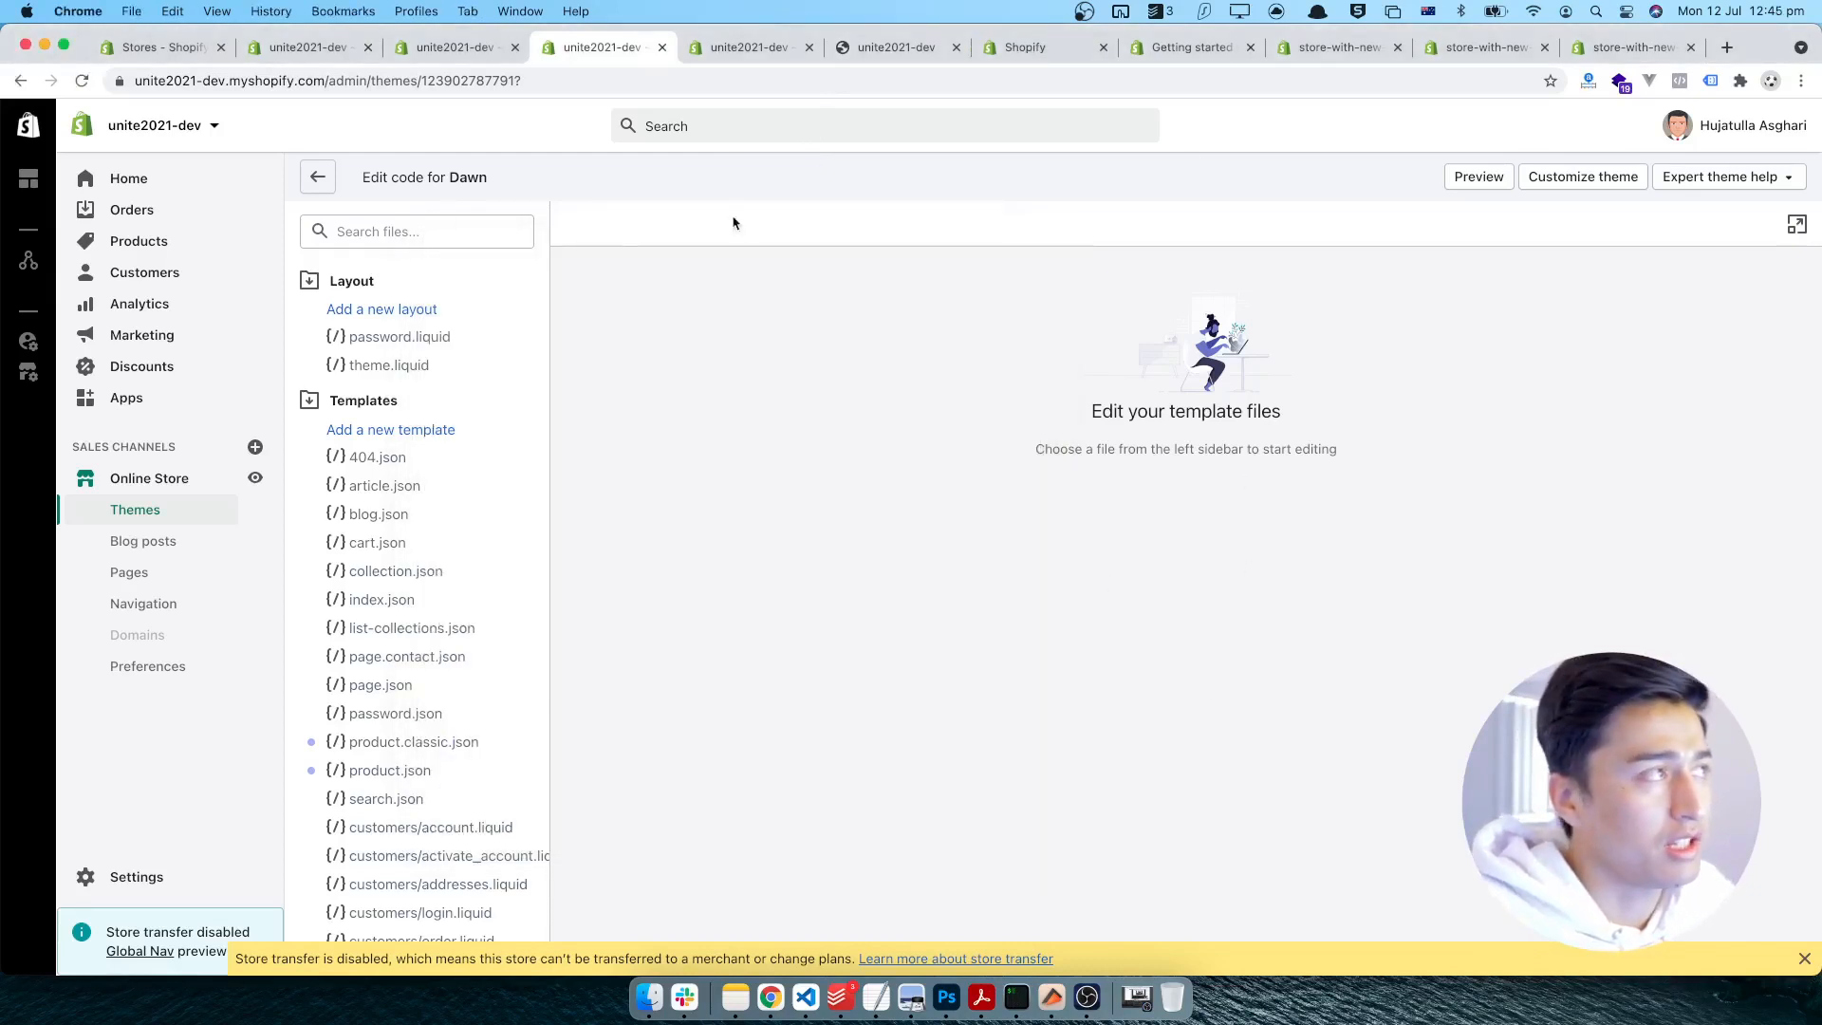